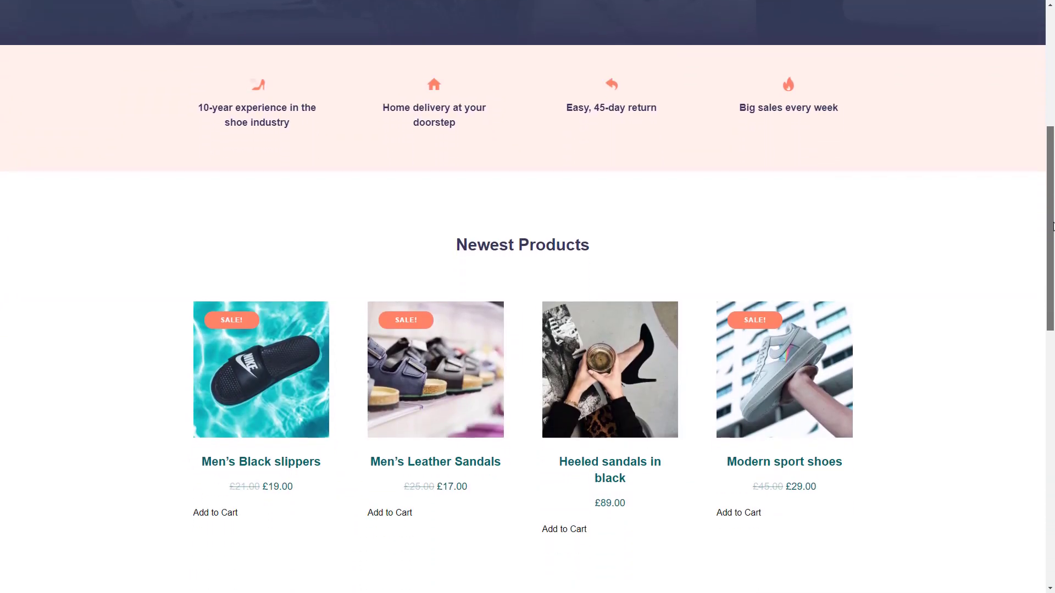
Filter the product search to items on sale and run it to list matching shoes.
scroll(down, 3)
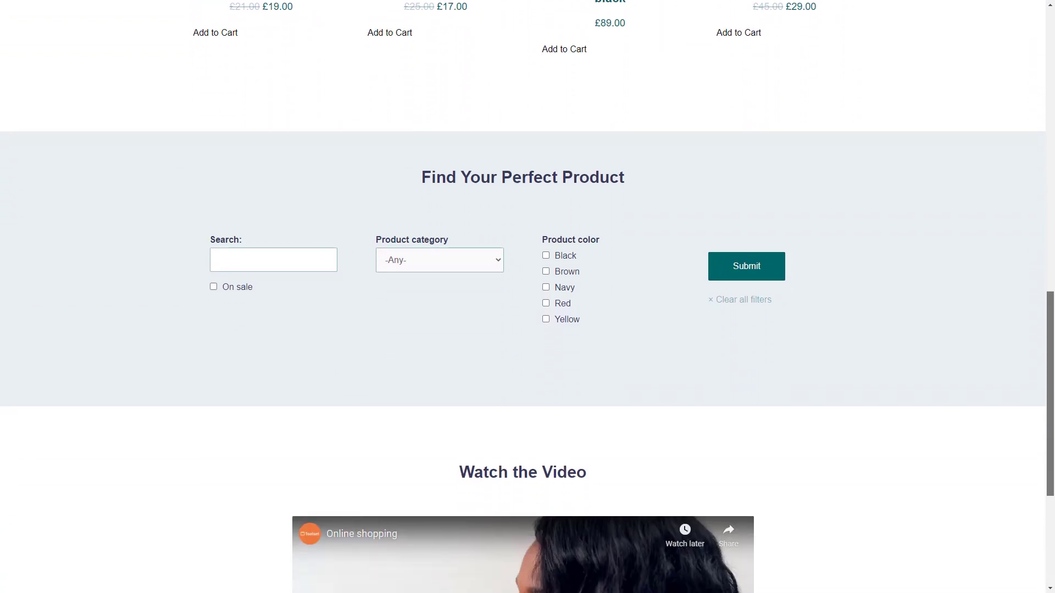
scroll(down, 3)
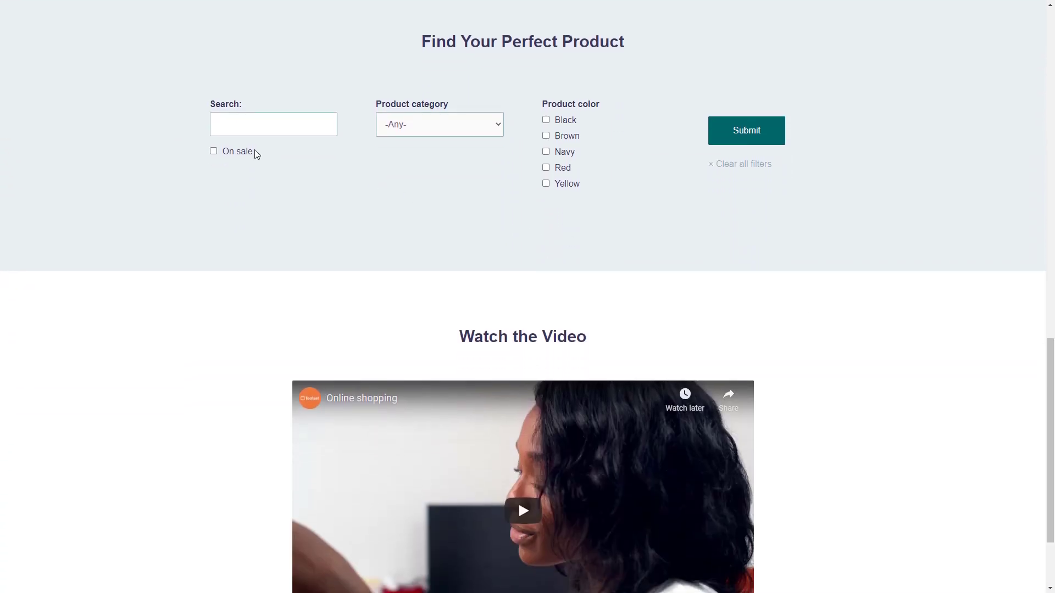
click(214, 150)
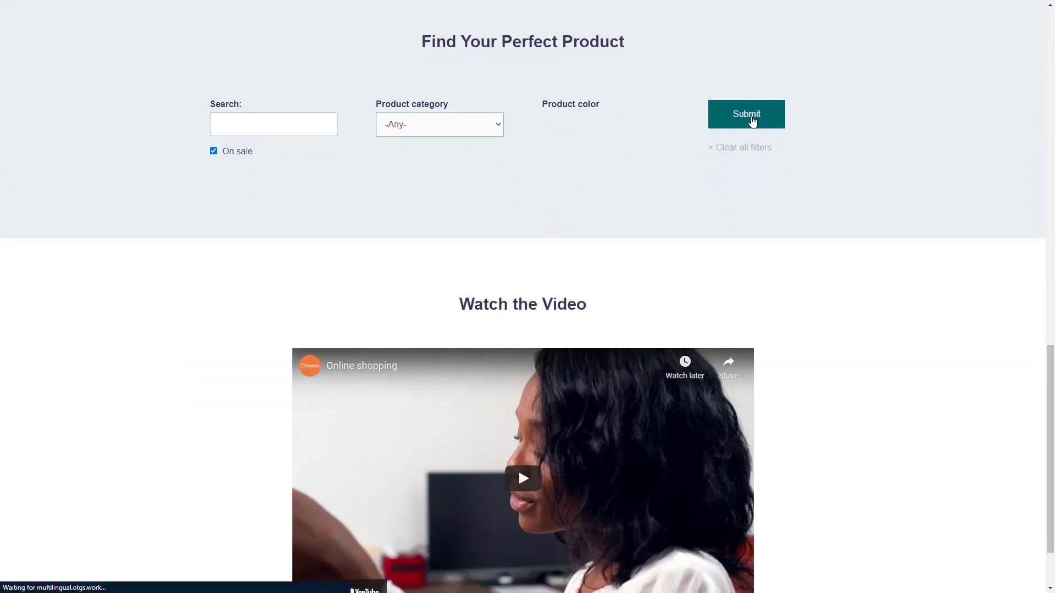
click(745, 113)
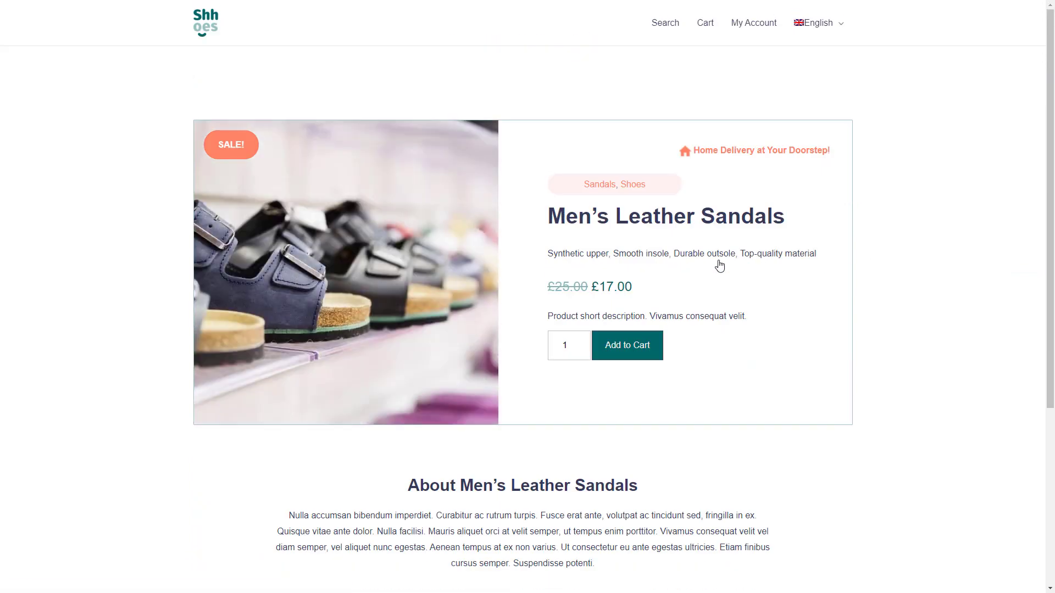
scroll(down, 3)
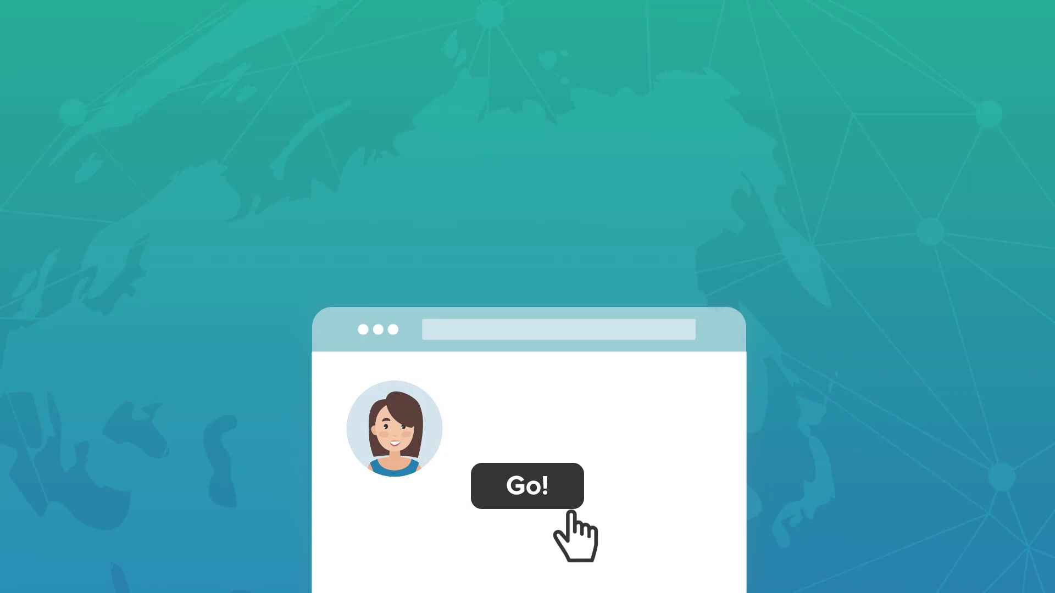
click(526, 485)
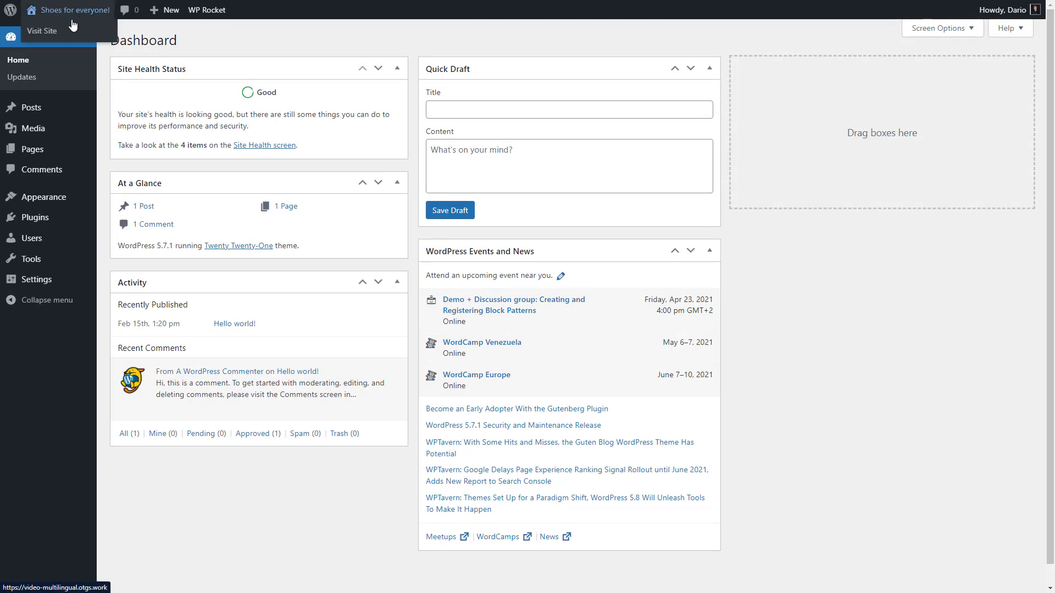
Activate WP Rocket from Installed Plugins and bring up its Settings dashboard.
click(42, 31)
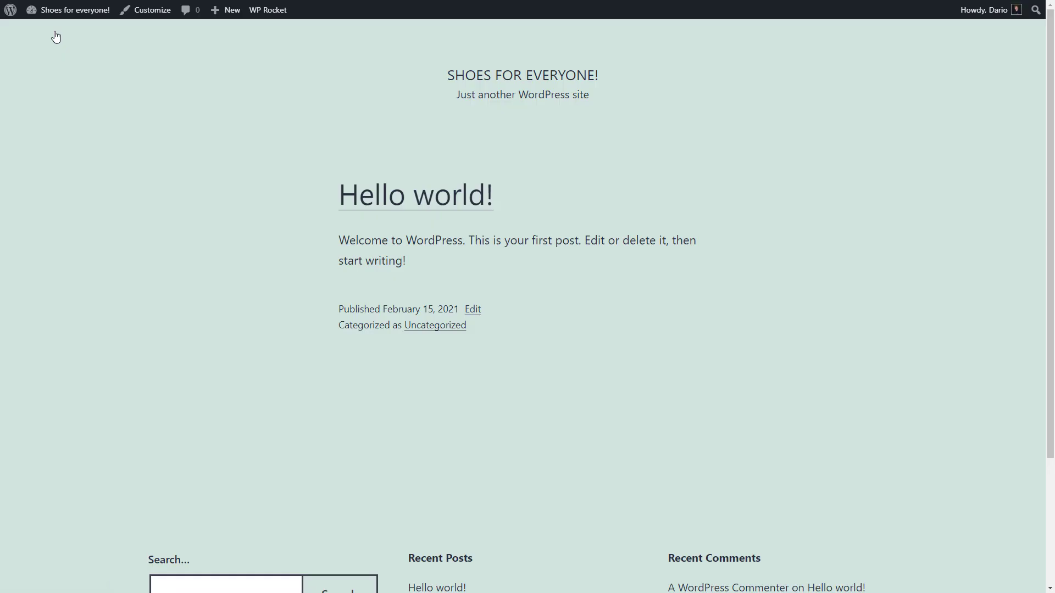
scroll(down, 3)
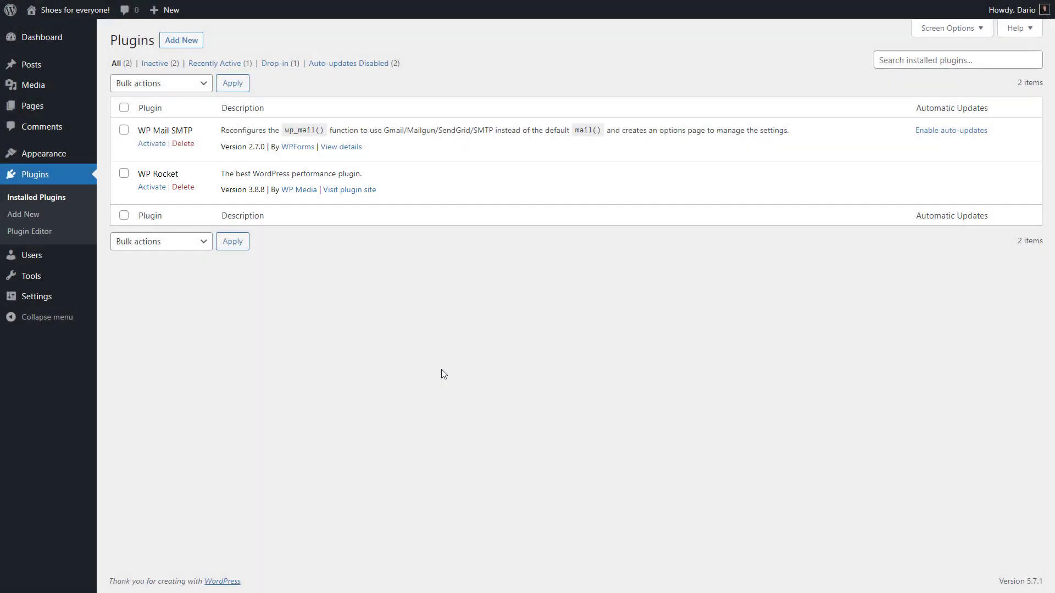
click(152, 187)
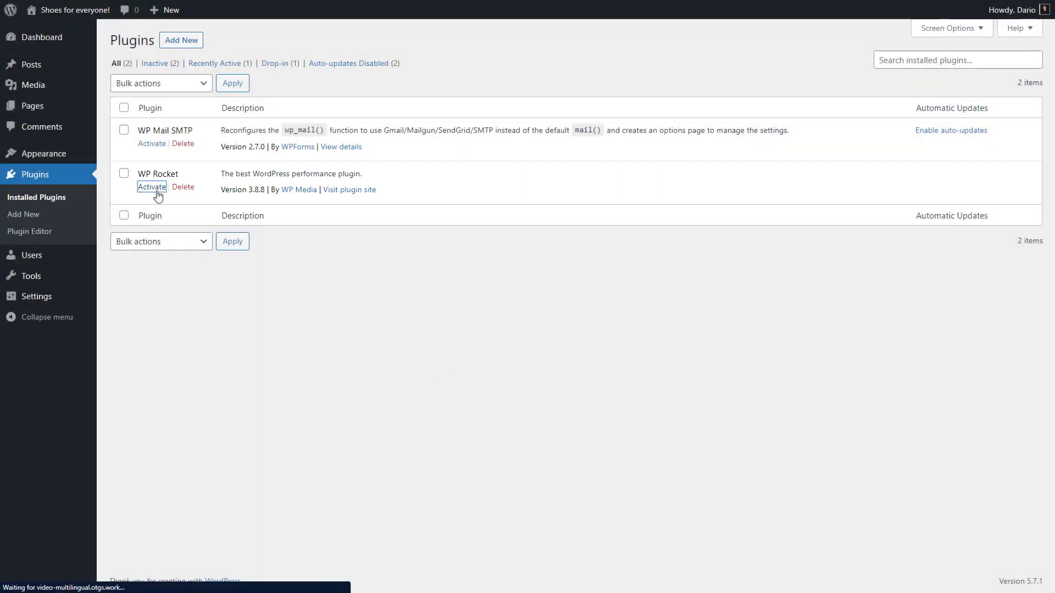
click(152, 187)
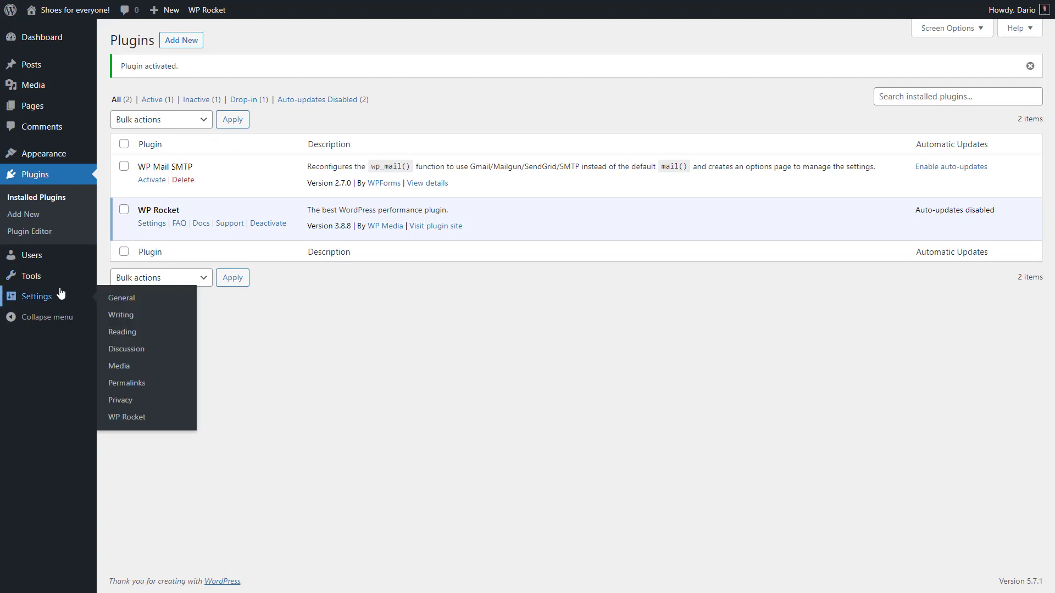
click(126, 417)
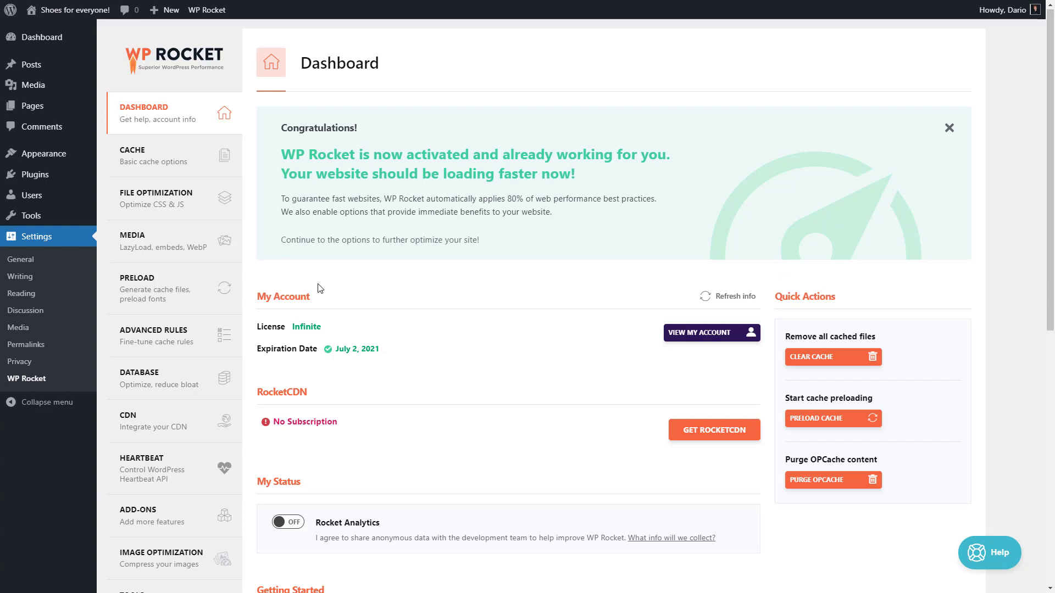
Enable caching for mobile devices with separate mobile cache files.
click(151, 155)
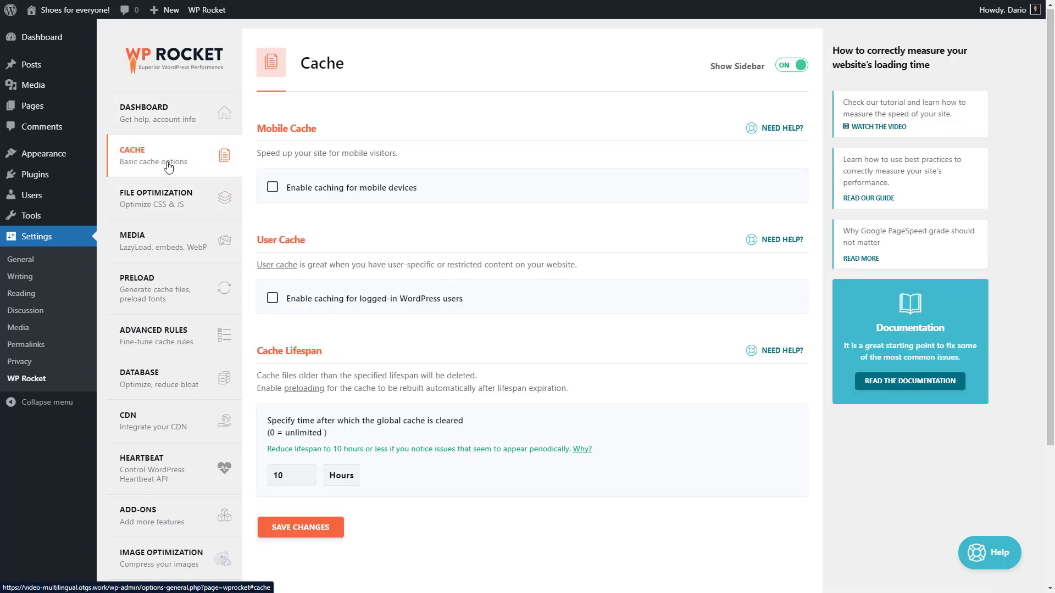
click(272, 187)
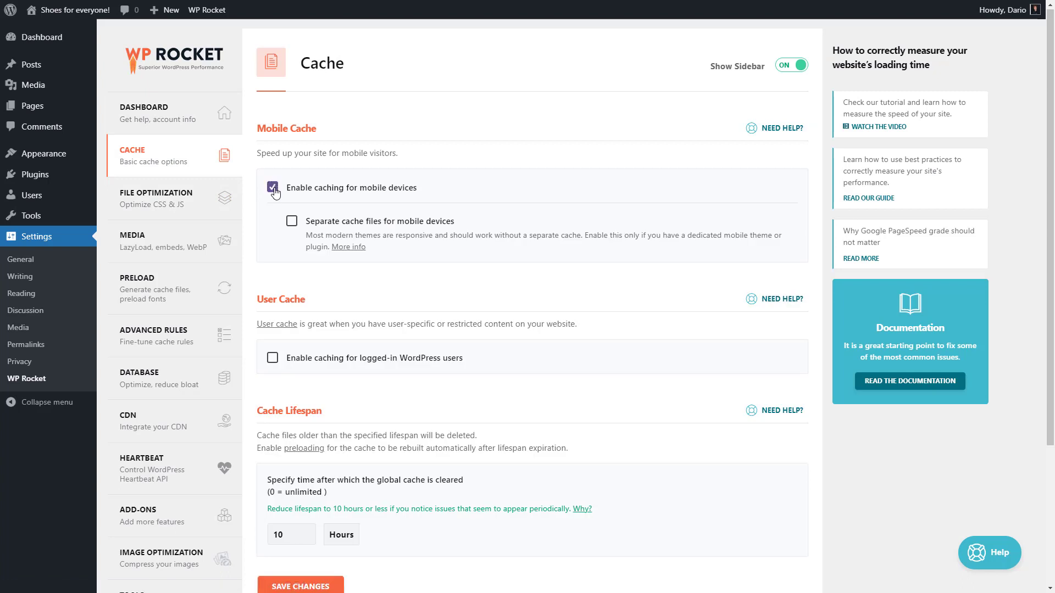
click(291, 221)
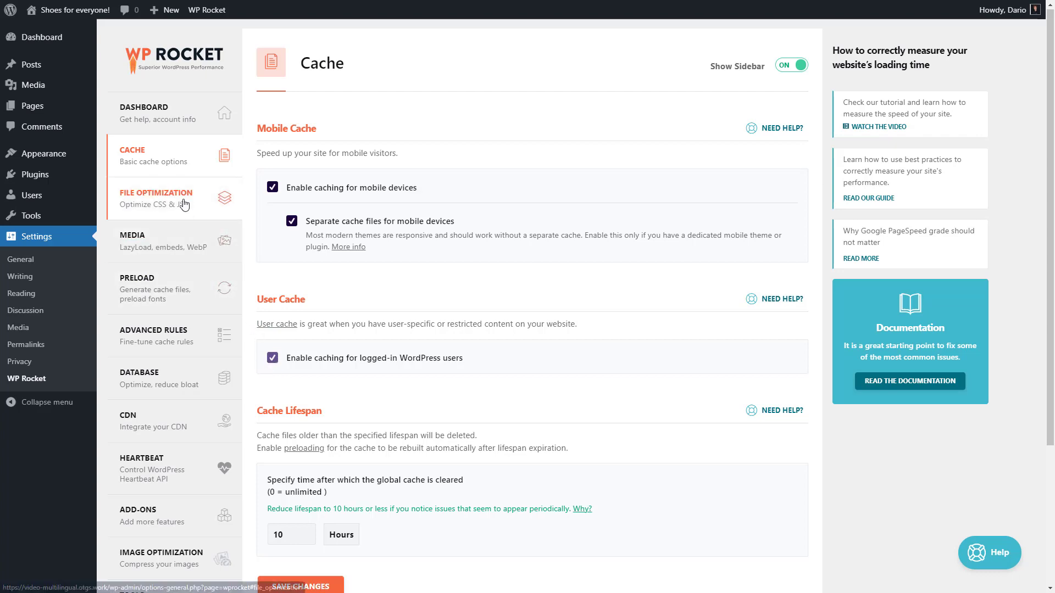
Turn on CSS minification, combined CSS files and JavaScript minification in File Optimization.
click(155, 198)
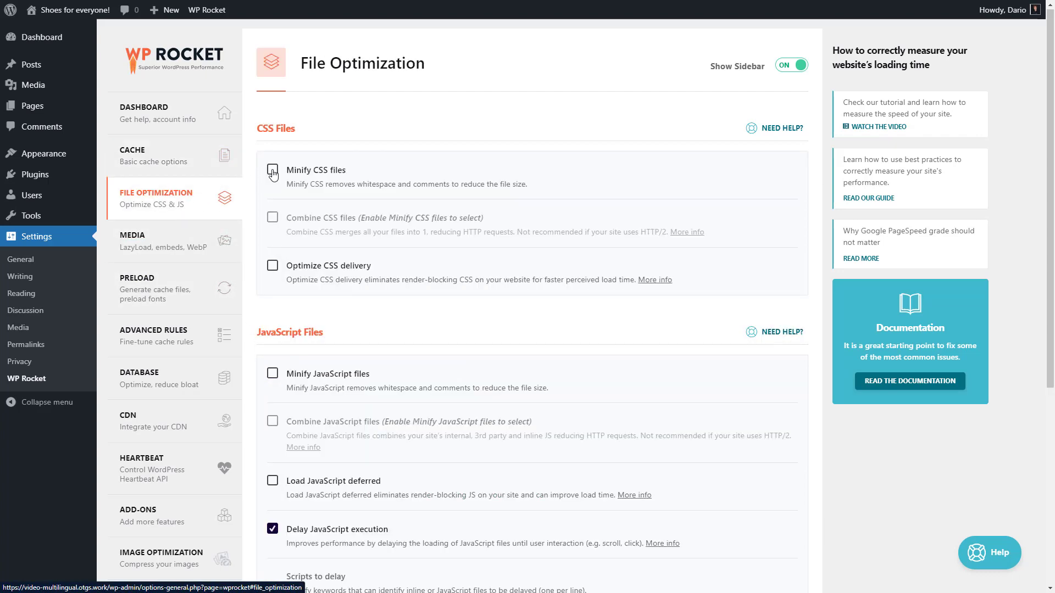
click(273, 169)
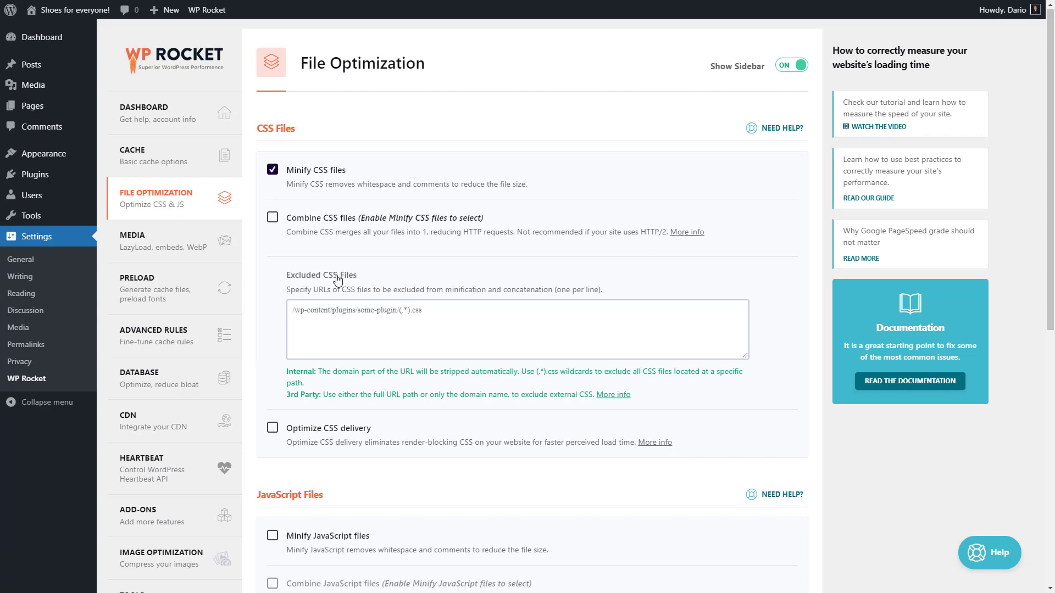
click(272, 217)
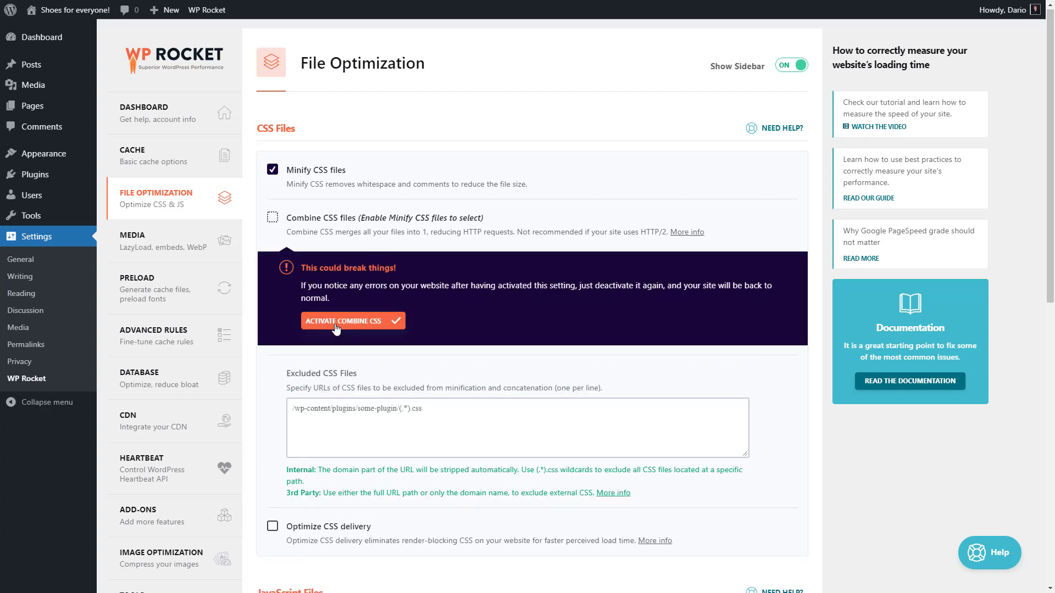
click(353, 320)
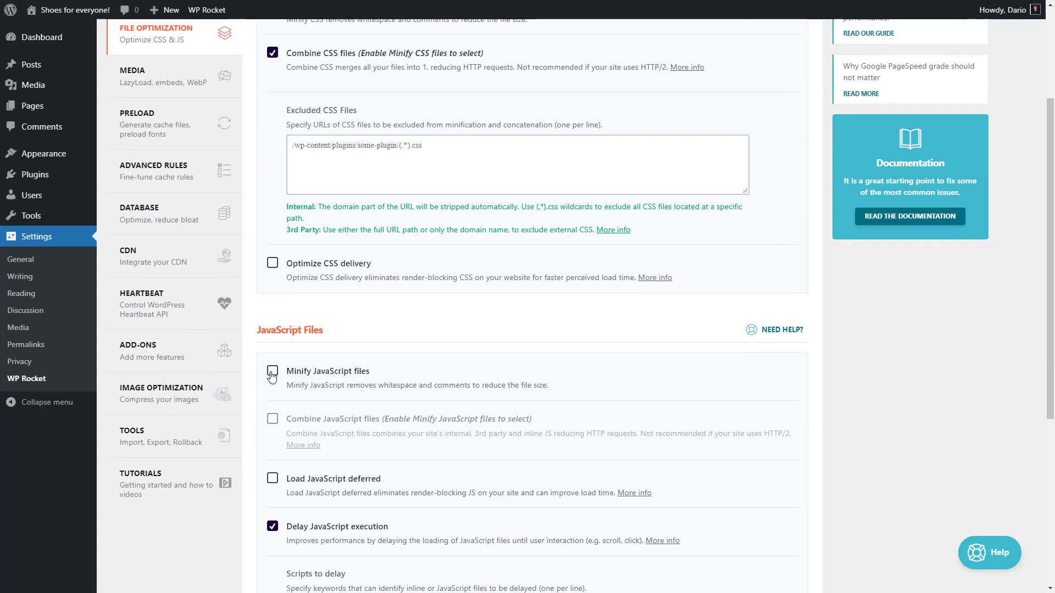
click(272, 370)
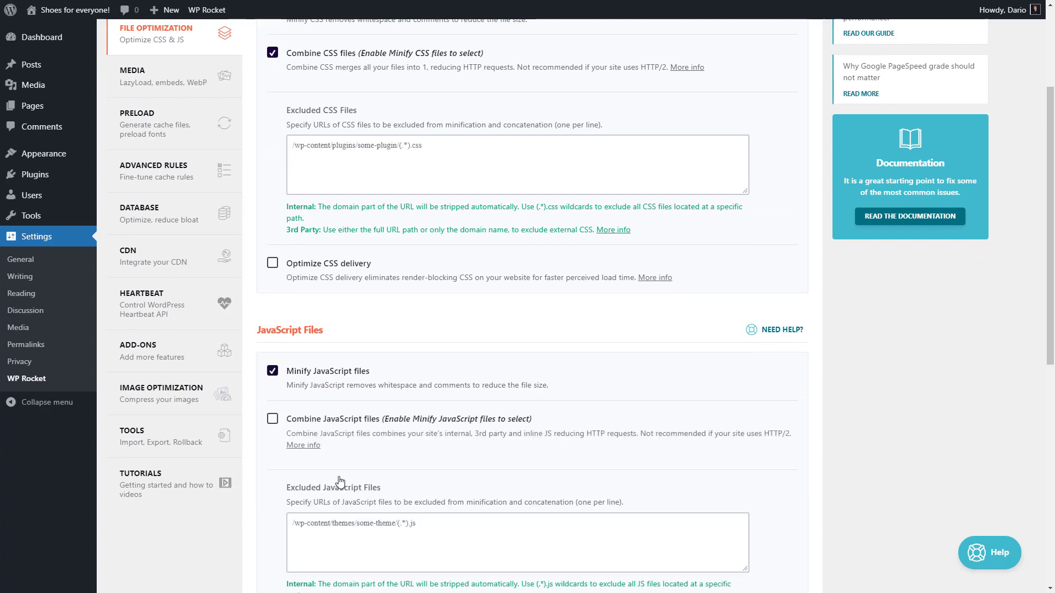
Enable LazyLoad for images and for iframes and videos in Media.
click(155, 74)
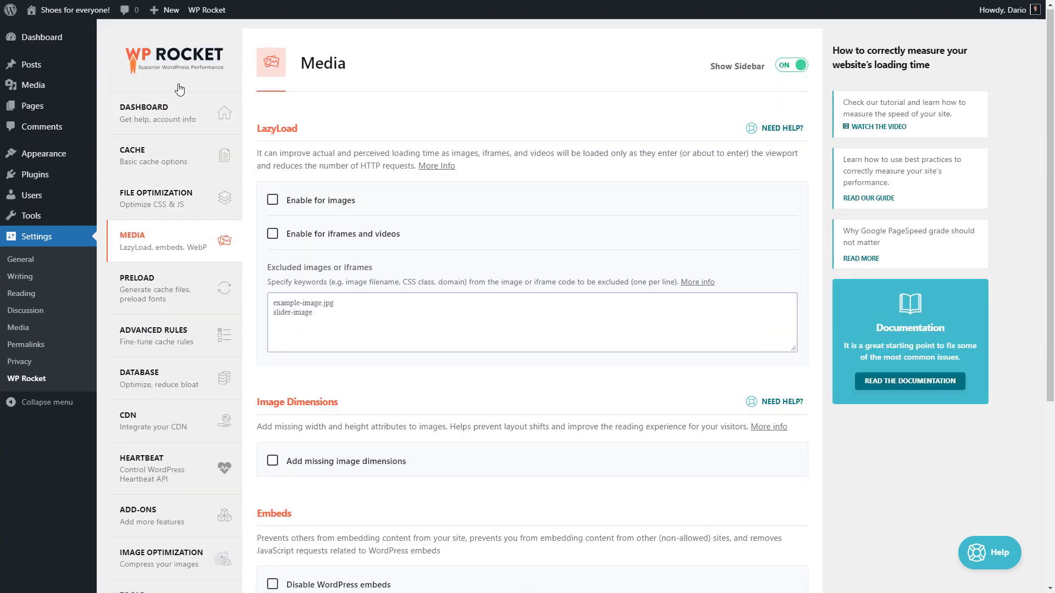
click(273, 200)
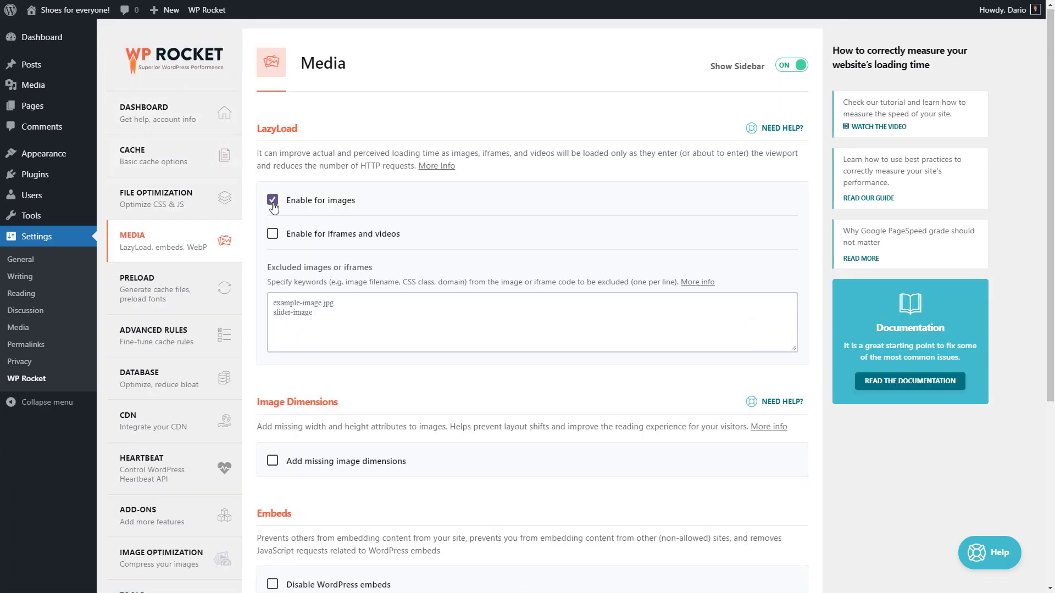
click(272, 233)
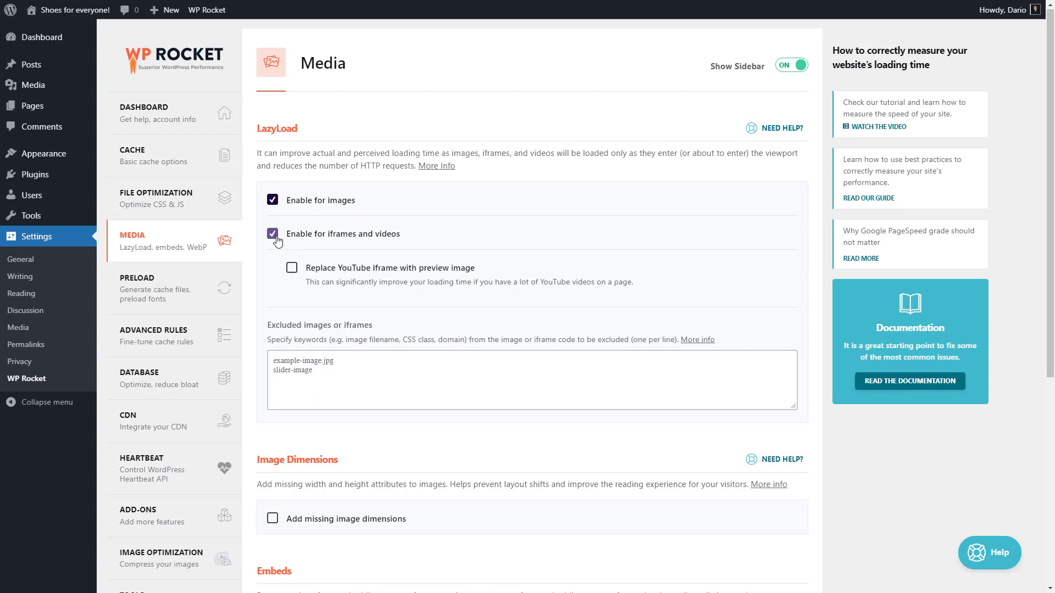
Activate cache preloading and link preloading in the Preload settings.
click(155, 283)
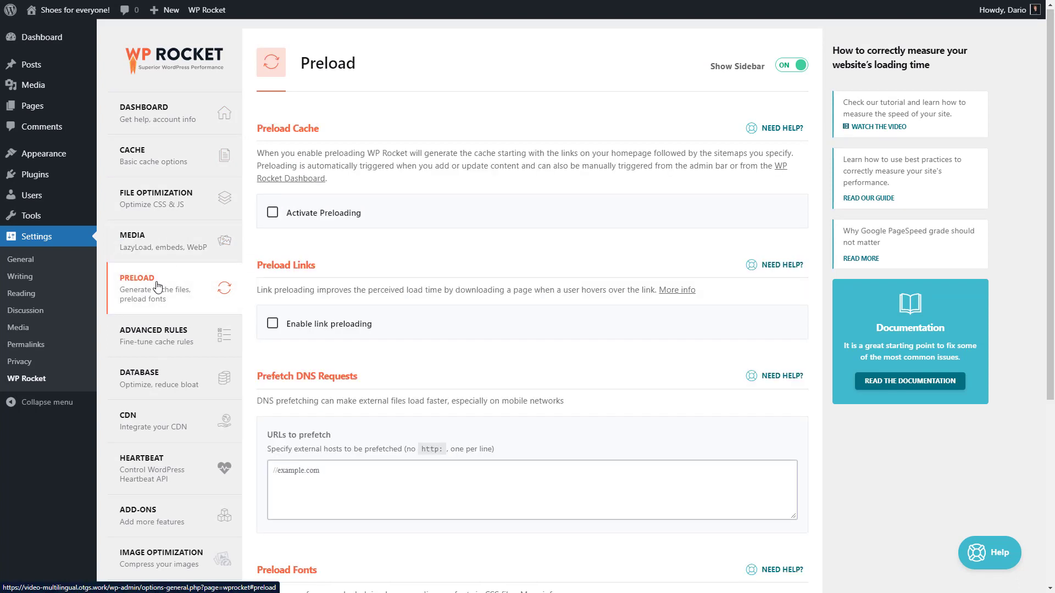
click(272, 212)
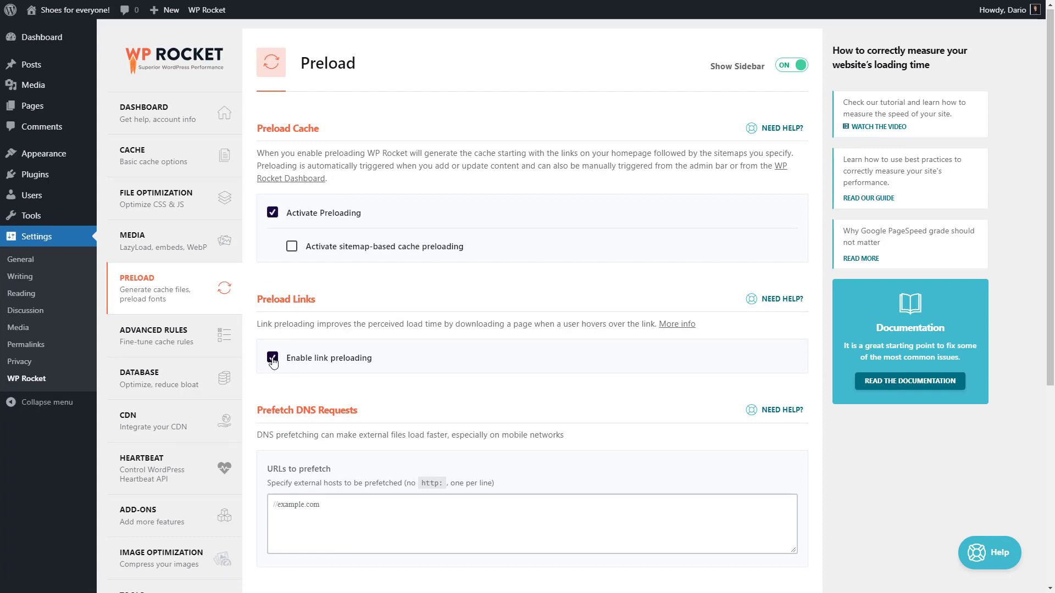
click(127, 421)
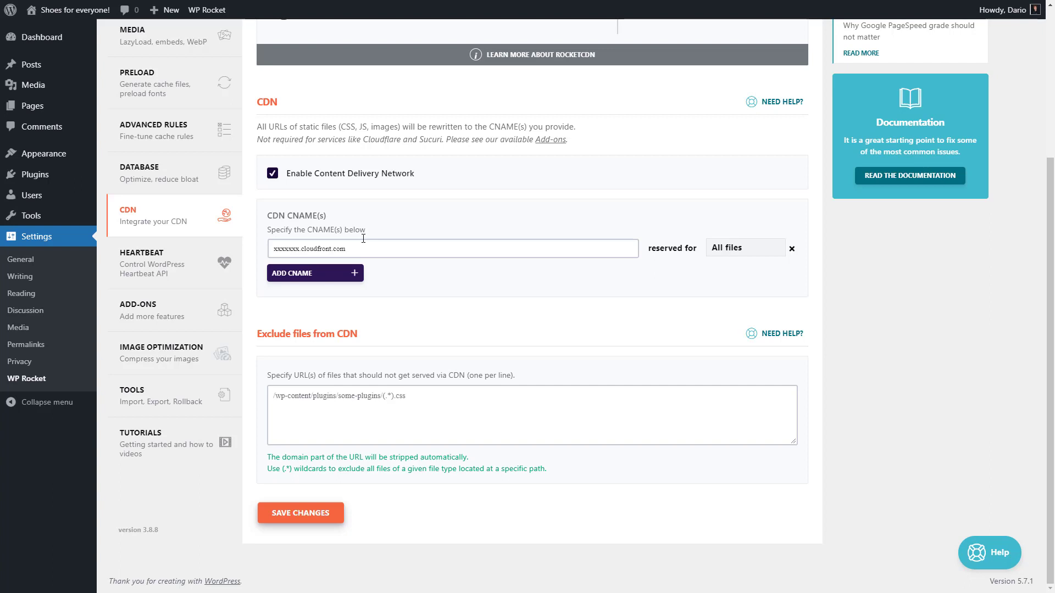
Replace the CDN CNAME with the CloudFront host for all files and save the changes.
triple_click(452, 249)
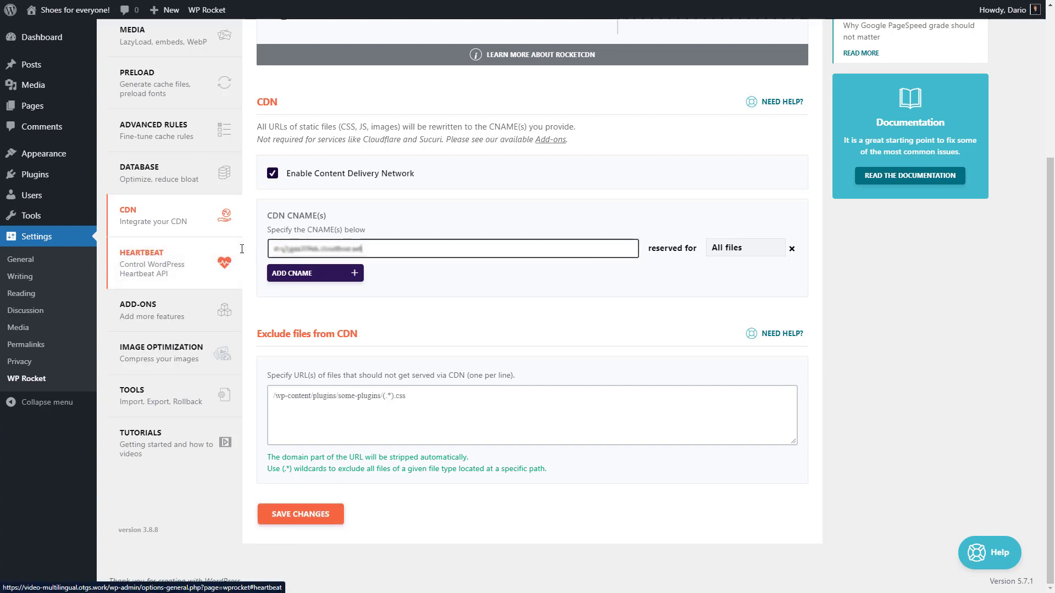
mouse_move(254, 268)
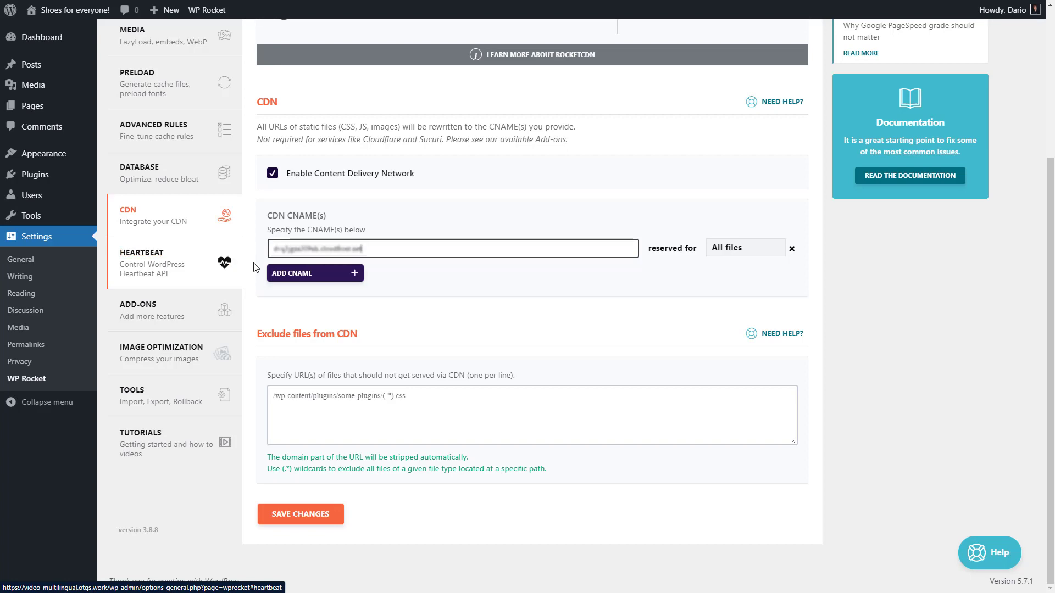
click(299, 514)
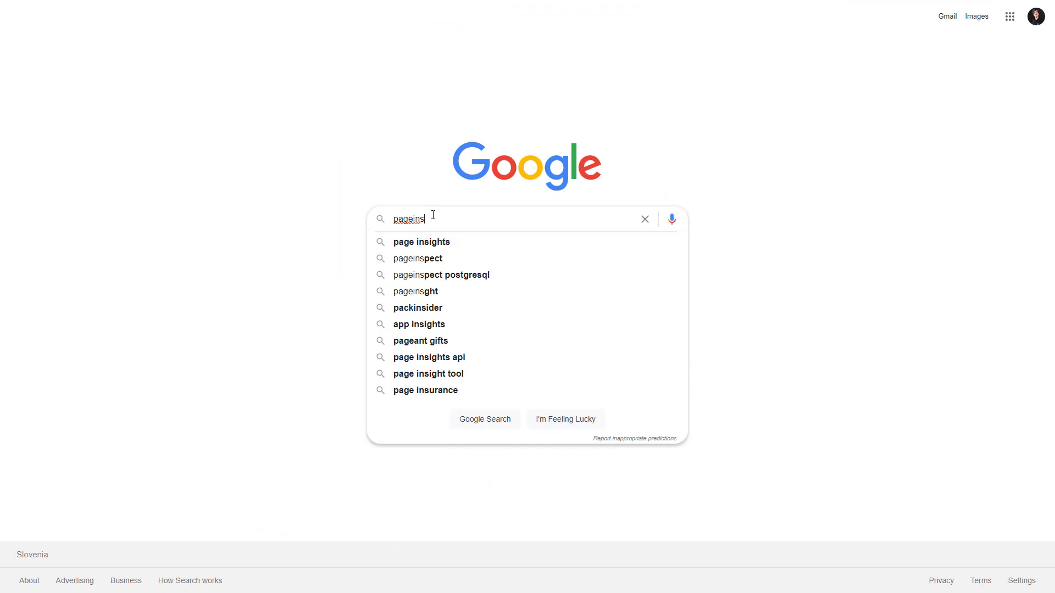
Run a PageSpeed Insights test on the site, read the mobile Lab Data and Diagnostics, and return to WordPress.
click(422, 242)
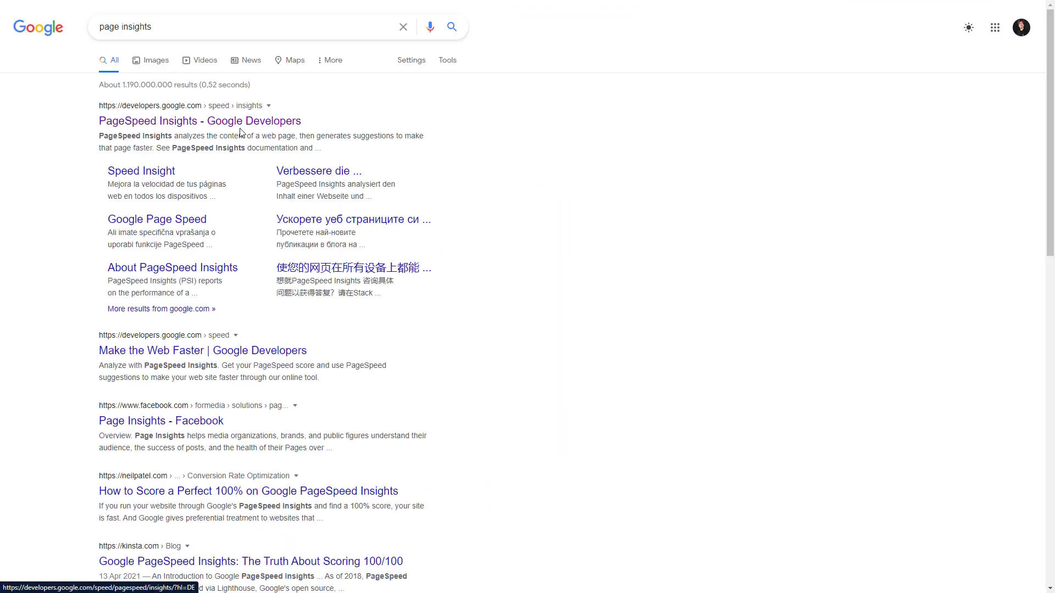
click(199, 121)
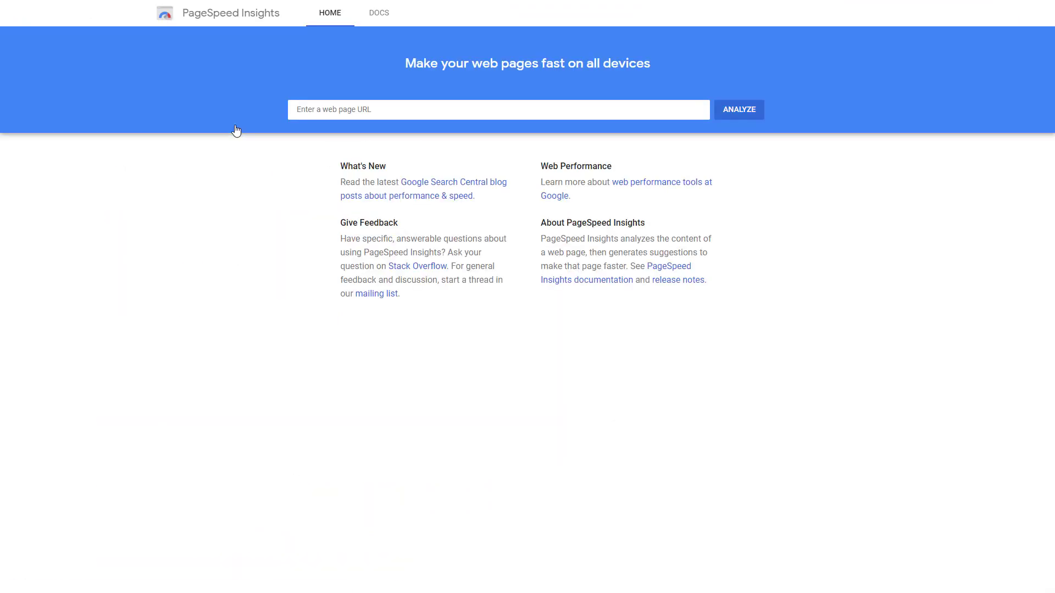
click(498, 108)
text(https://video-multilingual.otgs.work/)
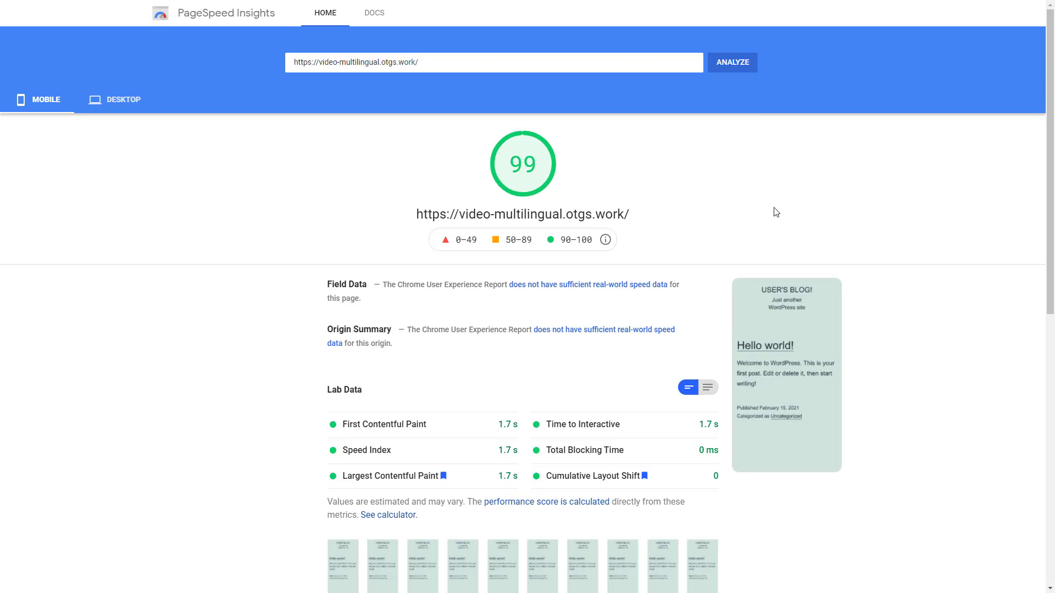
scroll(down, 3)
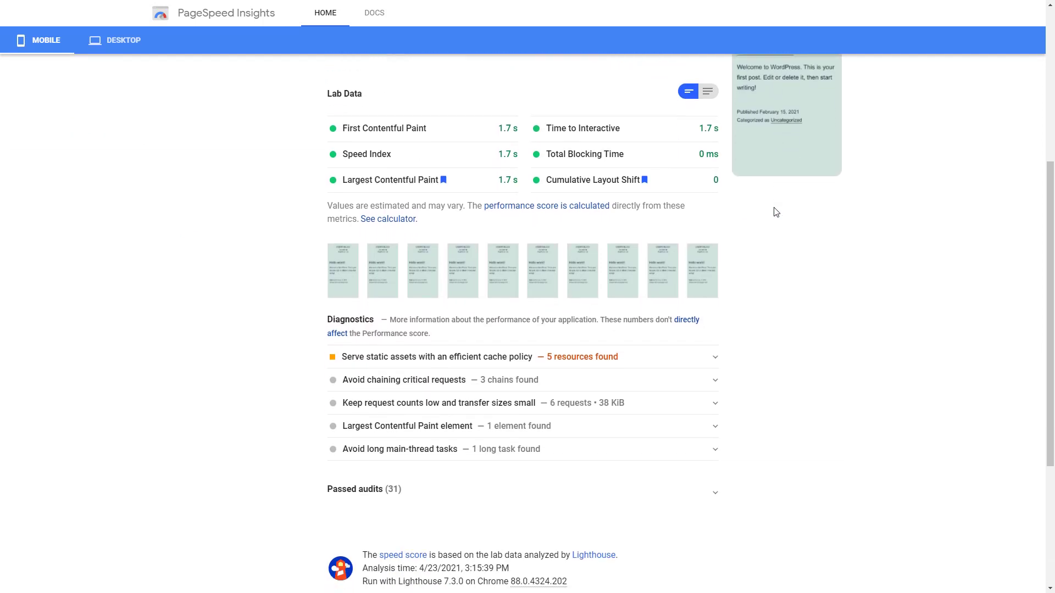
scroll(down, 3)
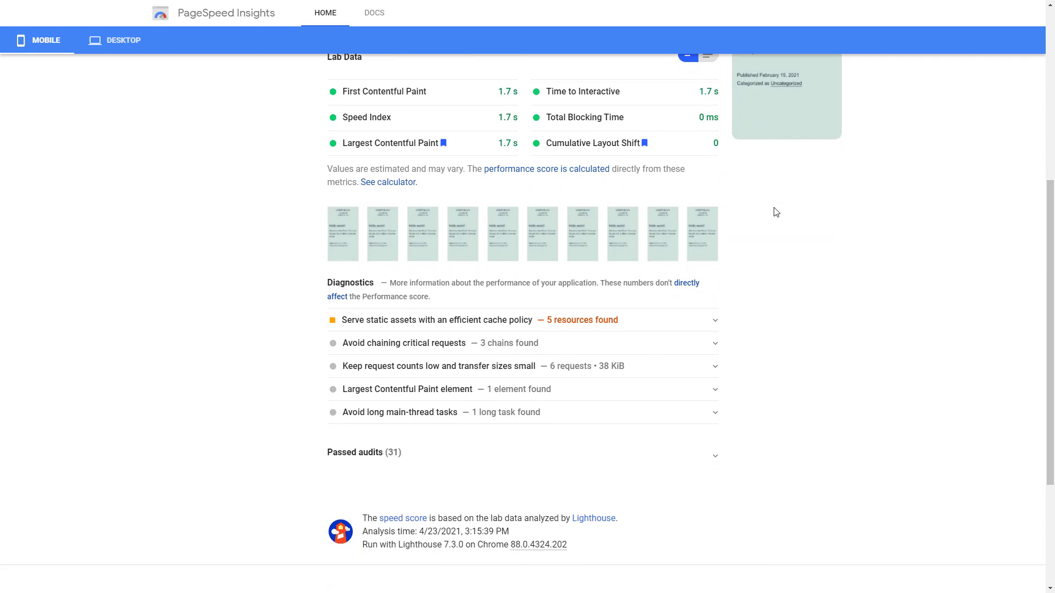
click(436, 320)
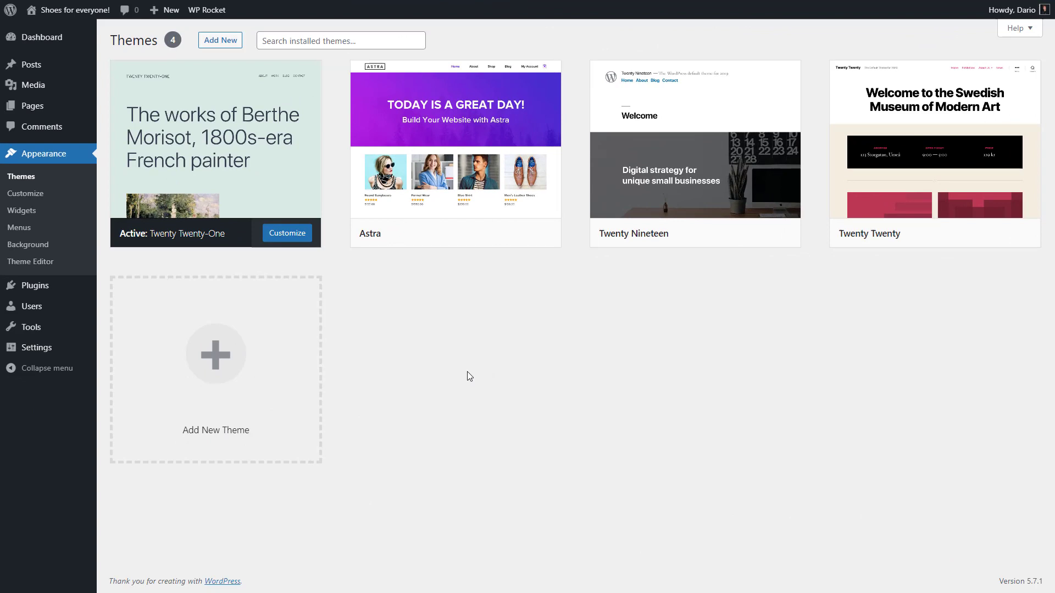
mouse_move(455, 148)
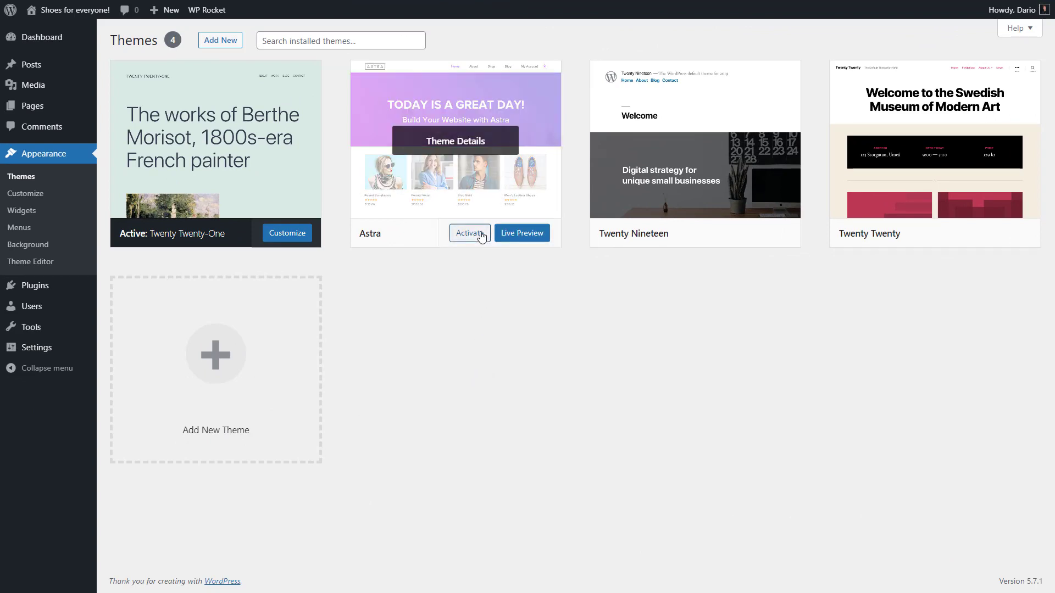
Activate the Astra theme and launch its Customizer with the site preview.
click(469, 233)
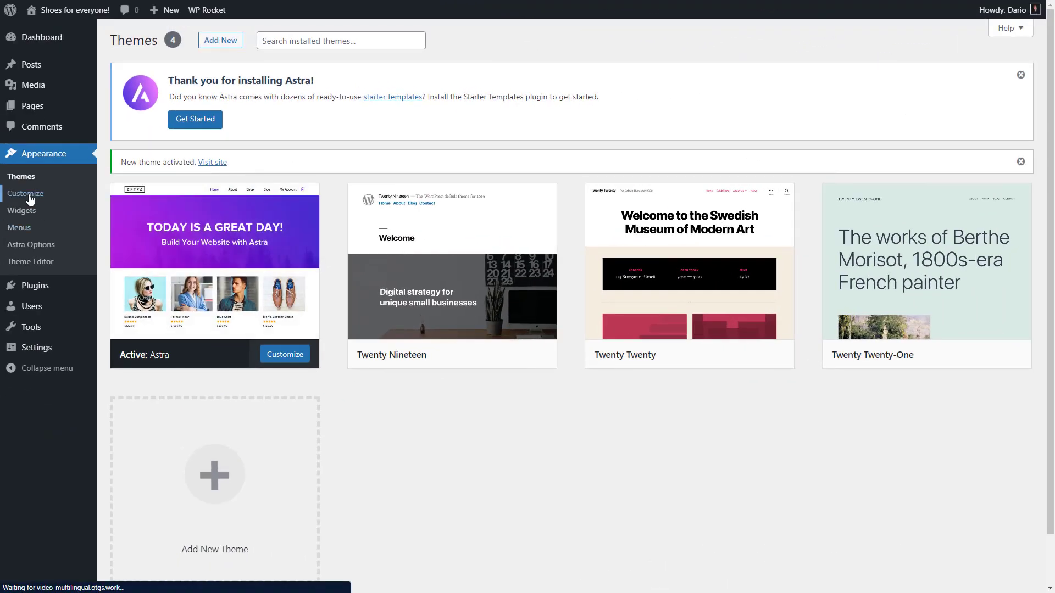
click(25, 193)
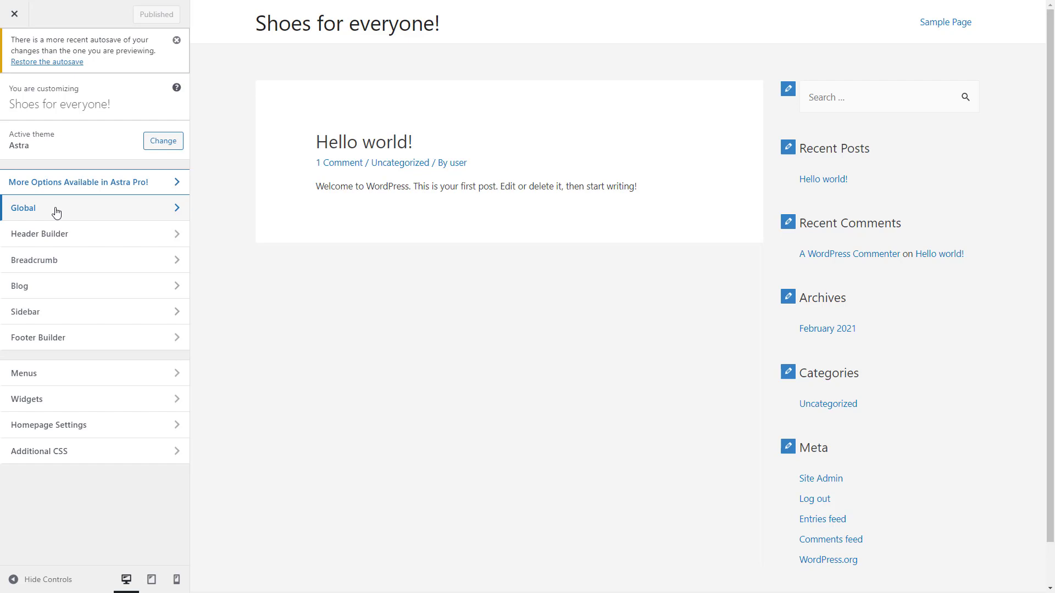
Reach Global > Typography > Base Typography and the Body Font Family list.
click(54, 207)
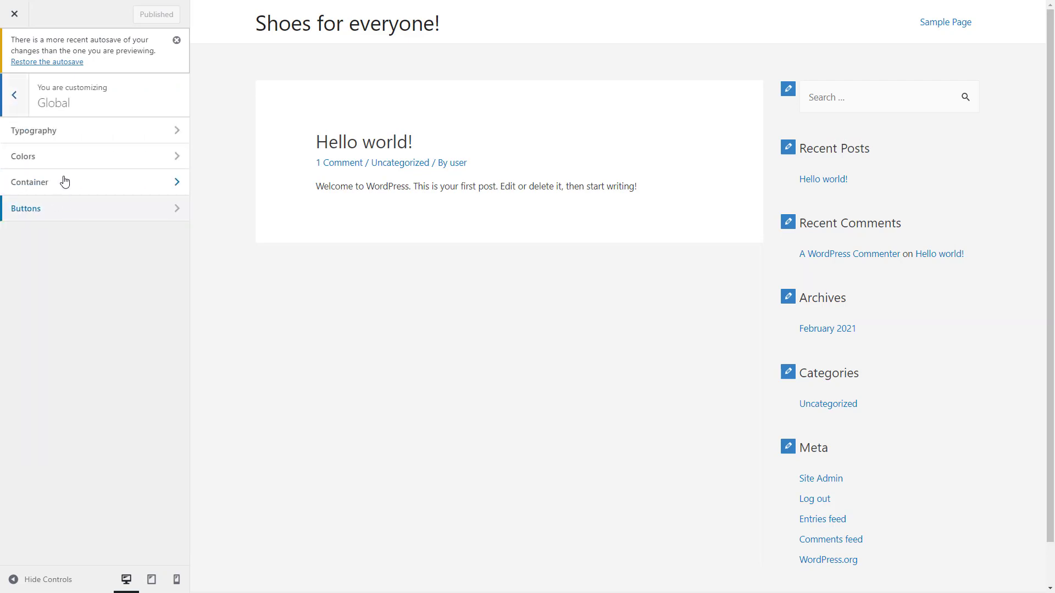
click(48, 131)
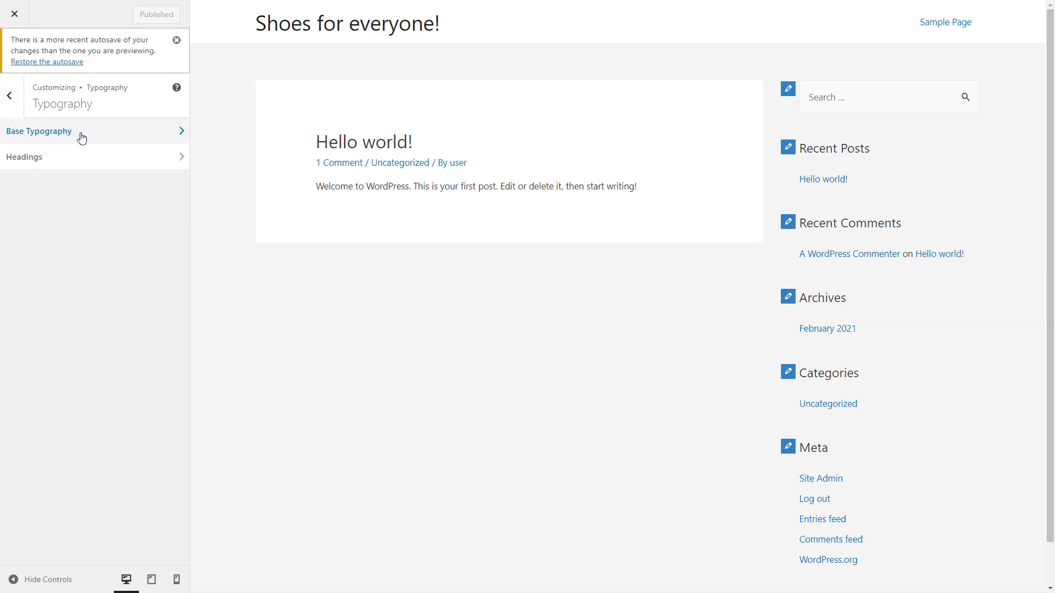
click(38, 130)
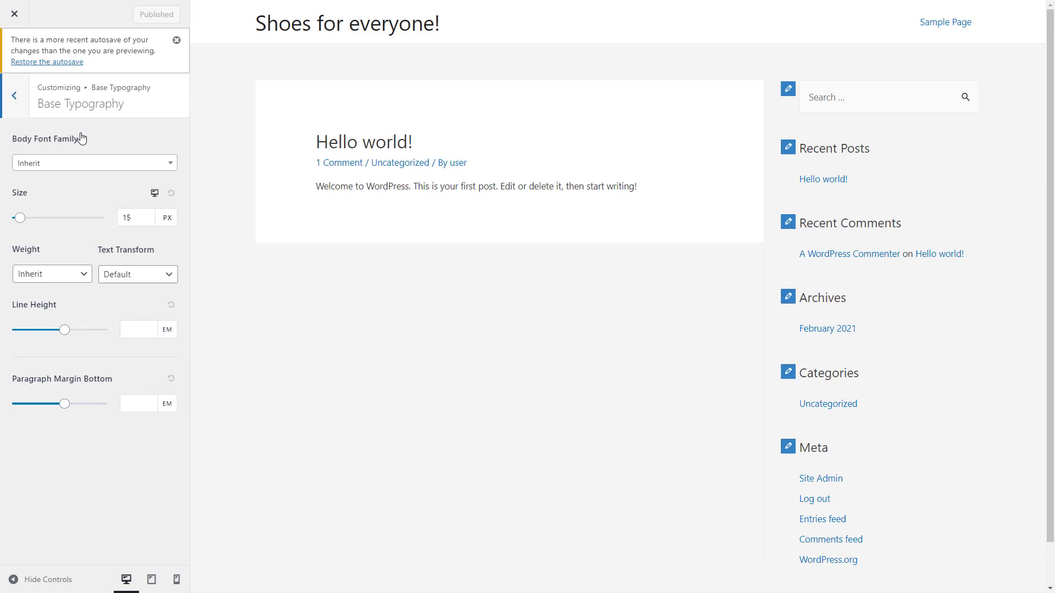
mouse_move(80, 160)
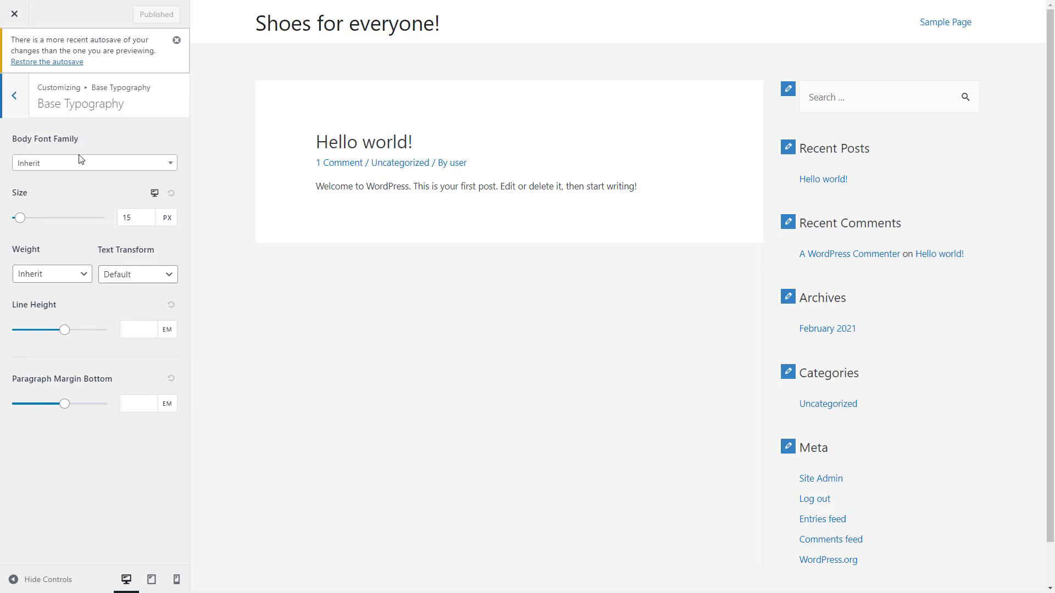
click(94, 162)
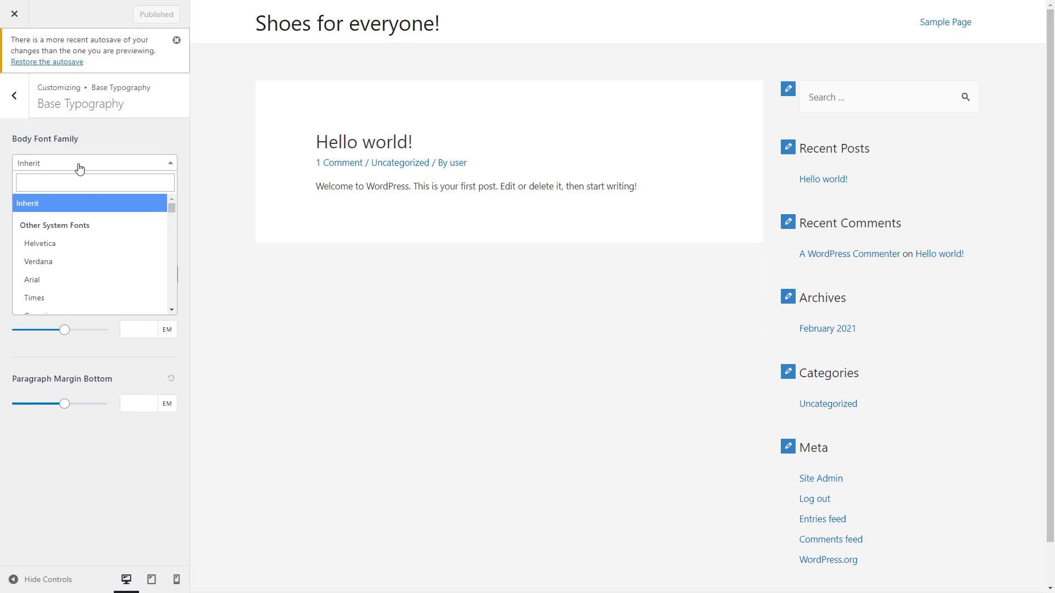
Choose Fira Sans as the body font and publish the change.
text(fira)
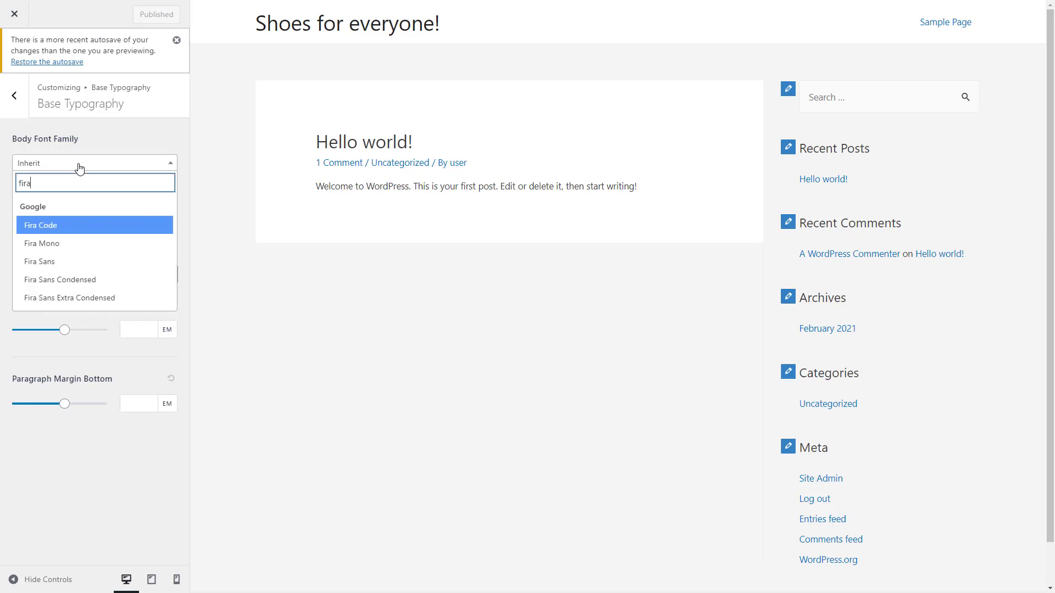
click(39, 261)
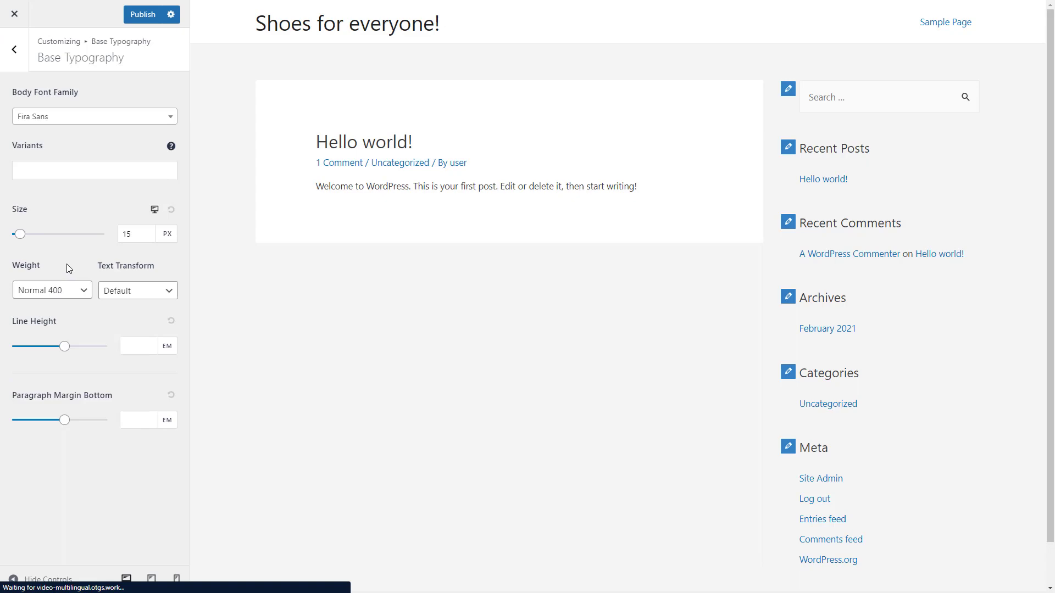
click(142, 14)
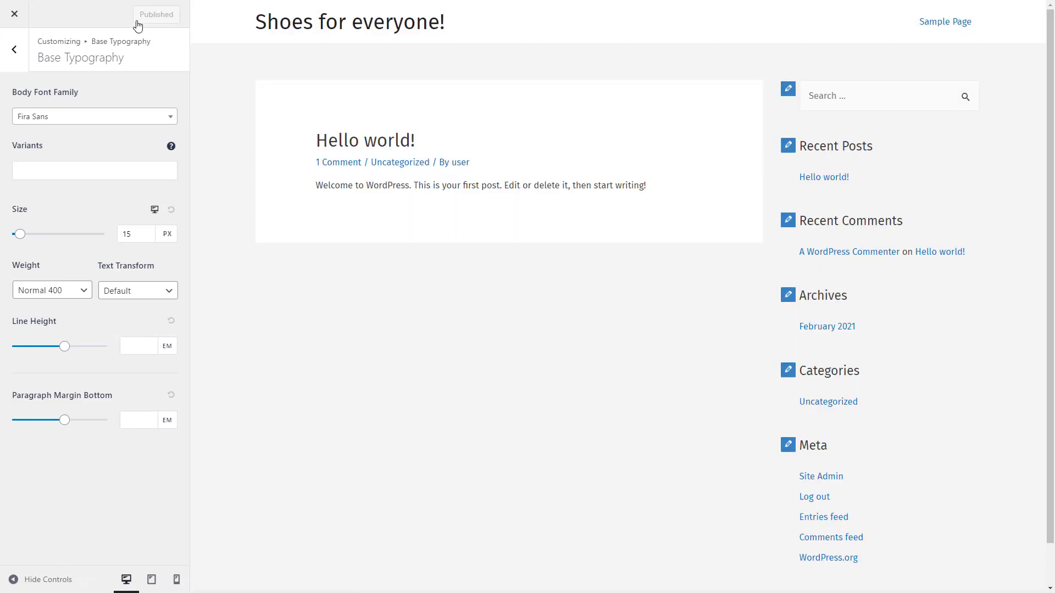
click(732, 62)
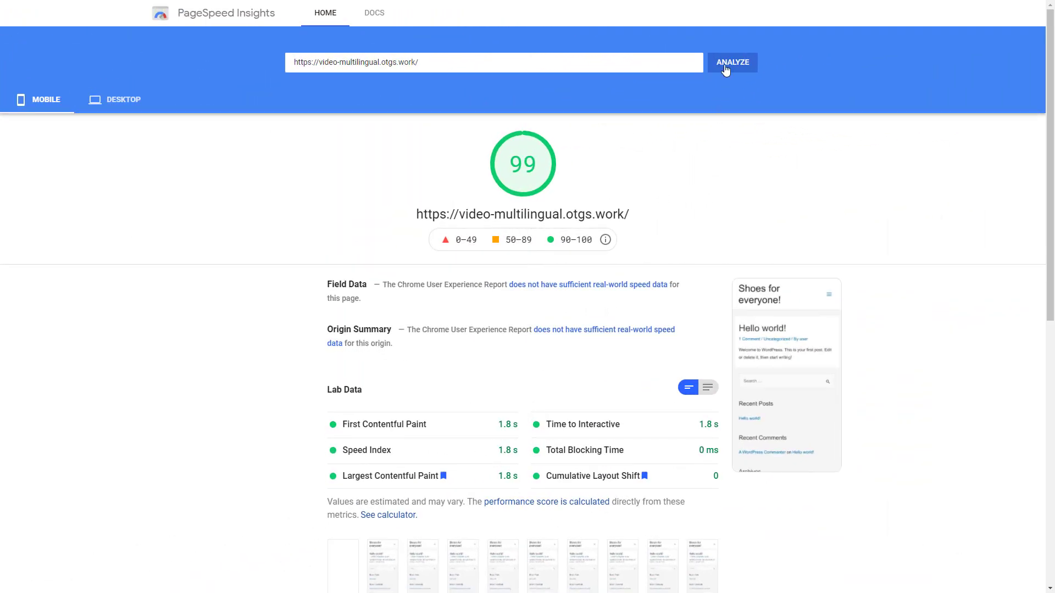
Rerun the PageSpeed Insights analysis; the site scores 99 on mobile.
click(732, 61)
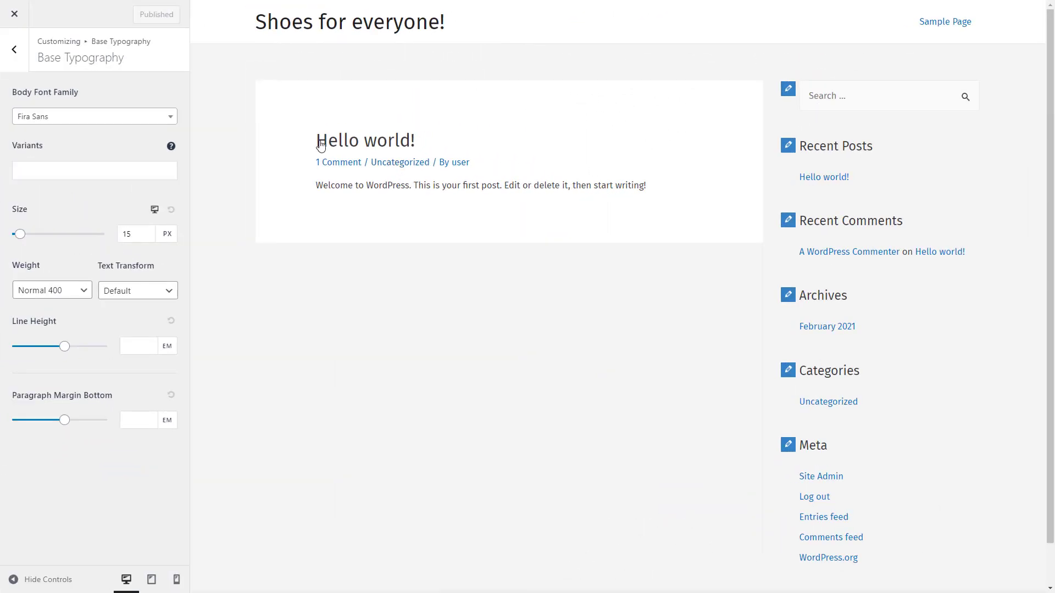
Switch the body font from Fira Sans to Helvetica and publish it.
text(hel)
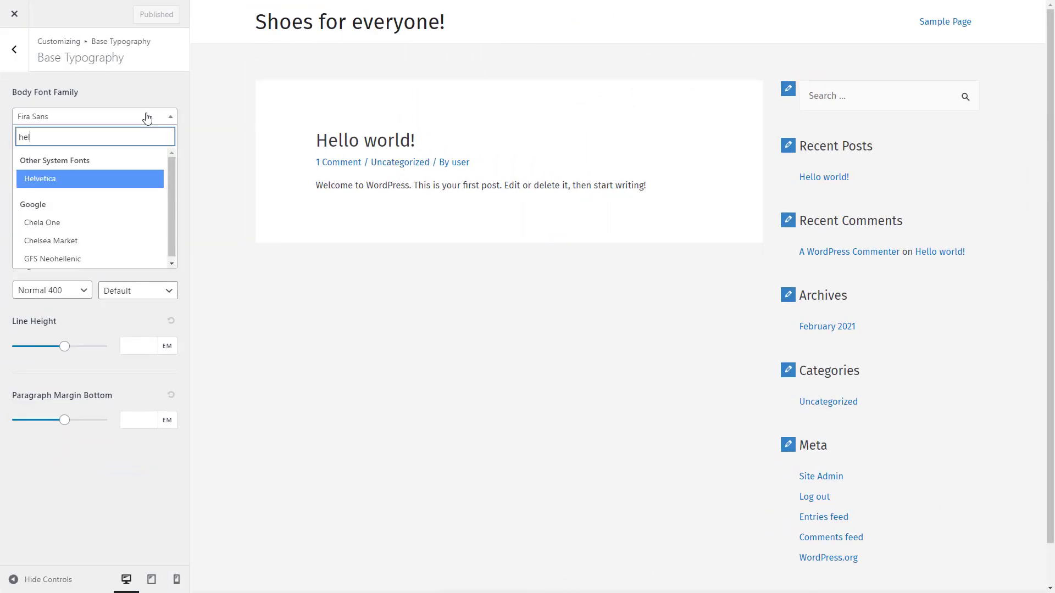
click(41, 178)
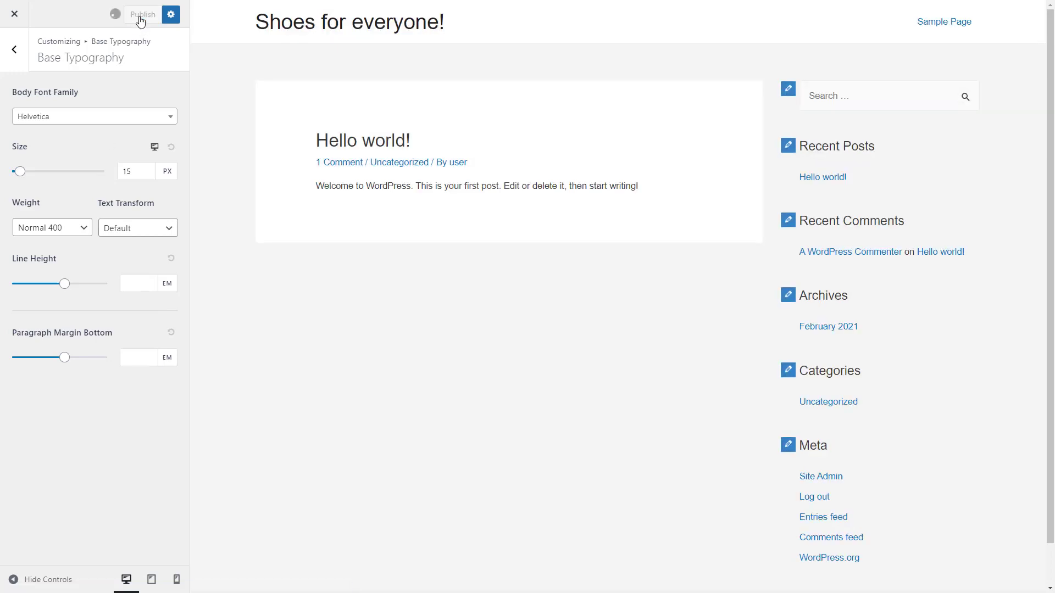
click(141, 14)
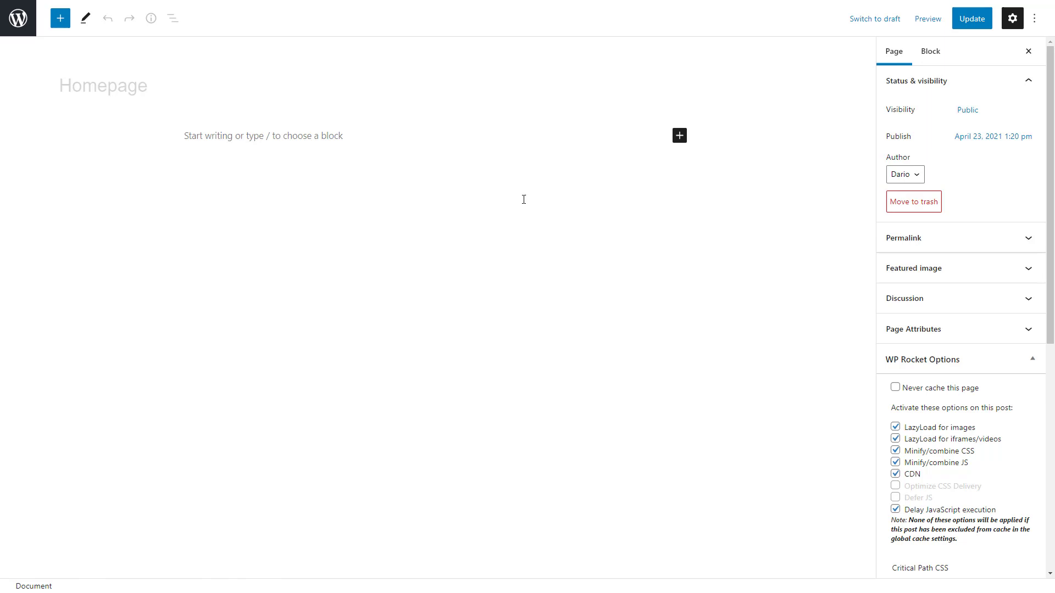
Insert a Cover block on Homepage with the heading 'Just Shoes!' and update the page.
click(679, 135)
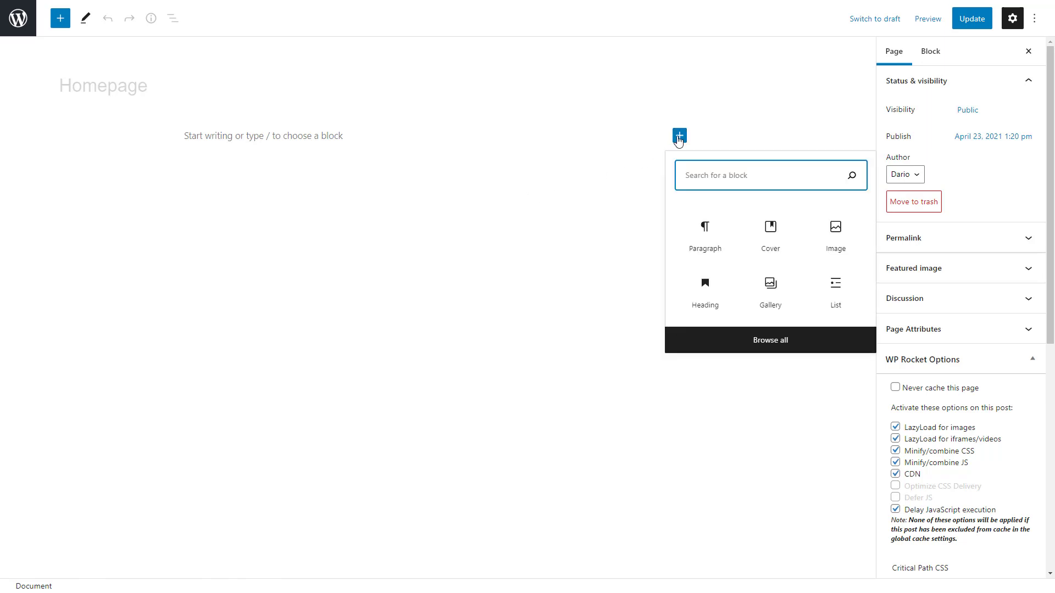
text(cover)
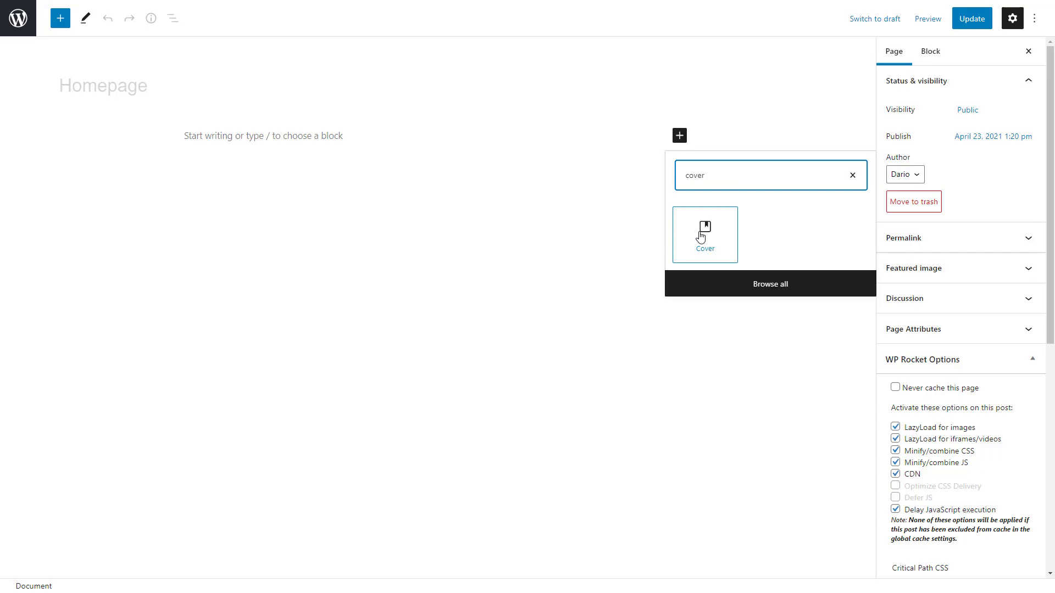
click(704, 234)
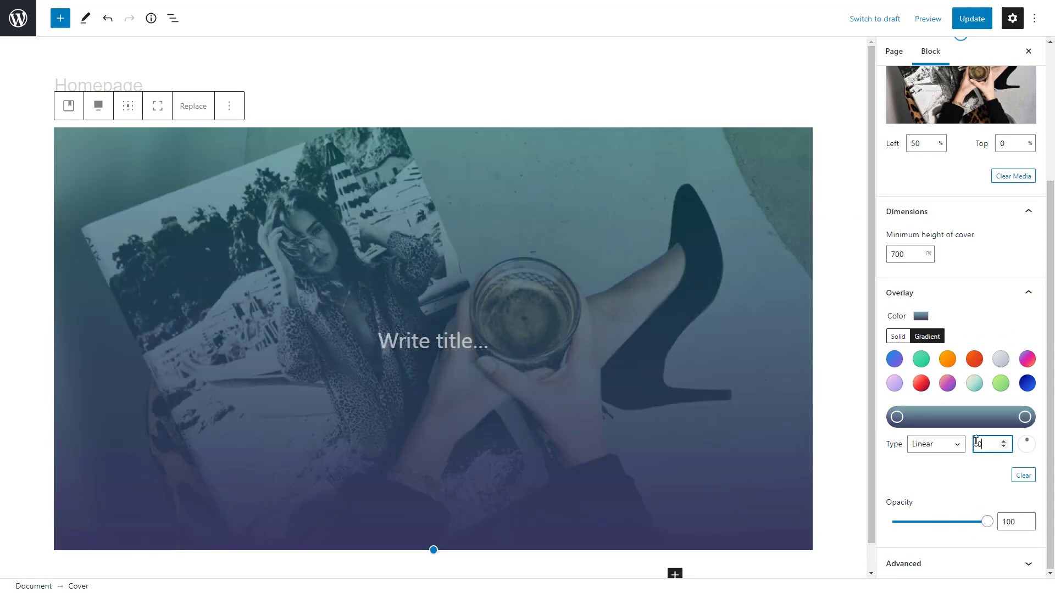
text(Just Shoes!)
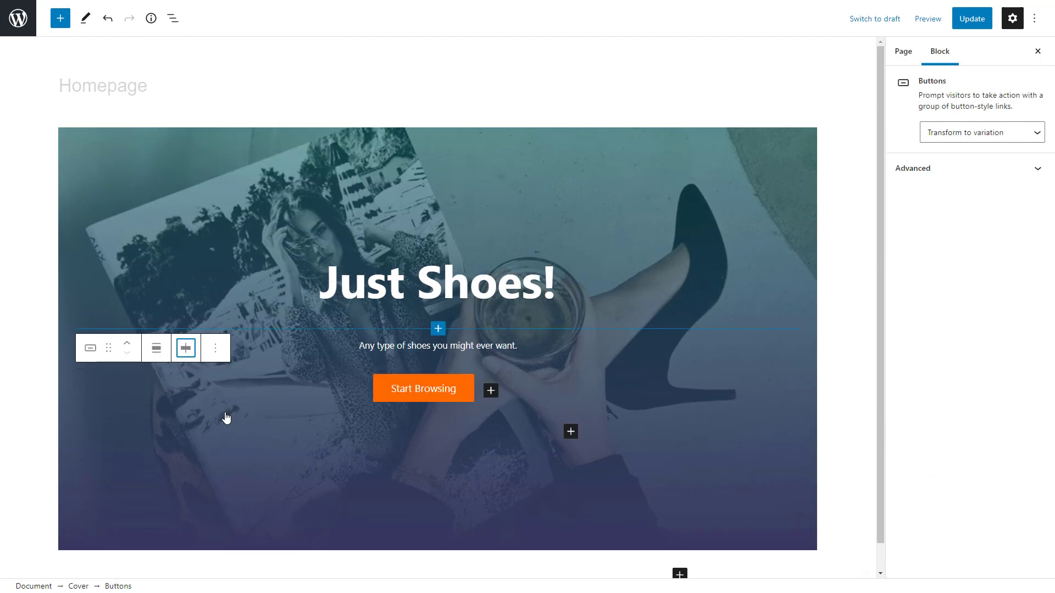
click(927, 19)
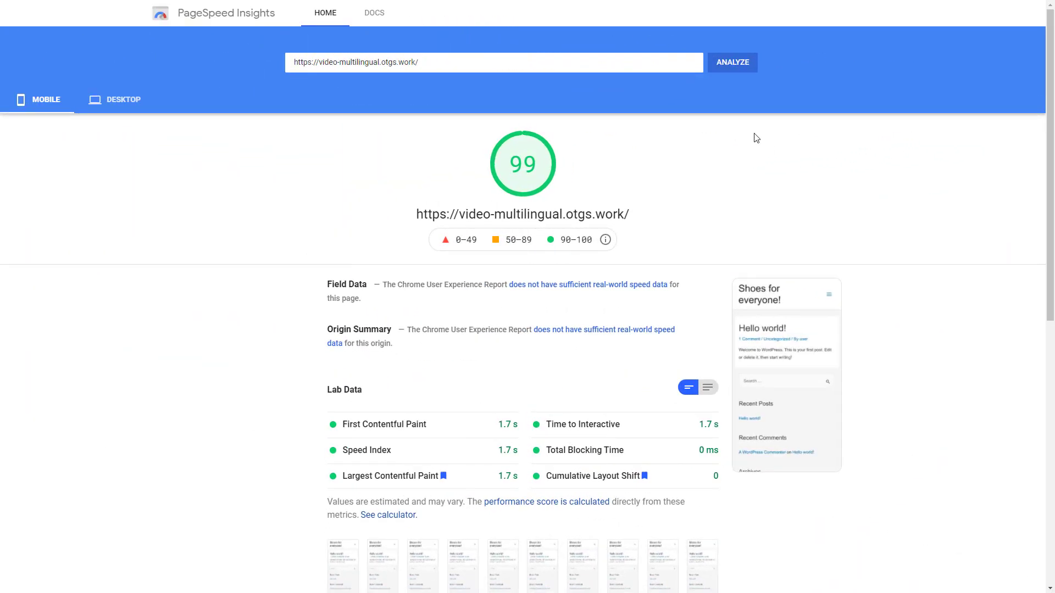
Rerun the PageSpeed Insights analysis; the mobile score stays at 99.
click(737, 62)
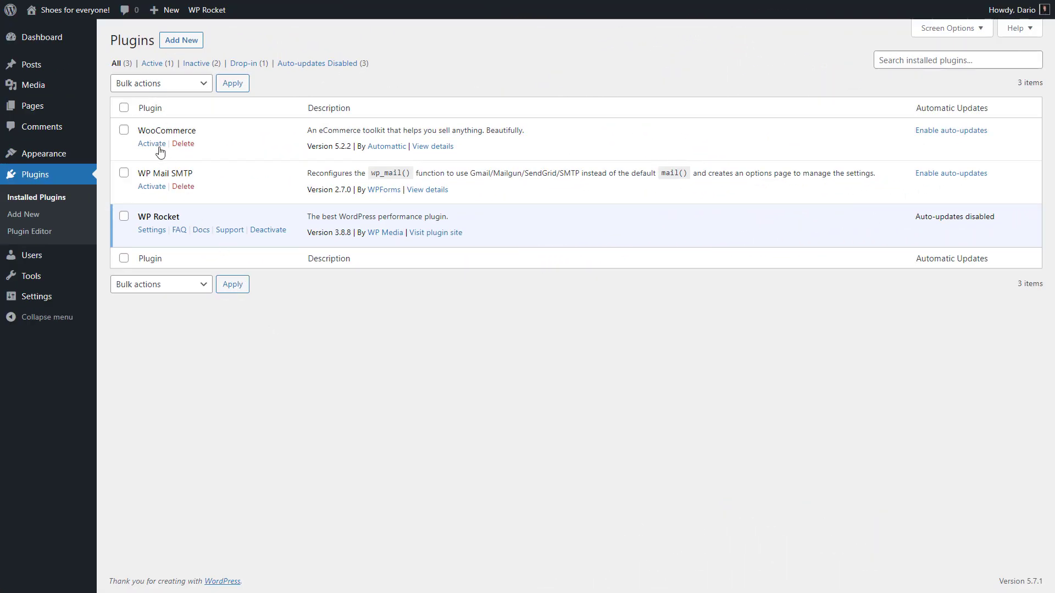
Activate the WooCommerce plugin from the Installed Plugins list.
click(151, 144)
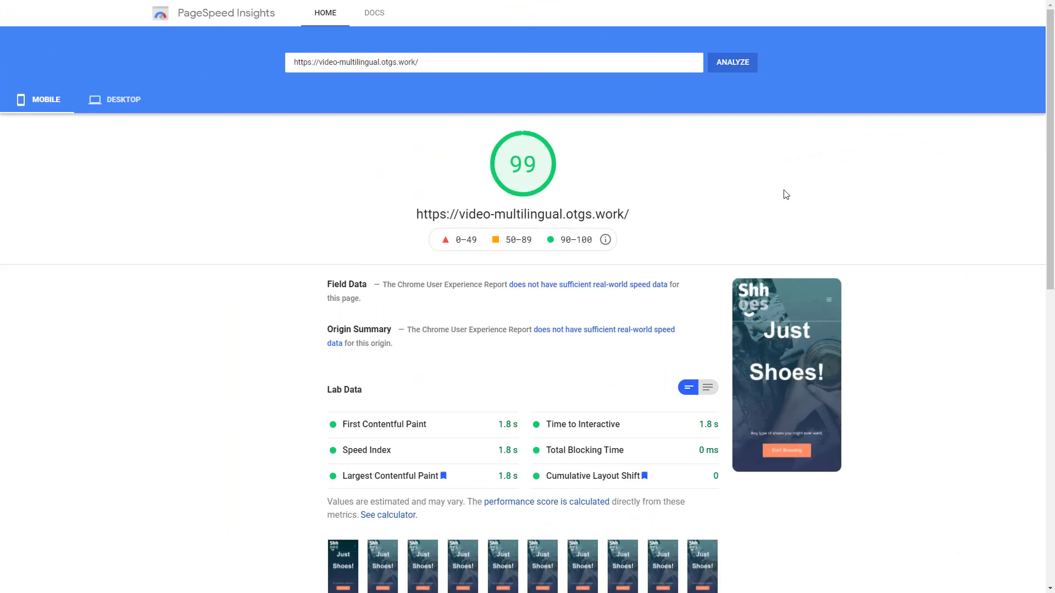
Analyze the new Just Shoes homepage in PageSpeed Insights; it scores 99 on mobile.
click(732, 61)
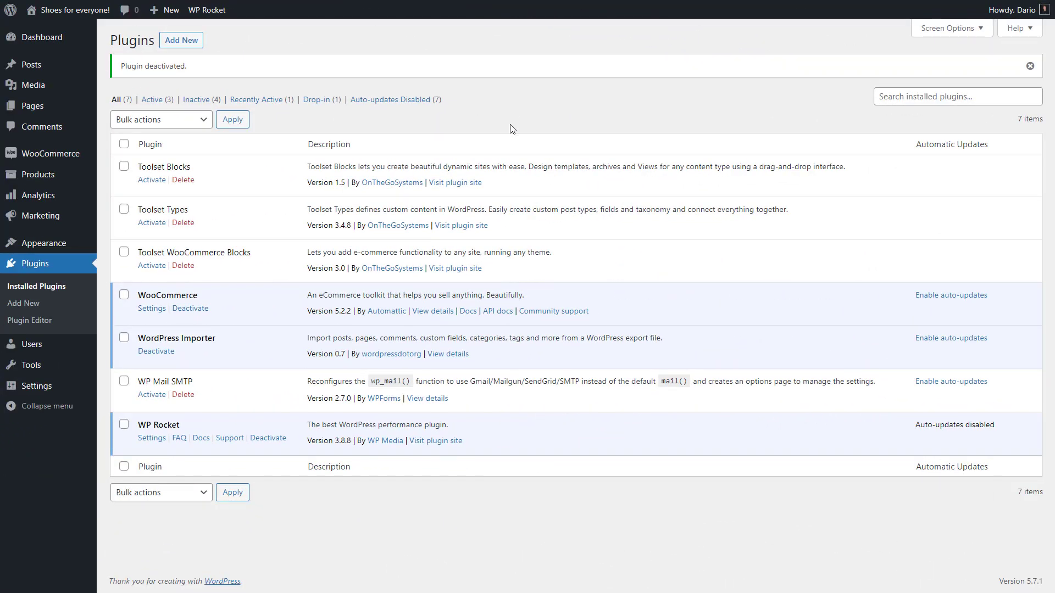
Bulk-activate Toolset Blocks, Toolset Types and Toolset WooCommerce Blocks.
click(124, 165)
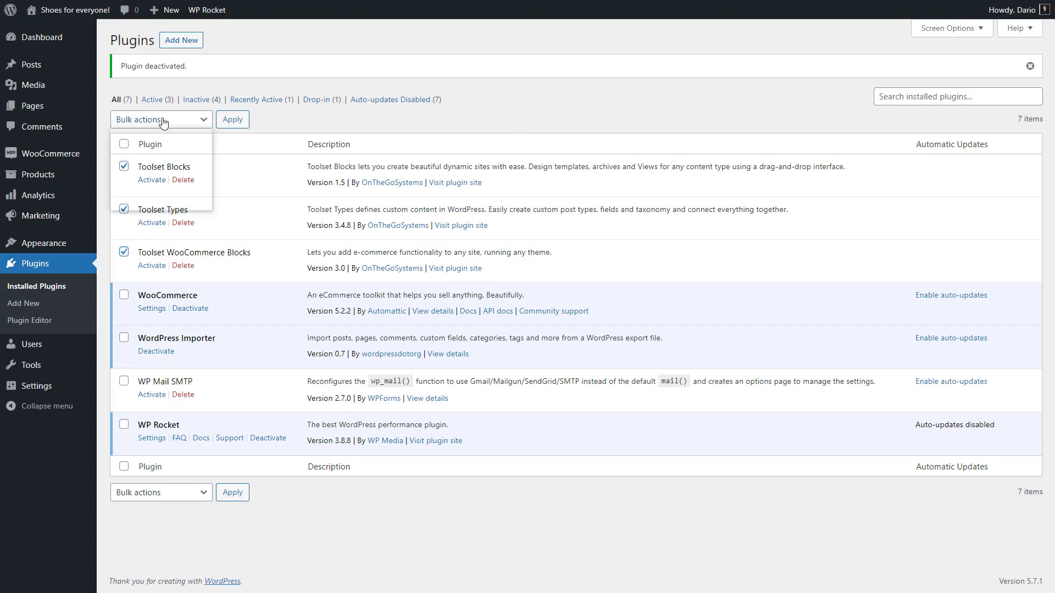
click(161, 119)
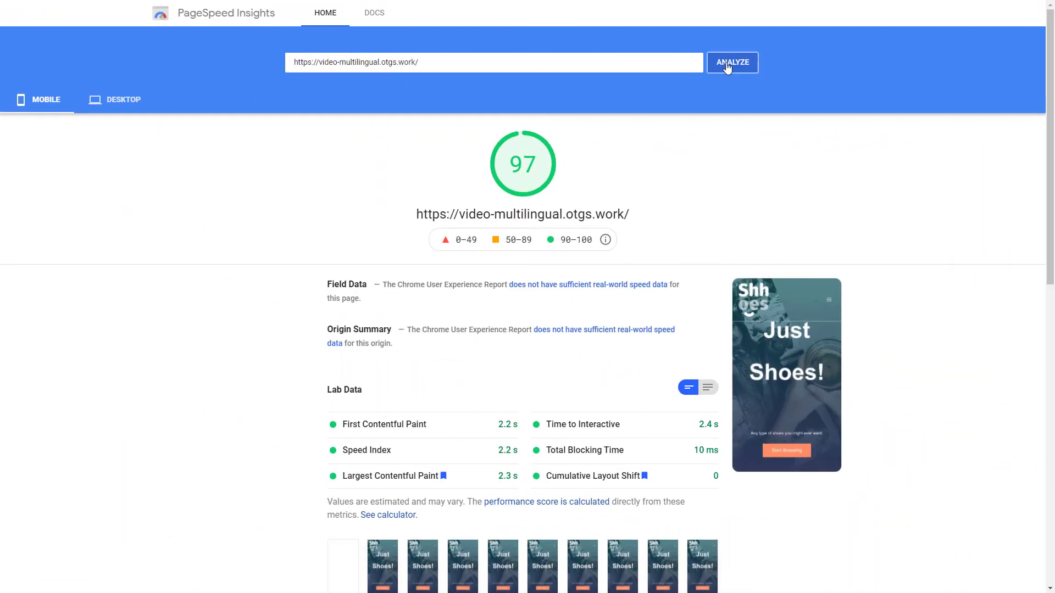
Re-test the homepage in PageSpeed Insights; the mobile score drops to 97.
click(731, 63)
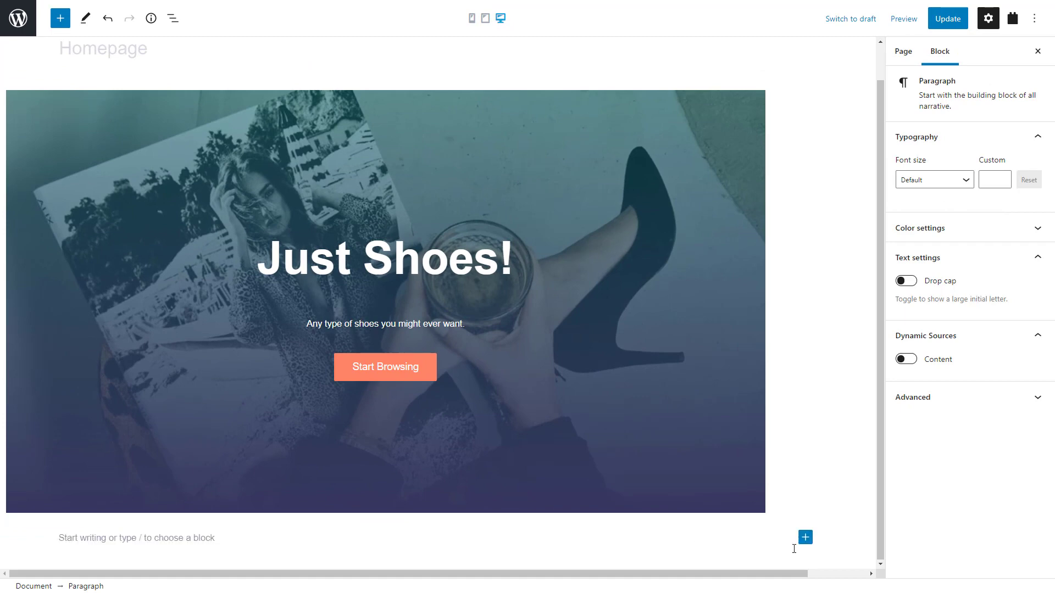
Add a grid features section below the Just Shoes! cover and give it a pale pink background.
click(804, 537)
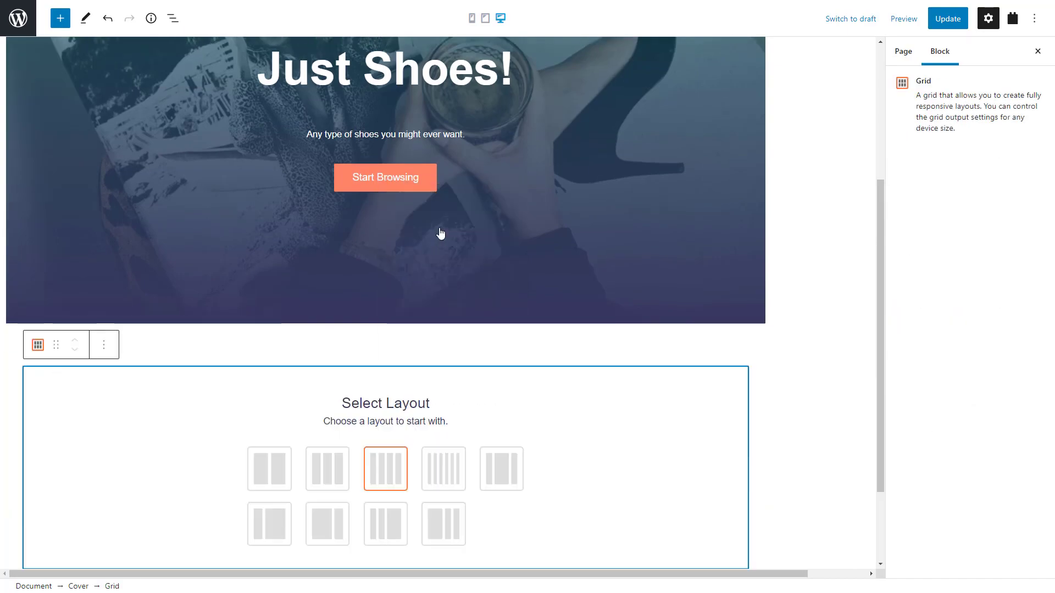
click(384, 469)
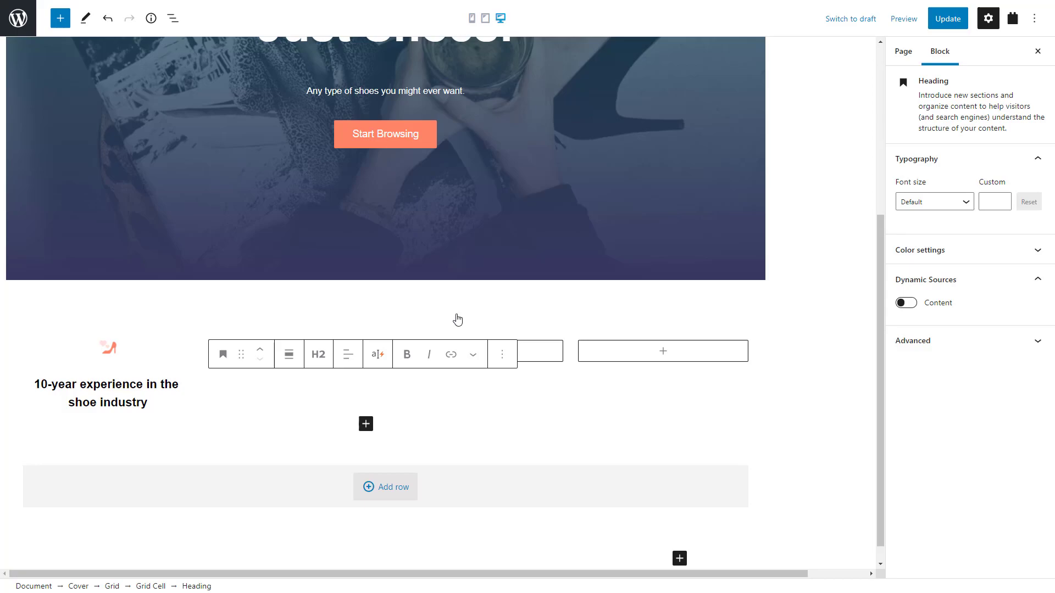
click(502, 352)
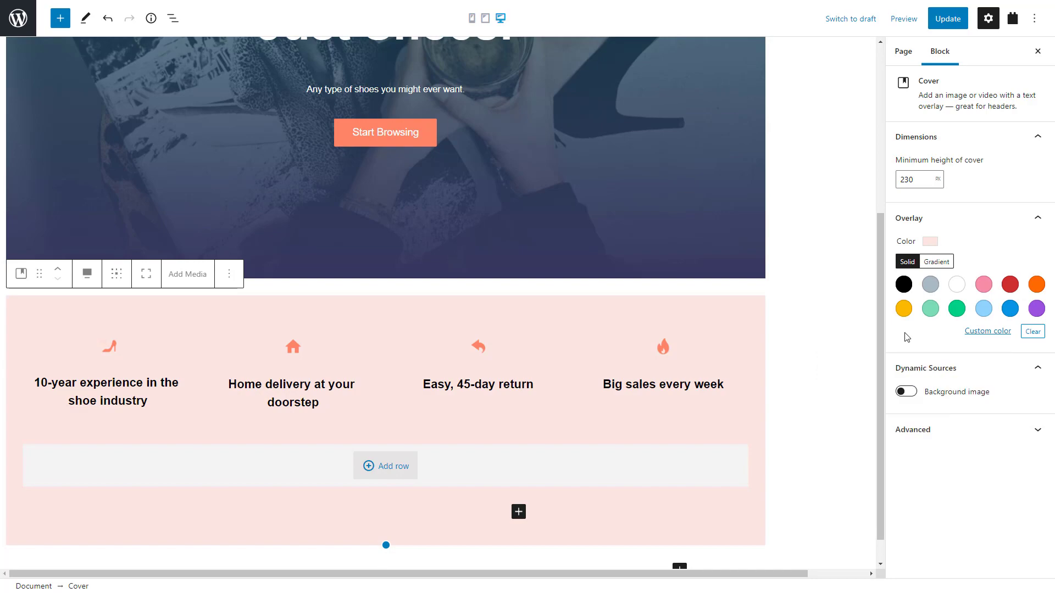
click(904, 19)
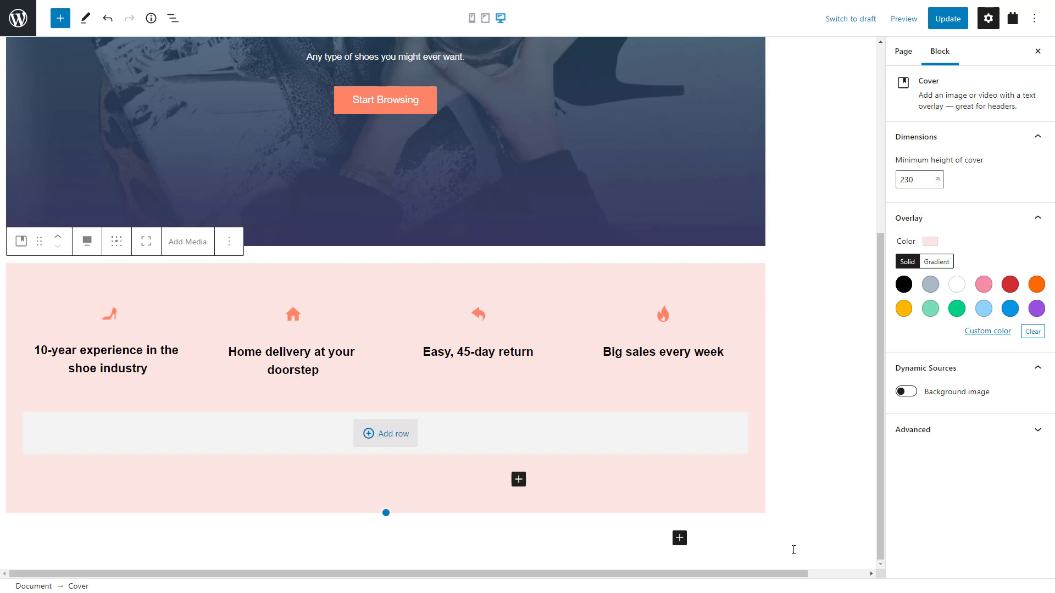
click(679, 537)
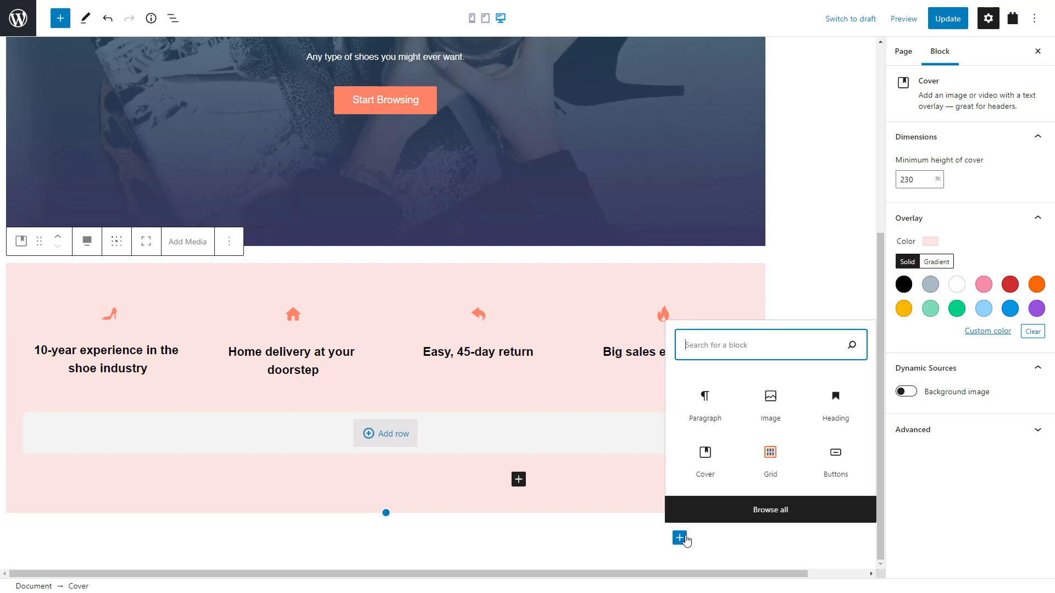
Insert a Toolset View of Products with an Add to cart button in a four-column grid.
text(view)
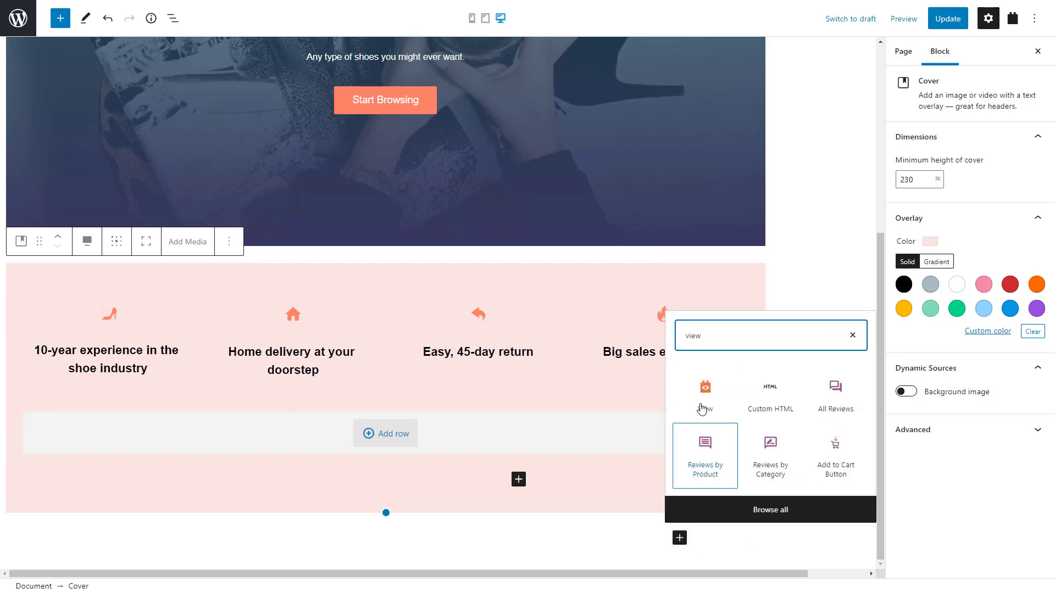
click(705, 396)
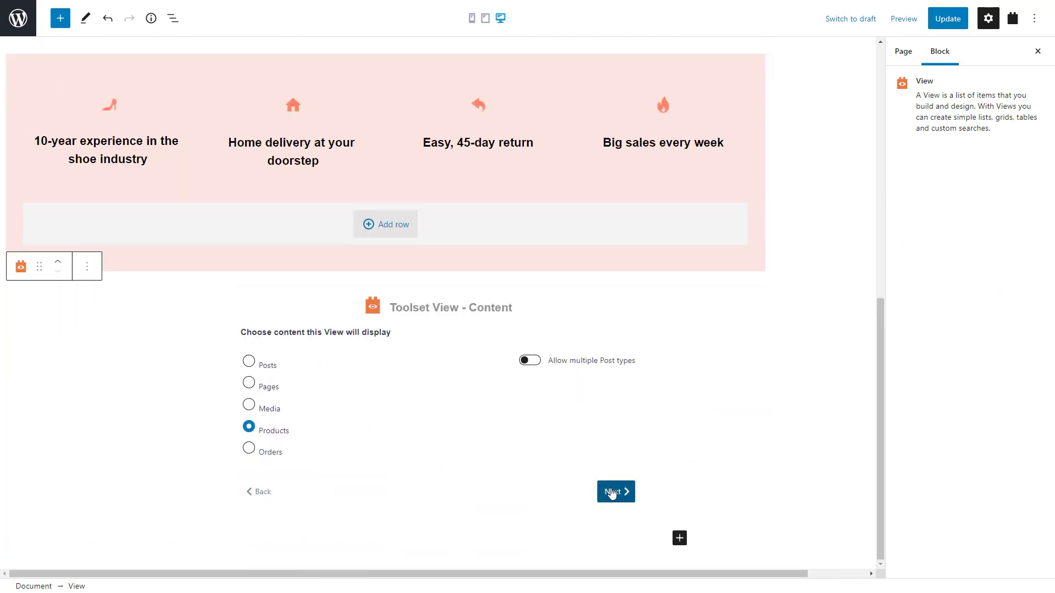
click(613, 493)
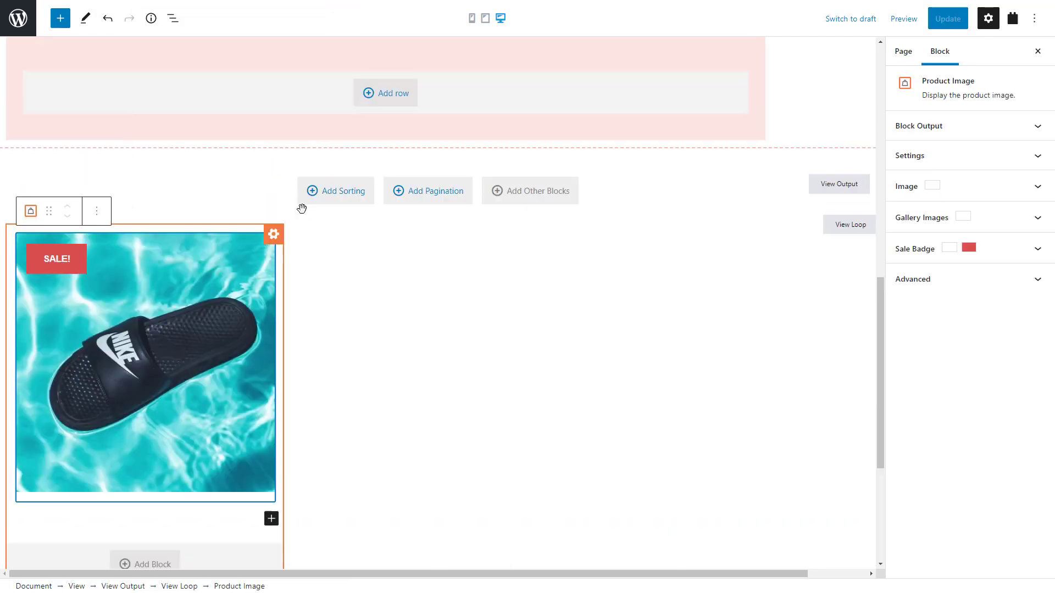
click(955, 278)
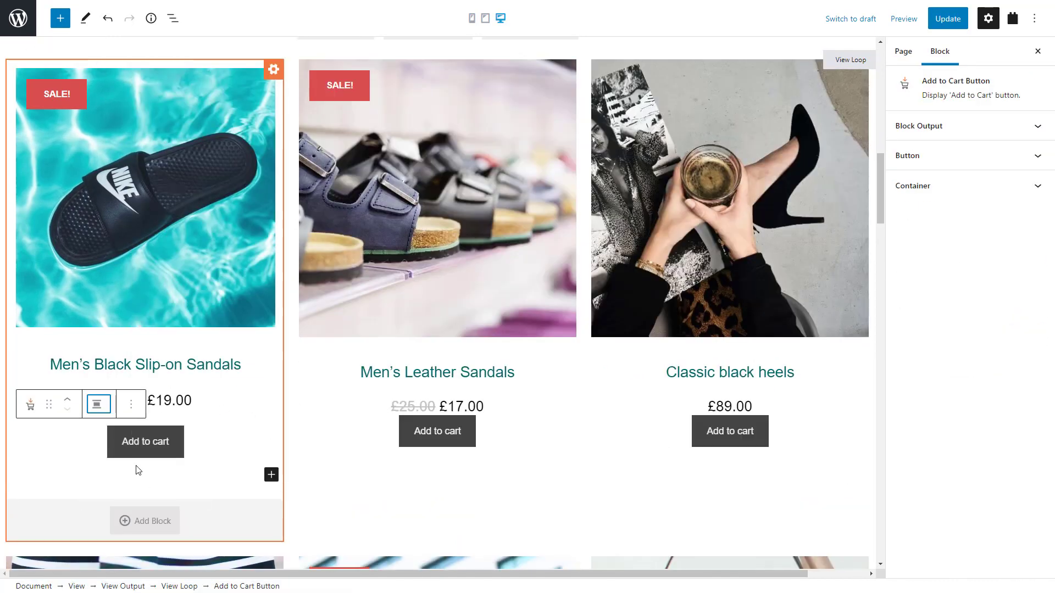
click(145, 199)
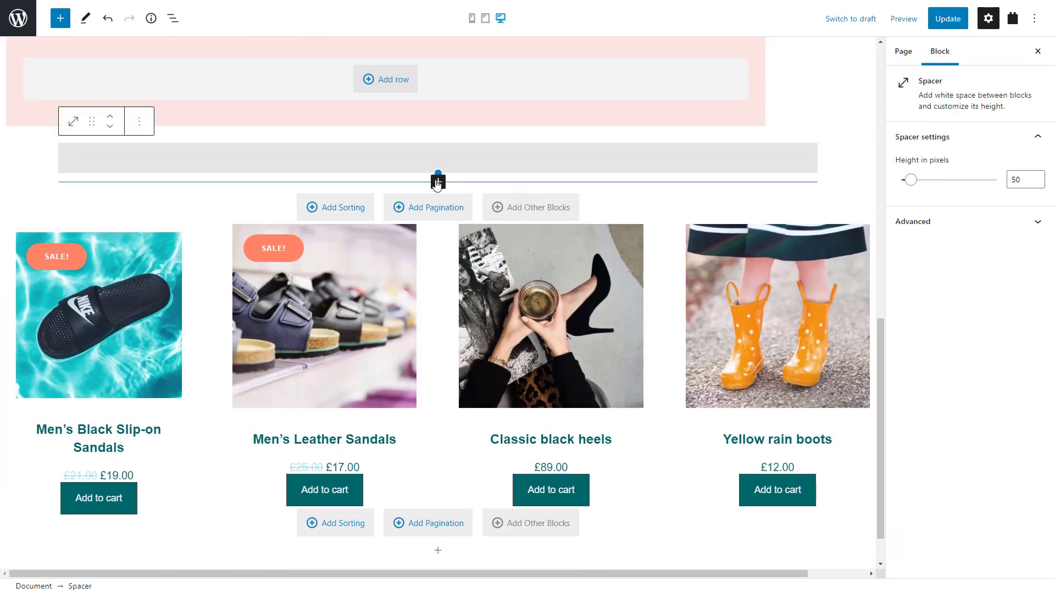
Add a 'Newest Products' heading above the product grid.
text(Newest Pr)
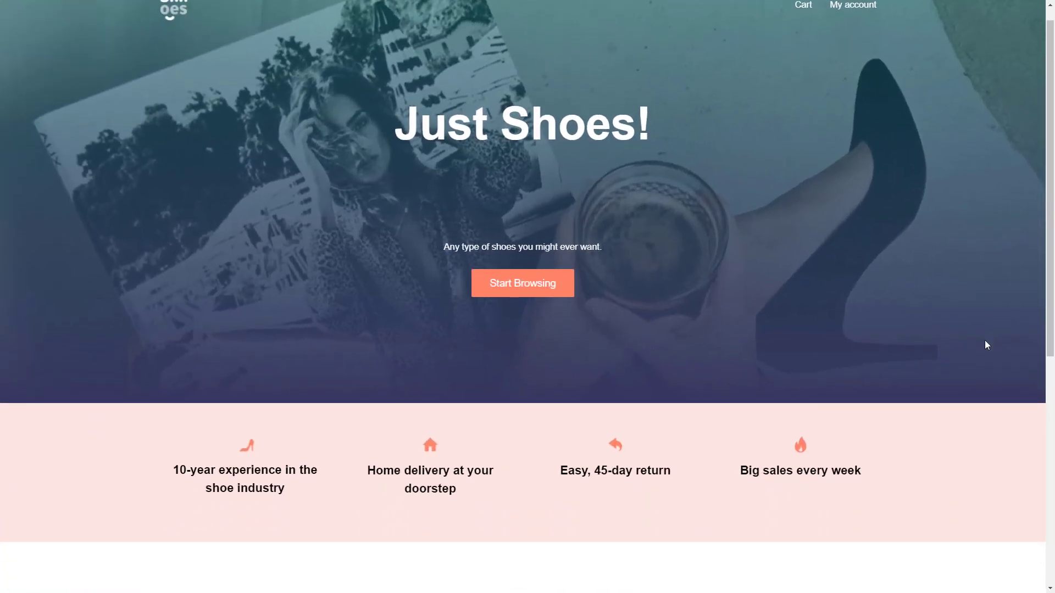
scroll(down, 3)
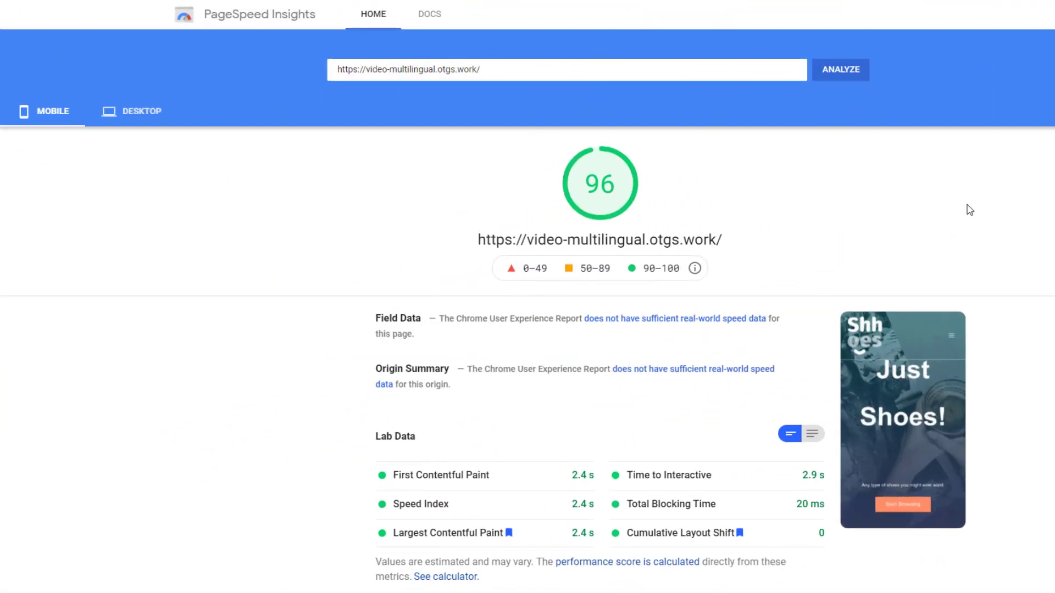
click(841, 69)
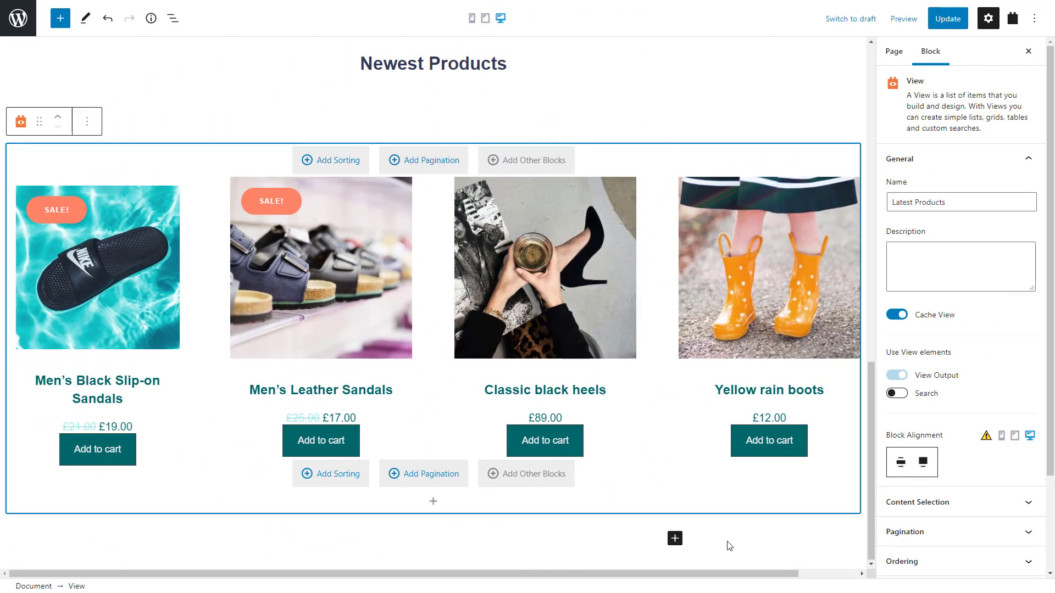
Add a bold, centred 'Watch the Video' heading below the product grid.
click(674, 538)
text(Watch)
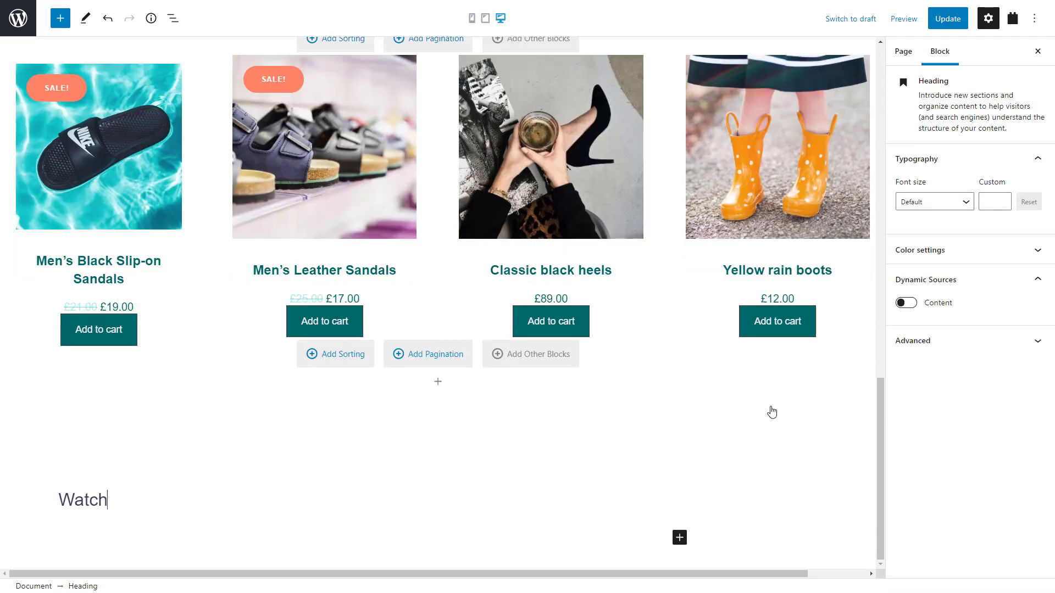
text(the Video)
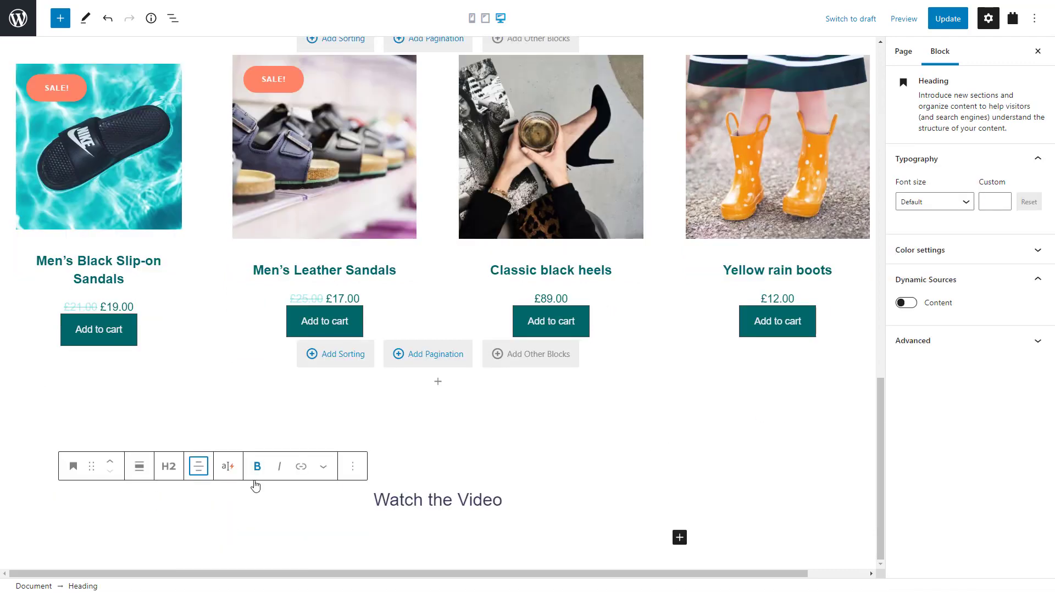
click(257, 465)
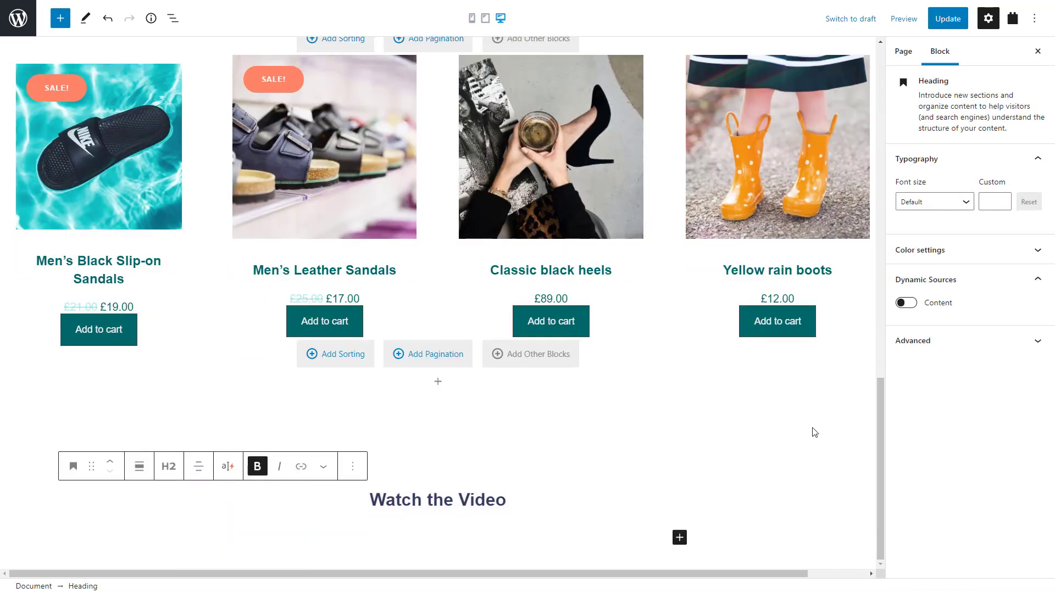
click(679, 537)
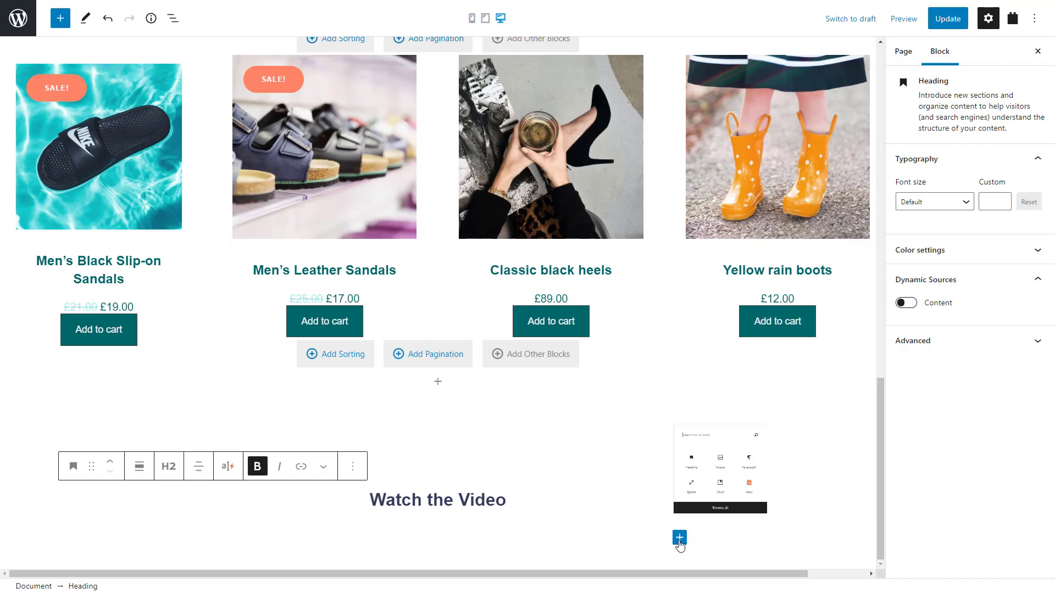
click(679, 539)
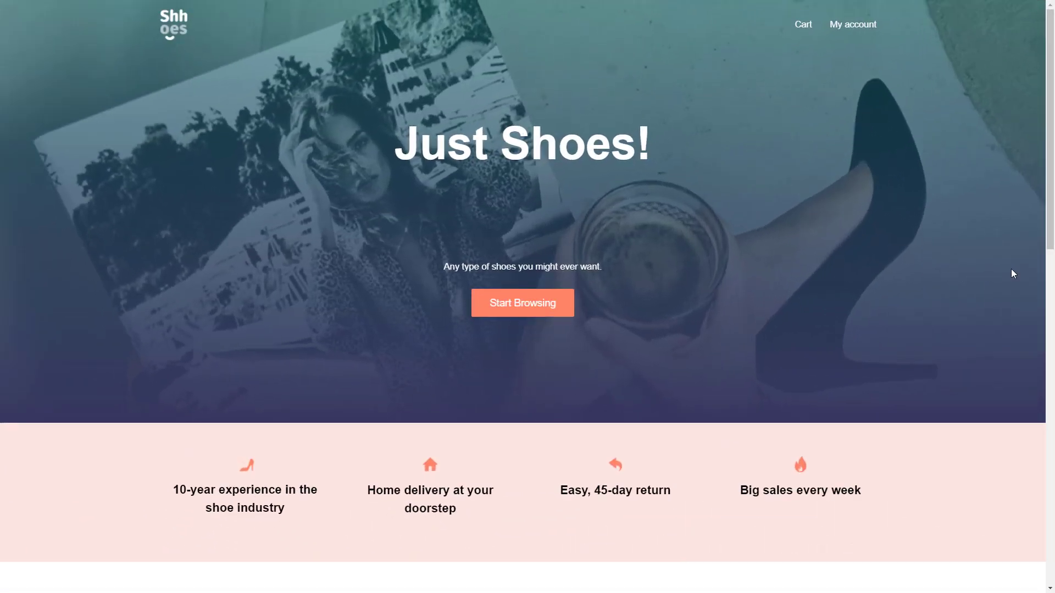
scroll(down, 3)
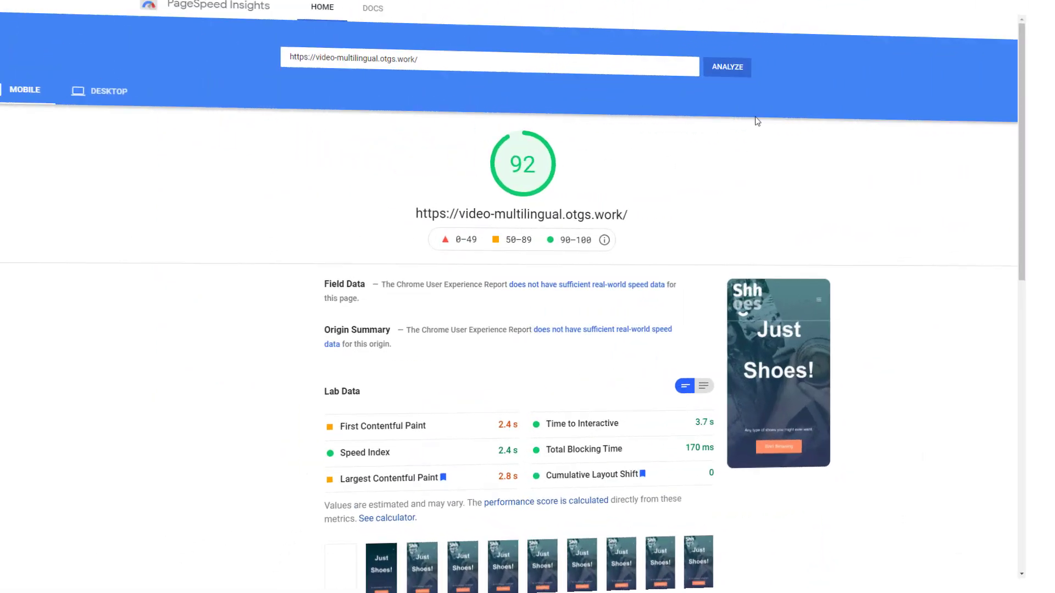
click(726, 67)
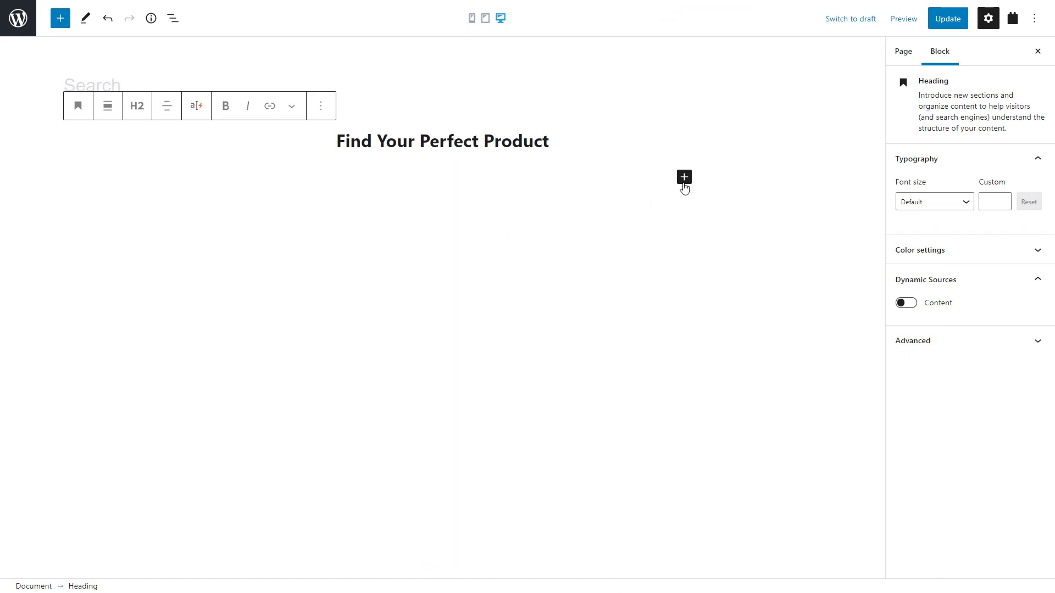
Create a Toolset View named Search over Products with Post Title headings under Find Your Perfect Product.
click(684, 178)
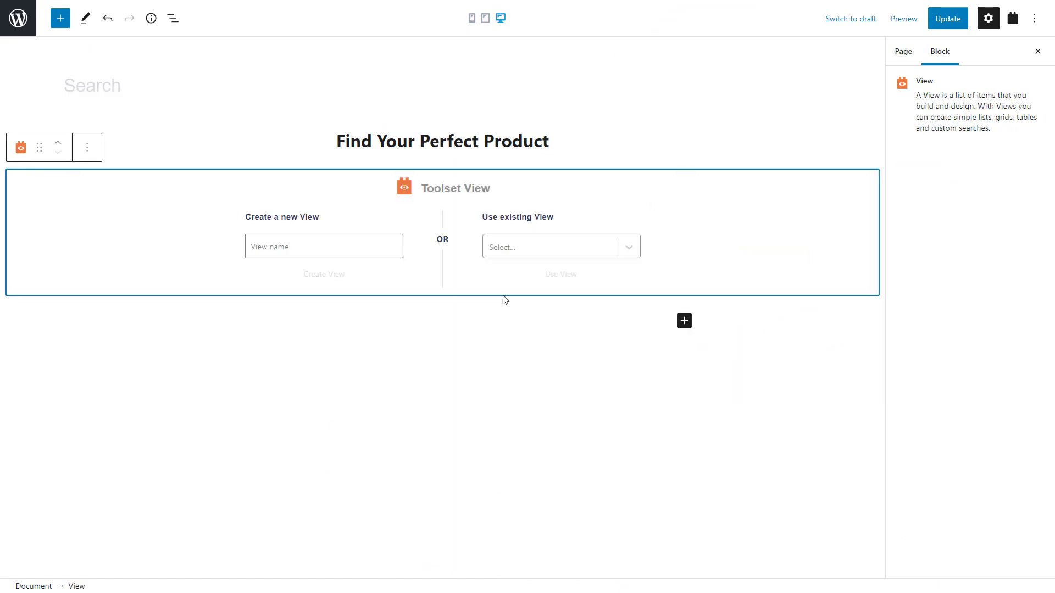
click(323, 245)
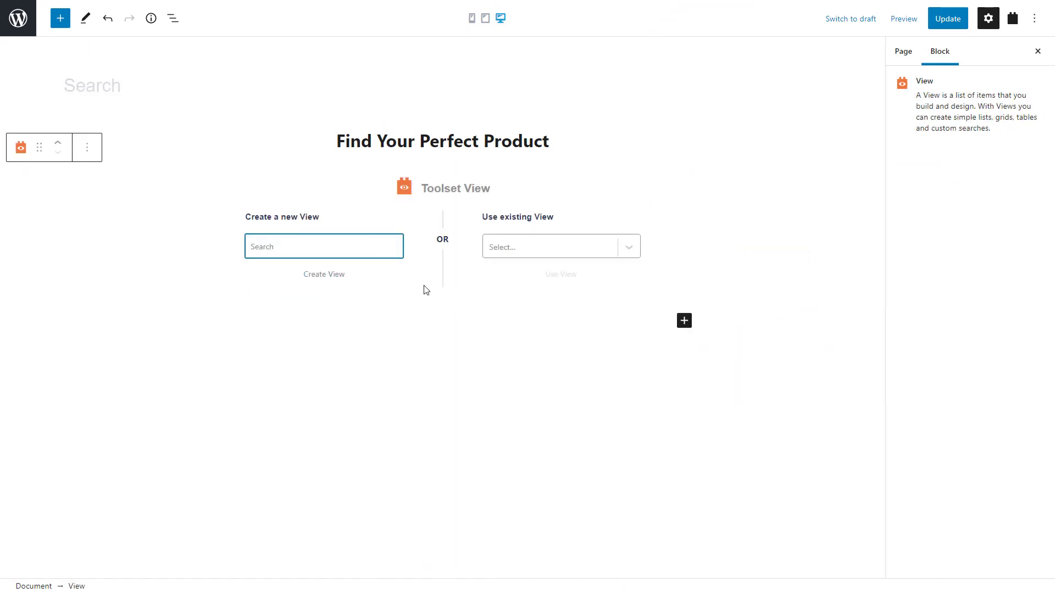
click(323, 274)
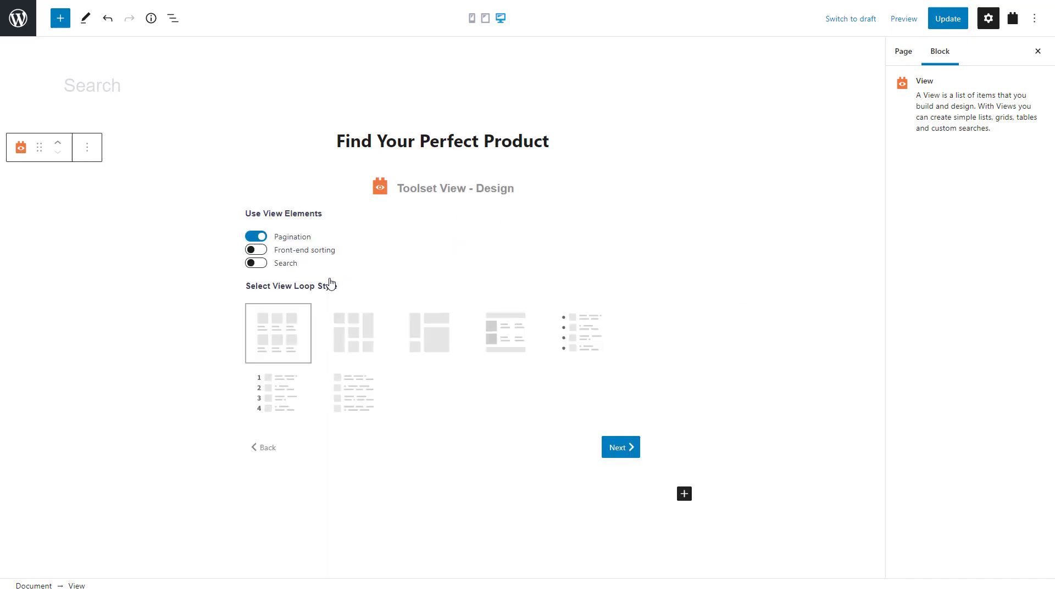
click(267, 447)
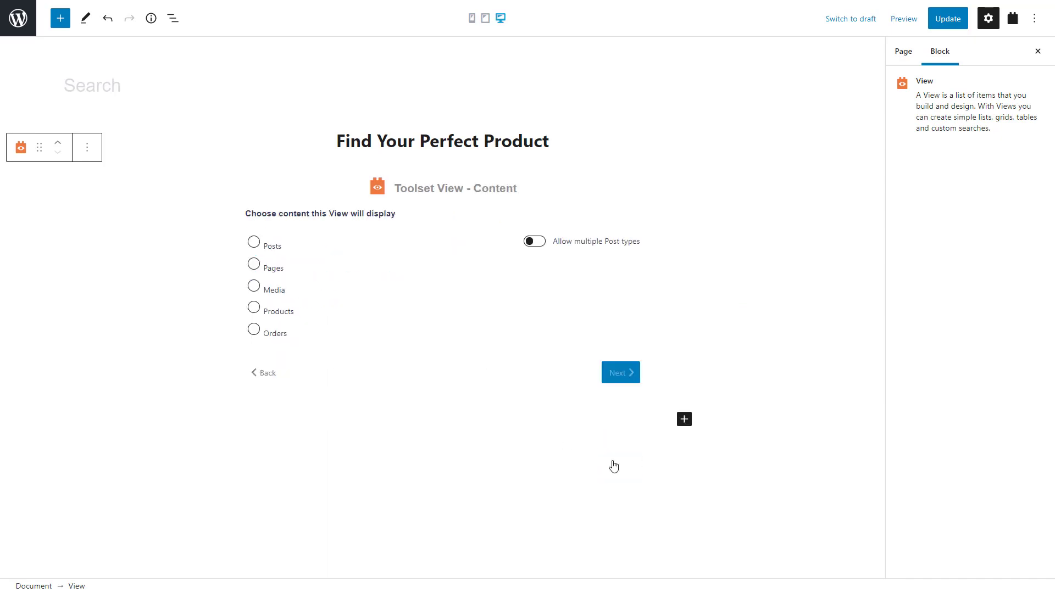
click(620, 372)
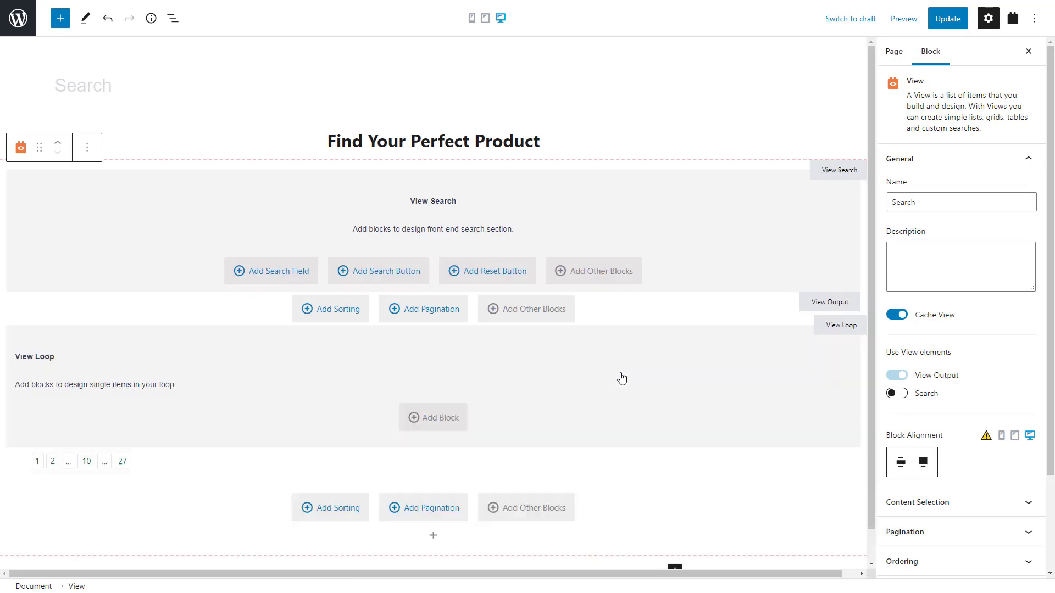
click(433, 417)
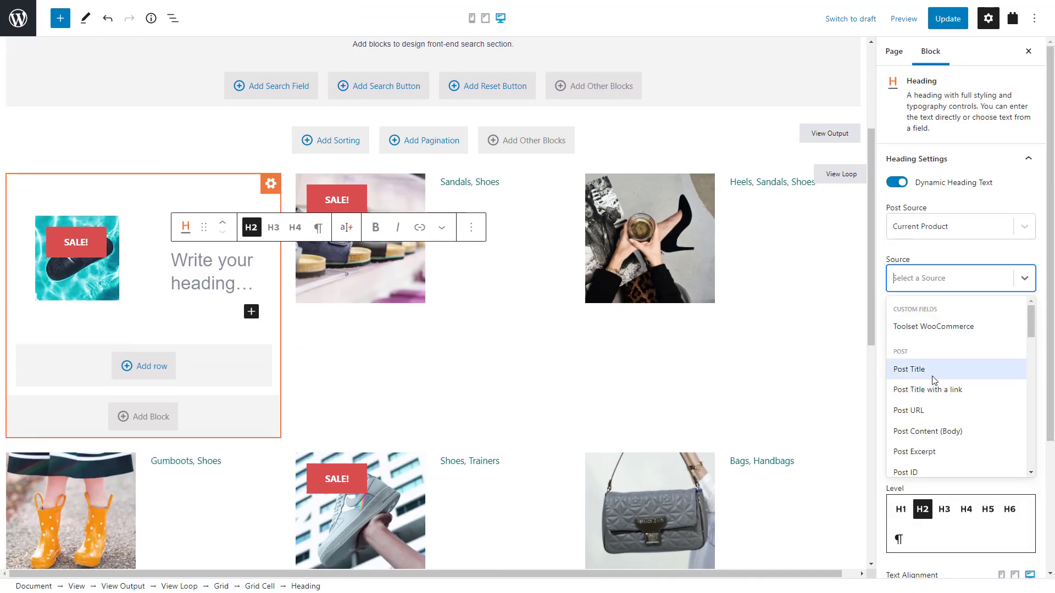
click(893, 51)
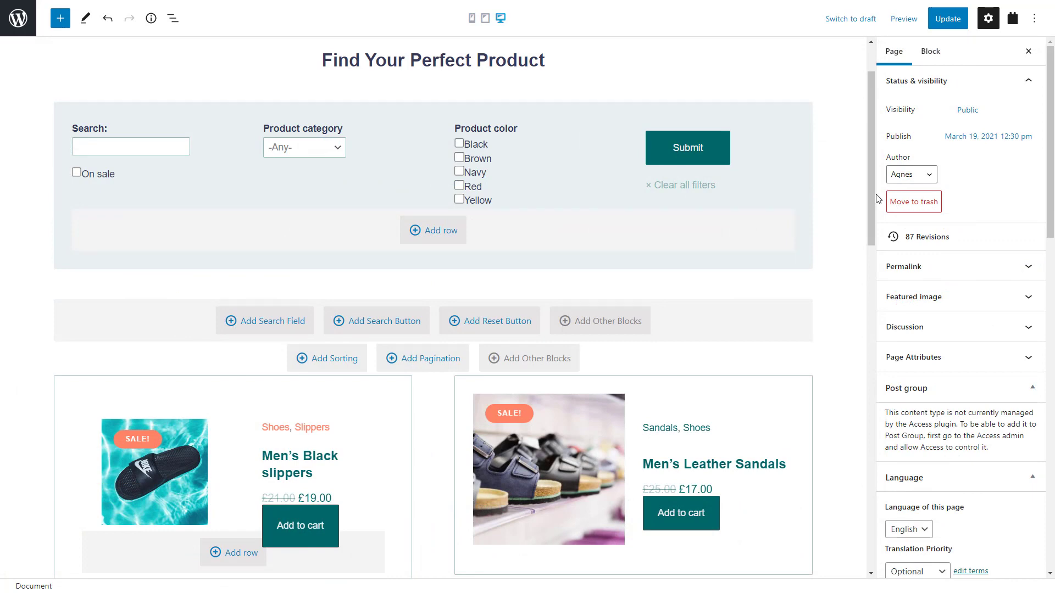
click(904, 19)
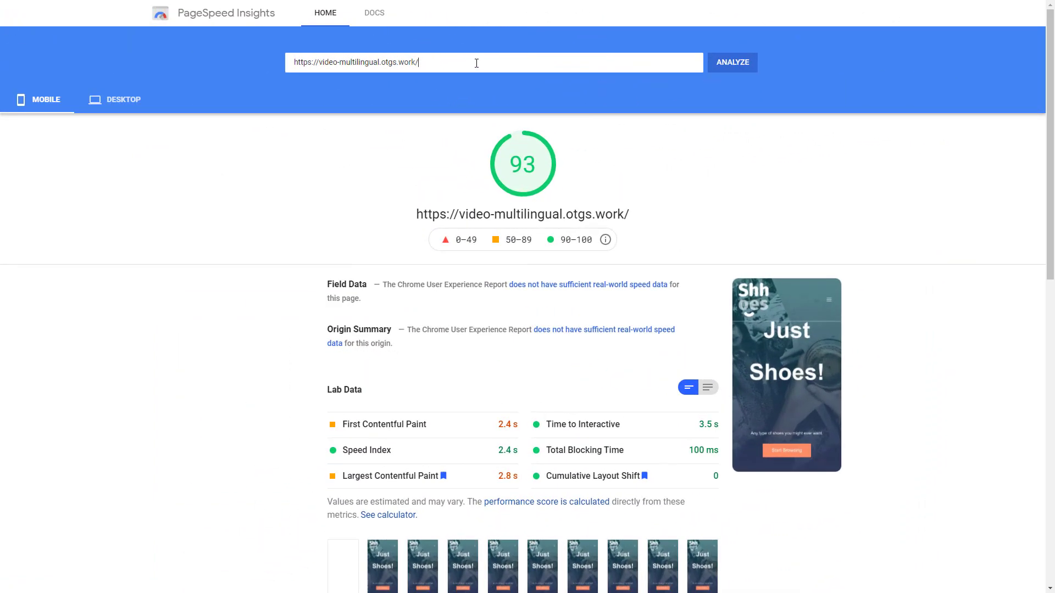
click(732, 62)
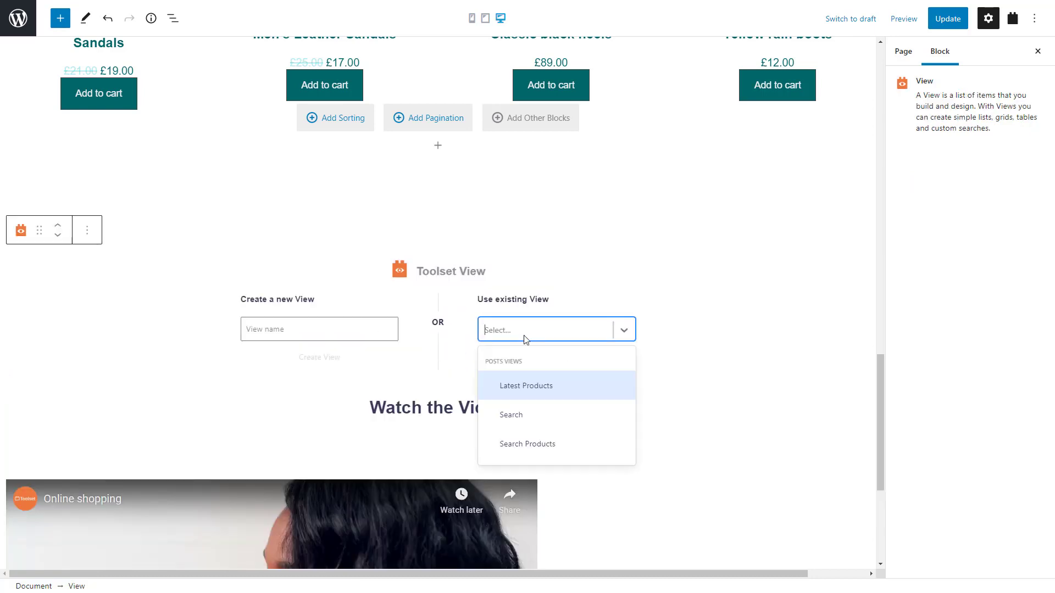
Use the existing Search Products view in the Toolset View block above Watch the Video.
click(528, 444)
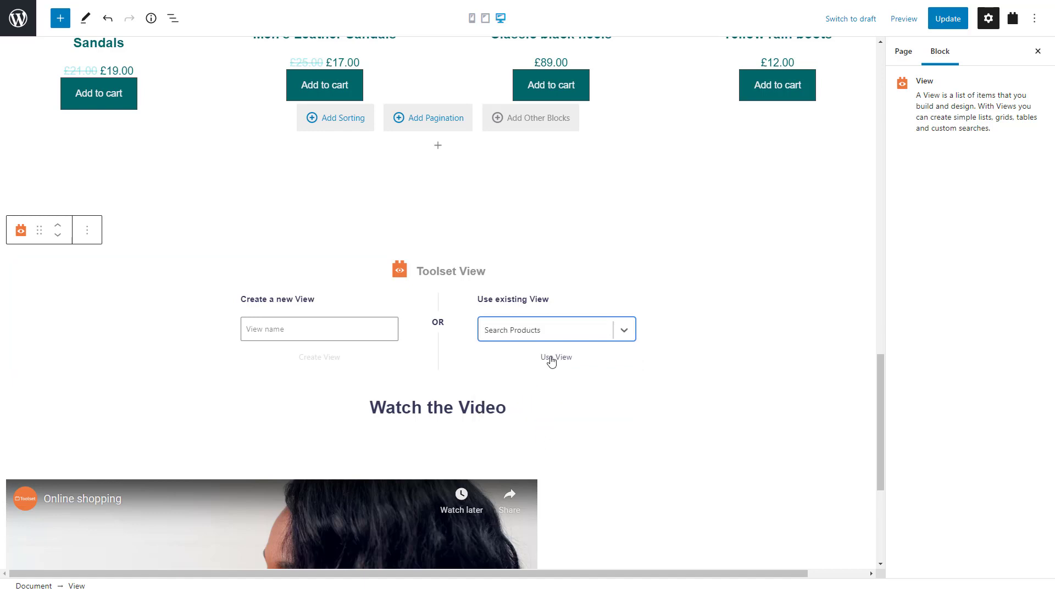
click(556, 357)
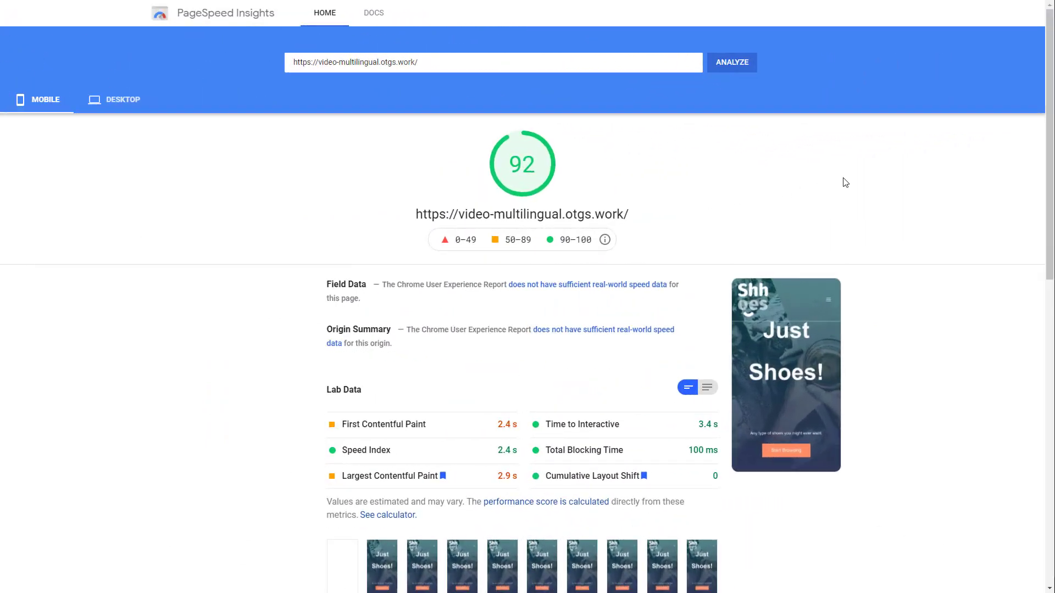
click(737, 62)
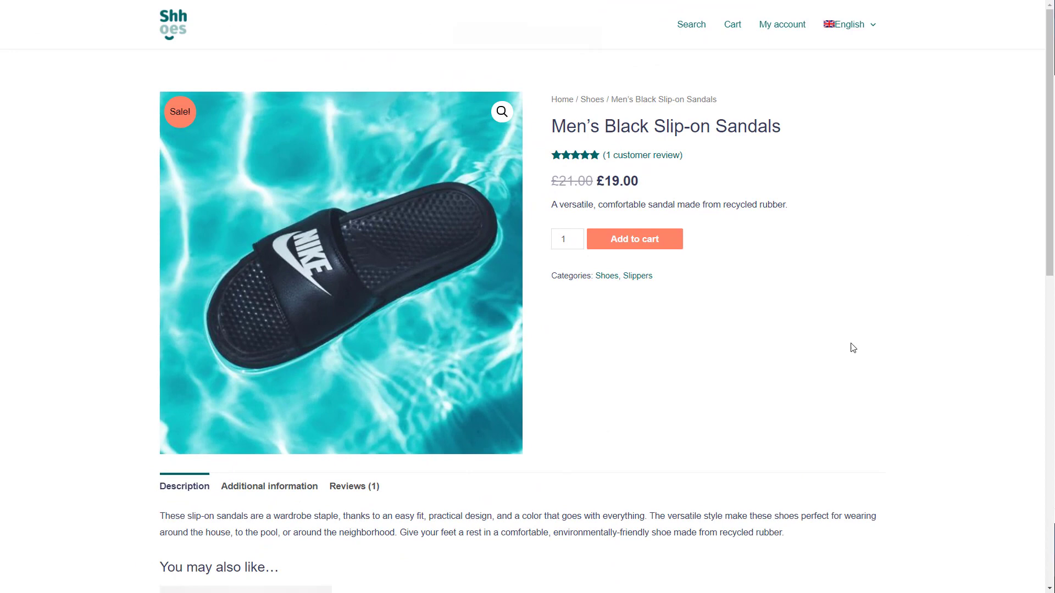
scroll(down, 3)
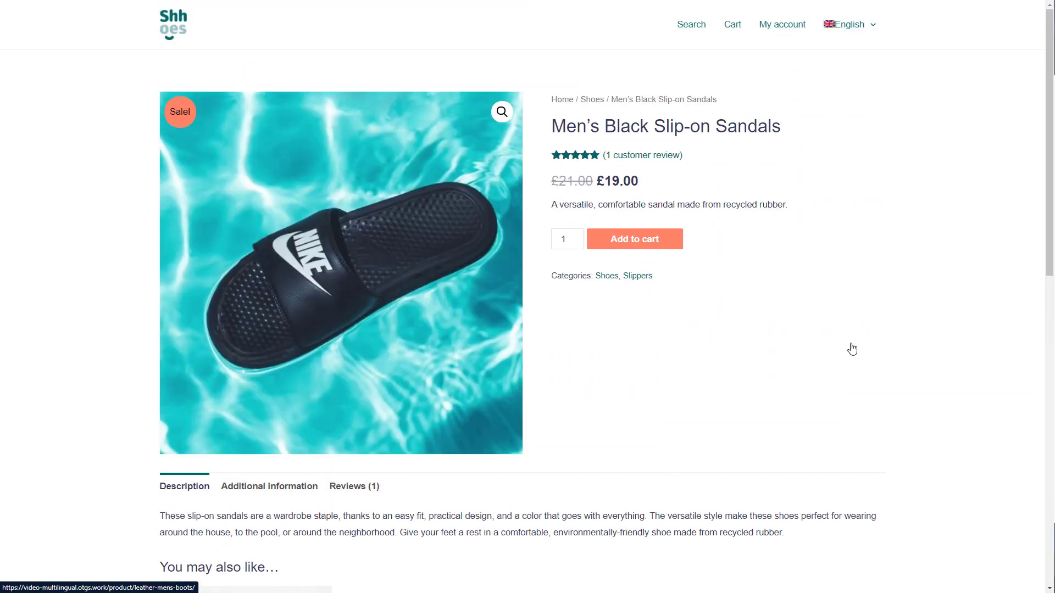
mouse_move(733, 375)
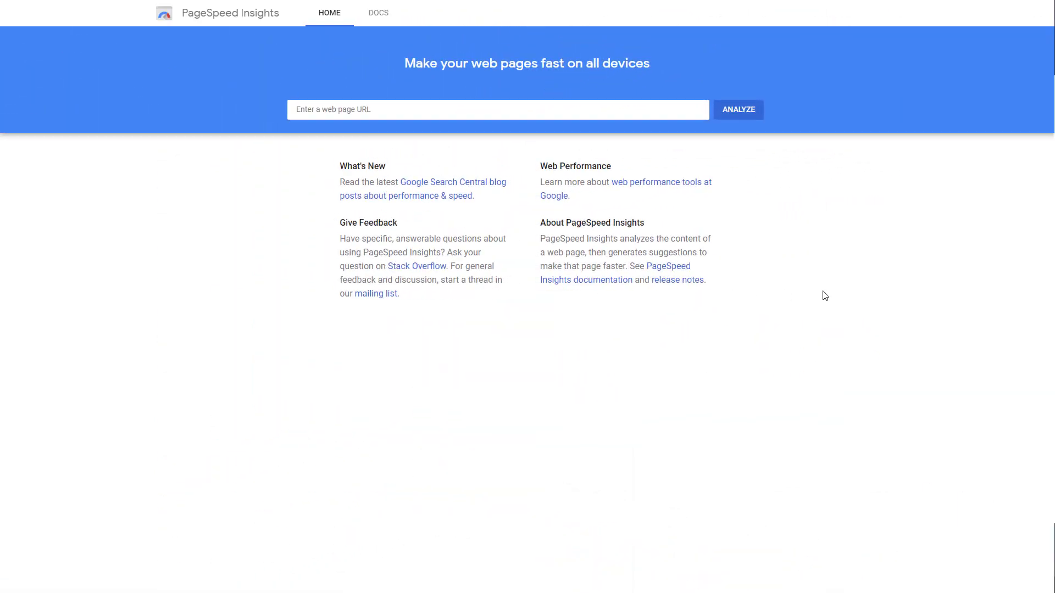
Analyze the mens-black-slip-on-sandals product URL on video-multilingual.otgs.work in PageSpeed Insights.
text(https://video-multilingual.otgs.work/product/mens-black-slip-on-sandals/)
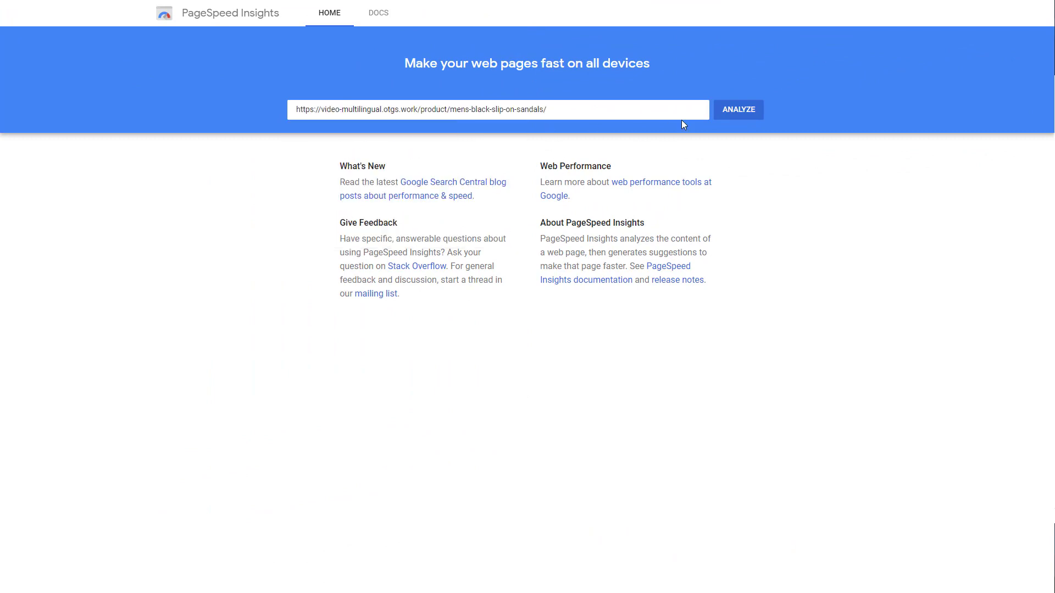
click(738, 109)
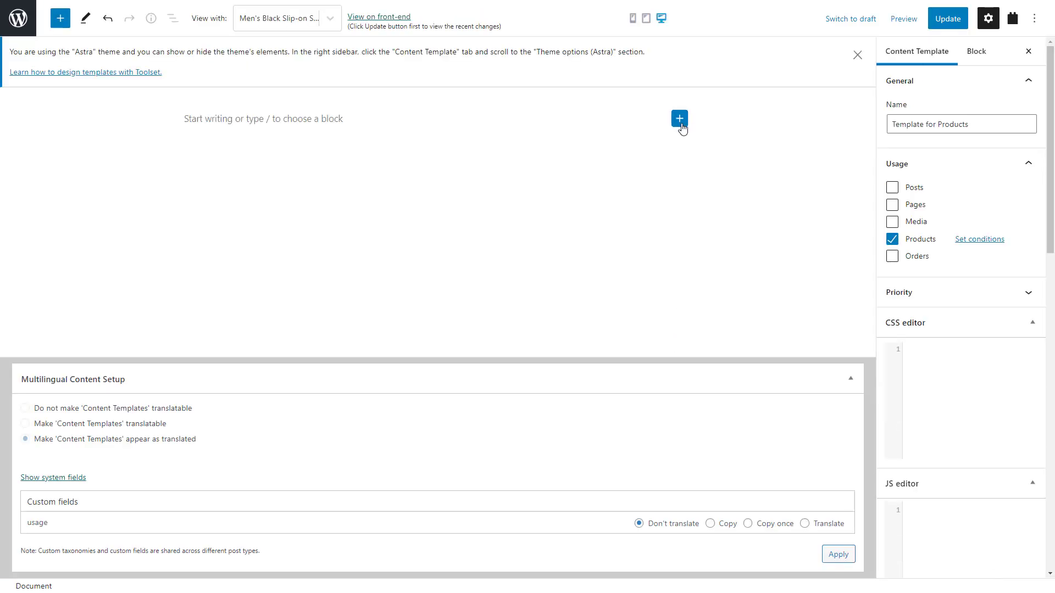
Add a Grid block with content blocks to Template for Products and preview the sandals page.
click(679, 118)
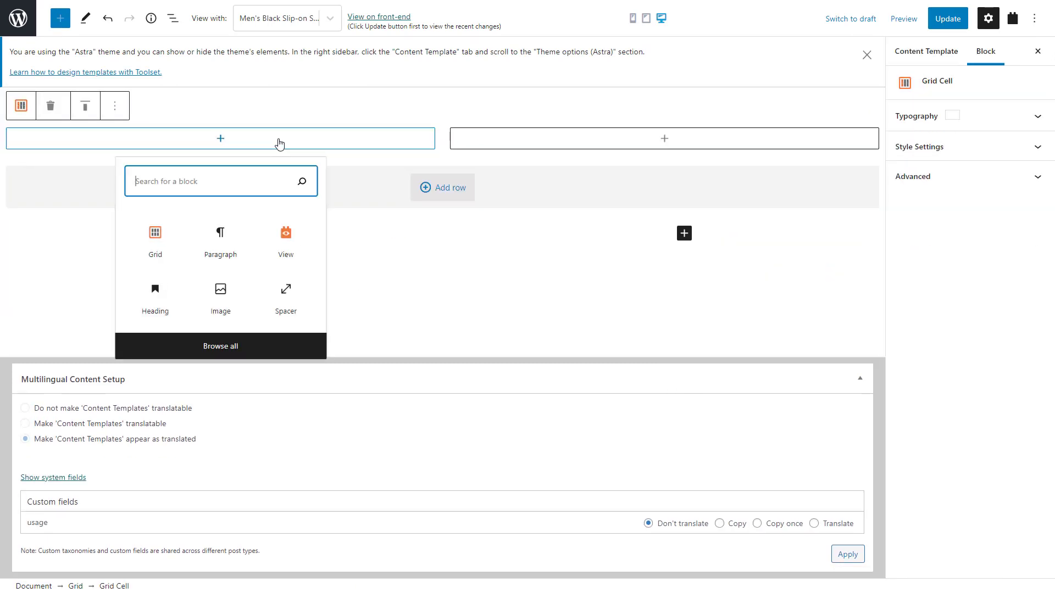
click(219, 295)
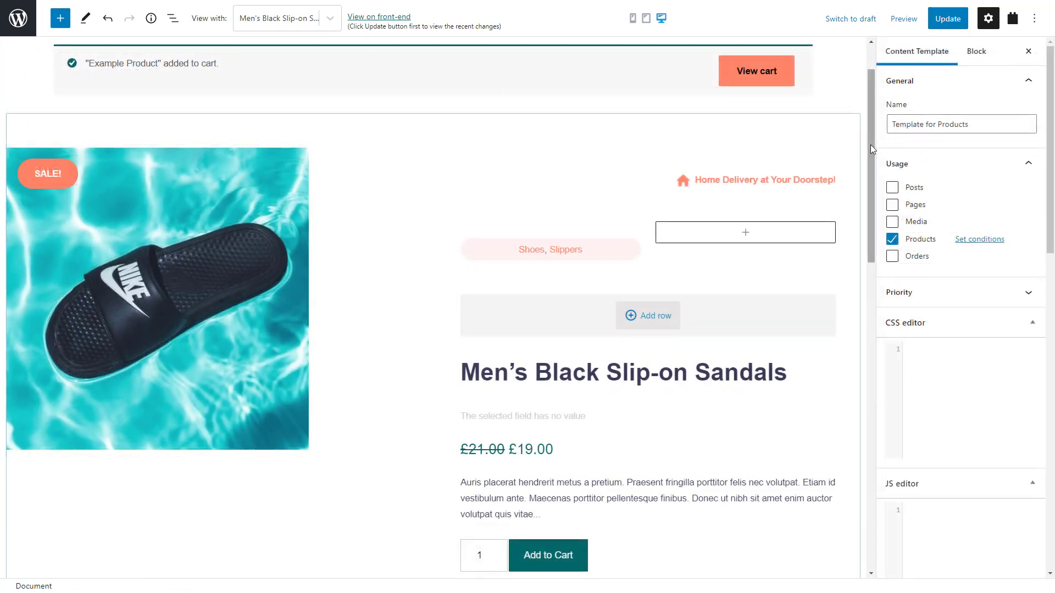
click(378, 16)
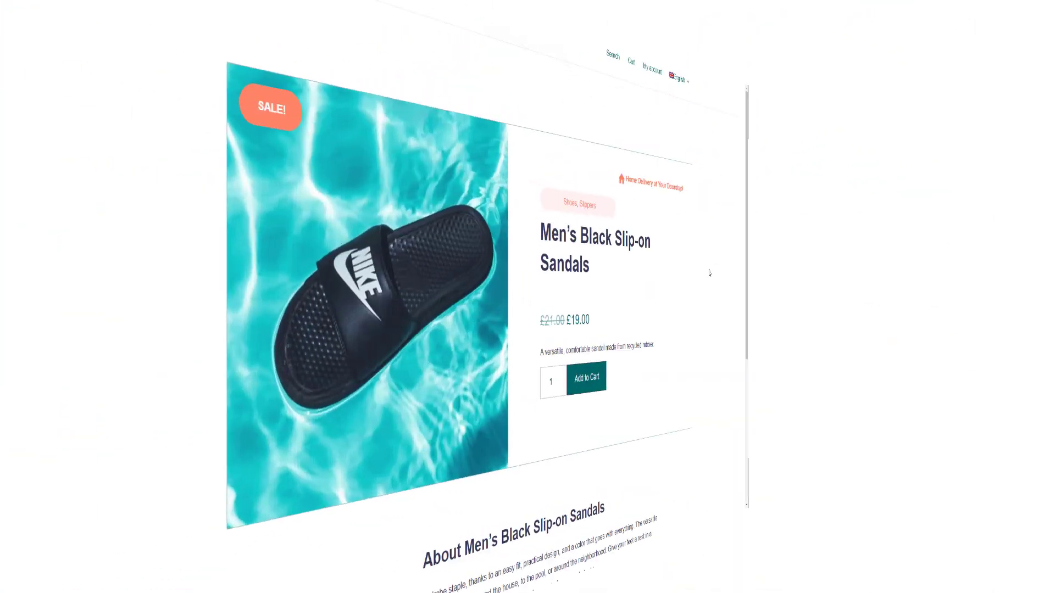
scroll(down, 3)
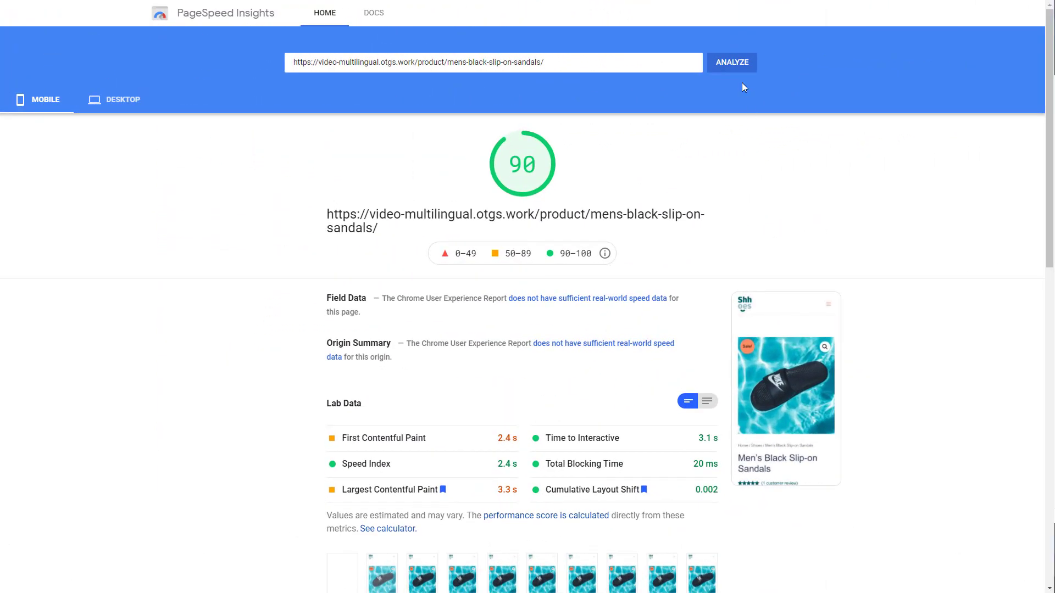
Review the Mobile results giving the sandals product page a score of 90.
click(732, 62)
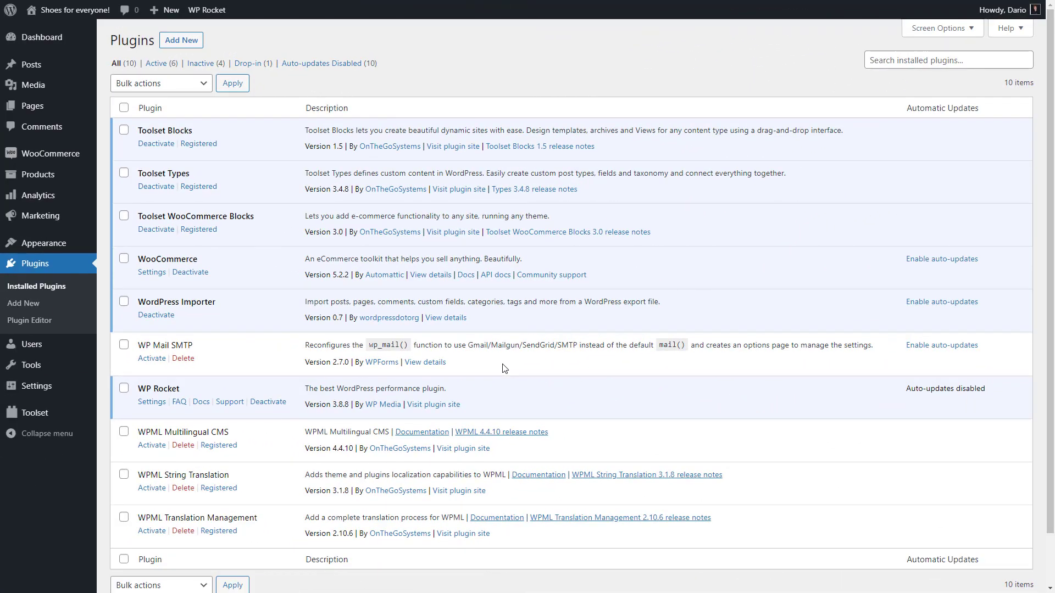
Tick WPML Multilingual CMS and WPML String Translation on the Installed Plugins list.
scroll(down, 3)
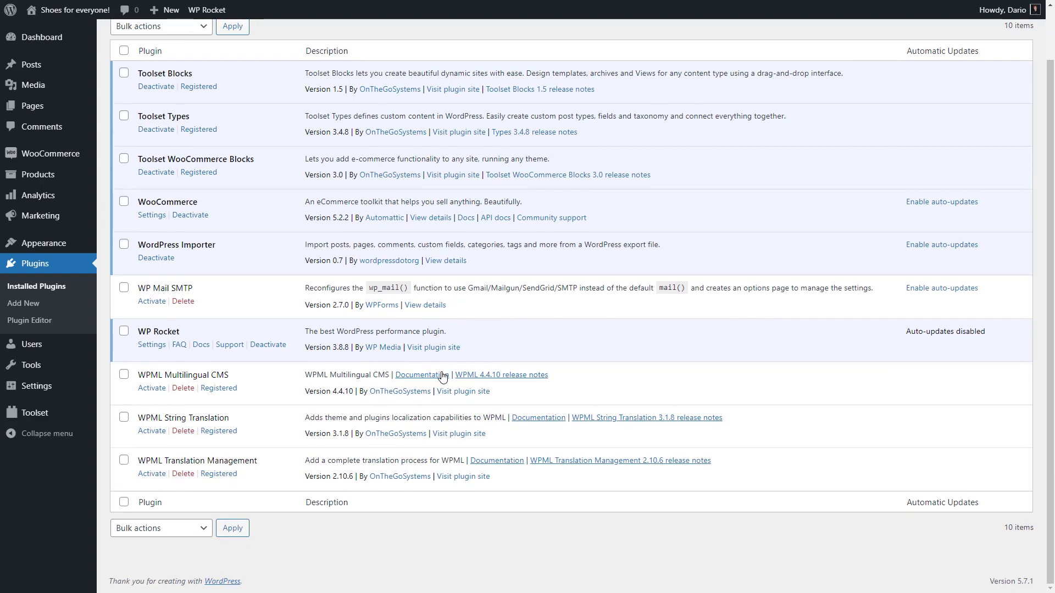
click(124, 418)
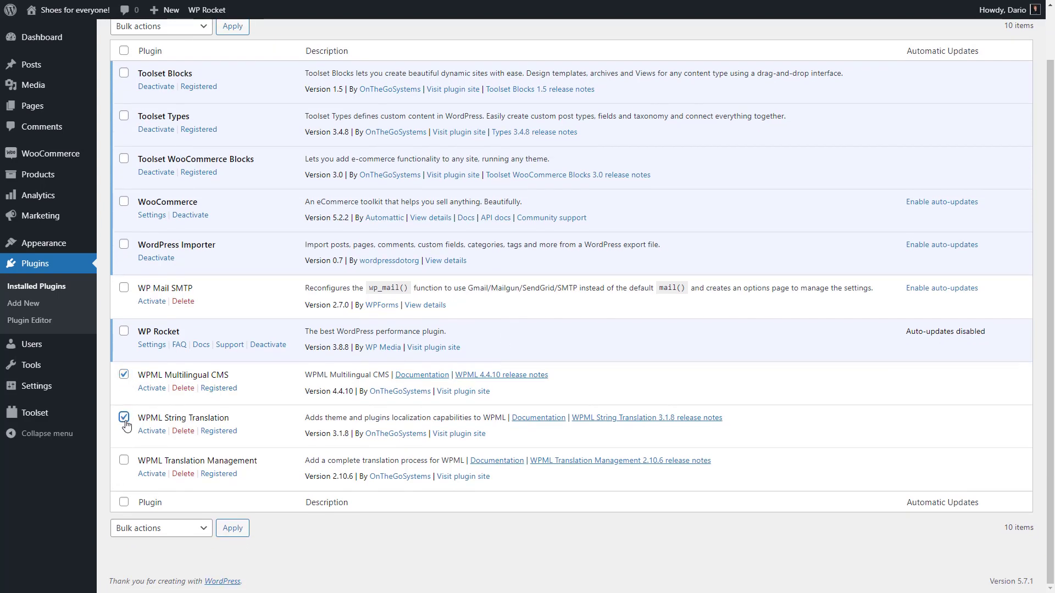
click(161, 528)
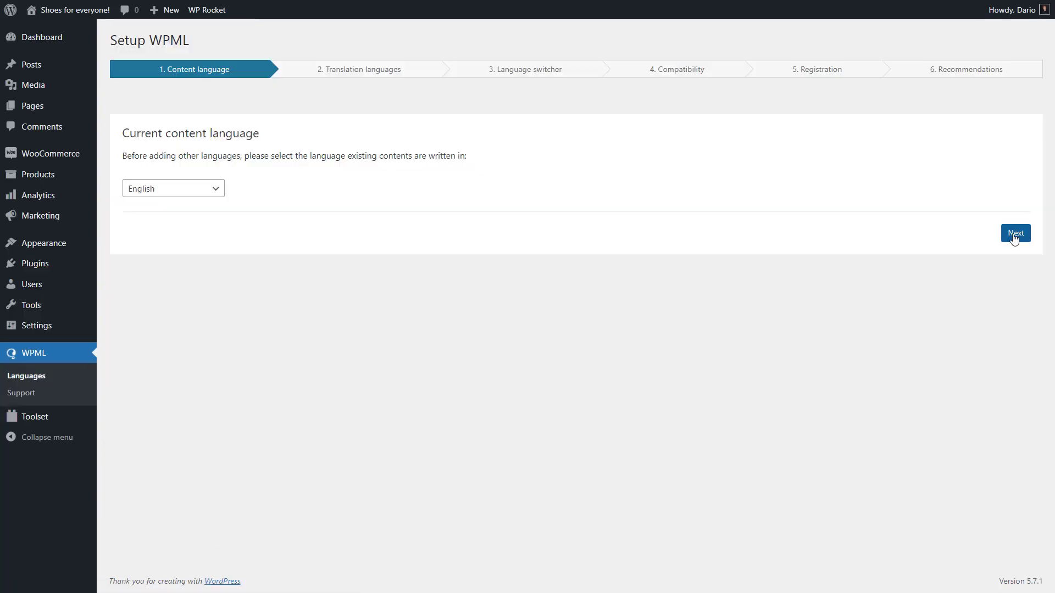
Keep English as content language, save the main-menu language switcher, and skip registration.
click(1016, 233)
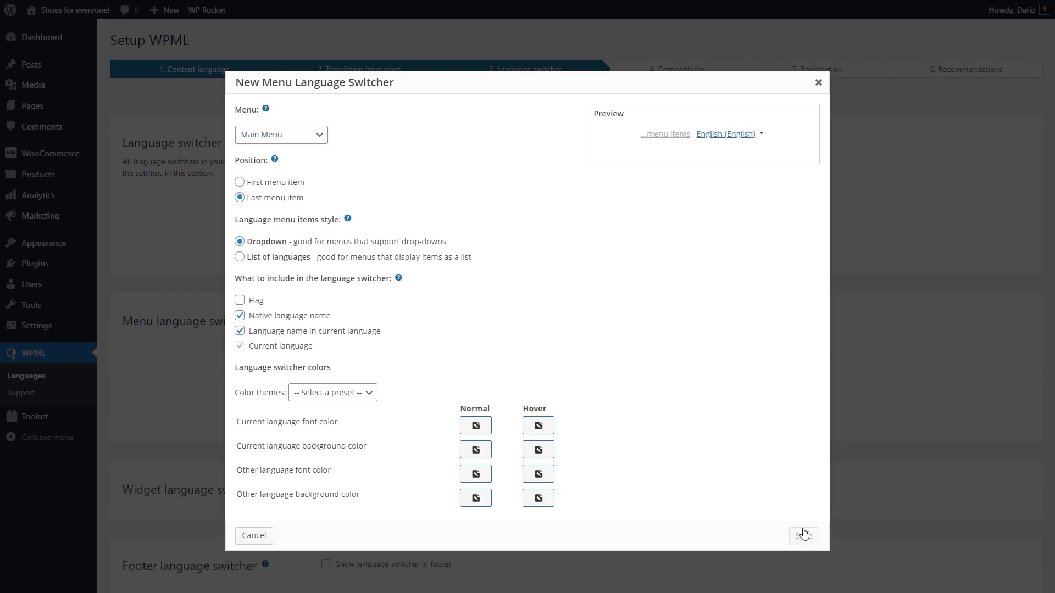
click(803, 535)
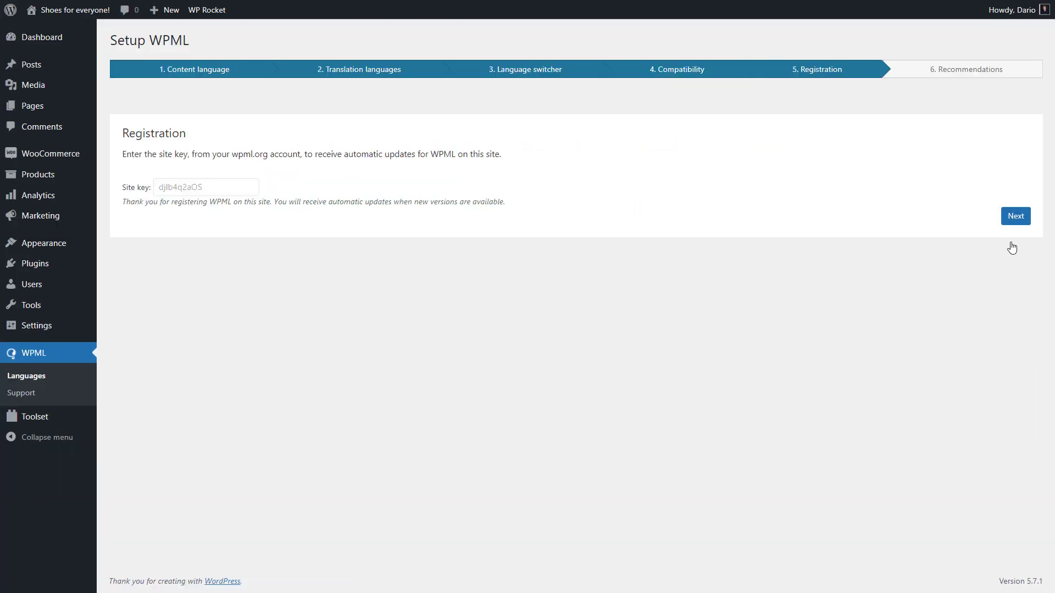
click(1014, 216)
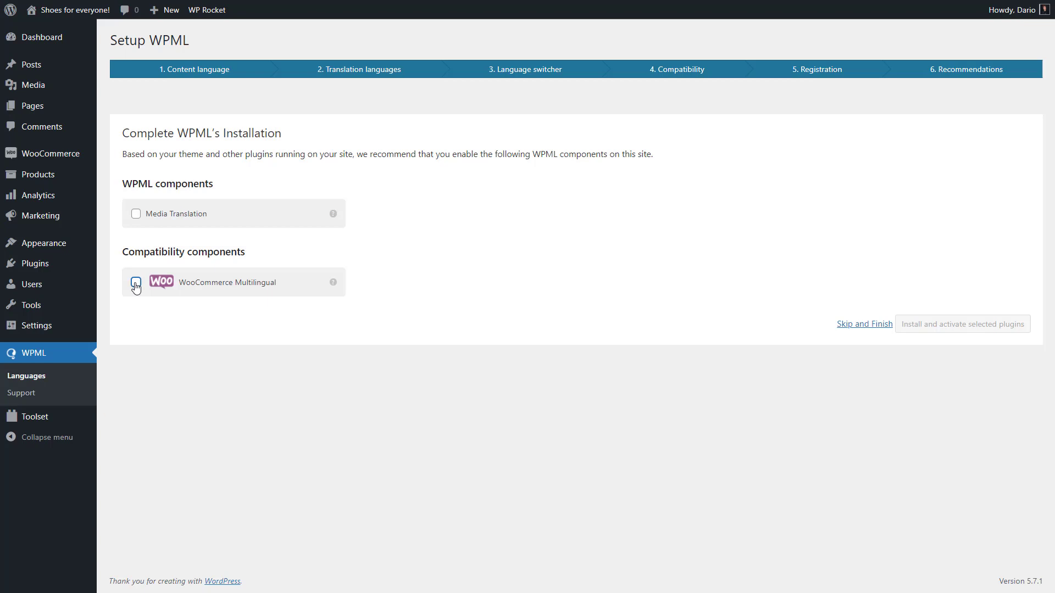
Select WooCommerce Multilingual and install and activate it.
click(136, 282)
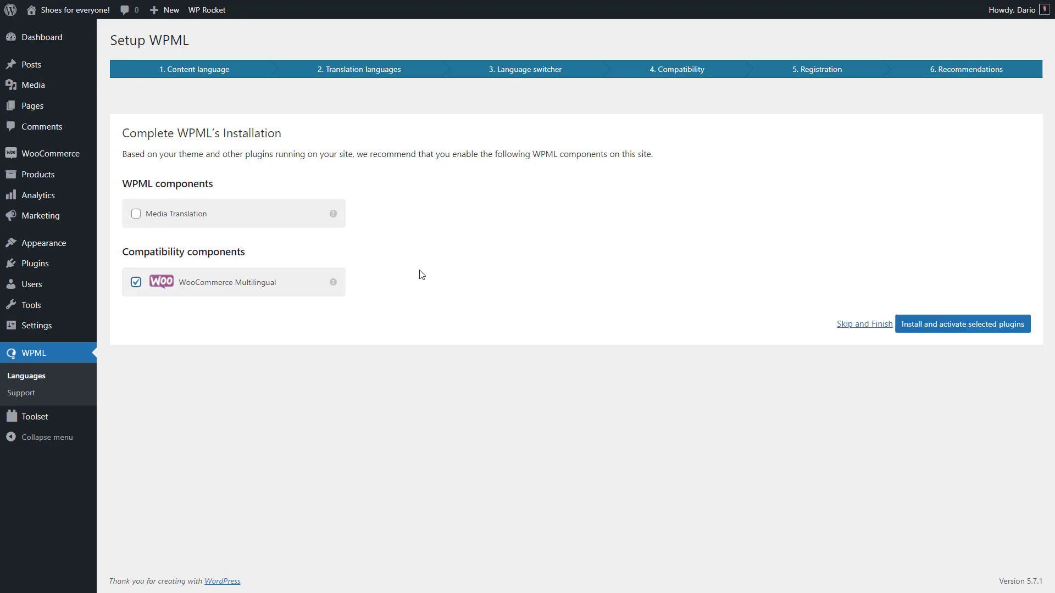
mouse_move(949, 329)
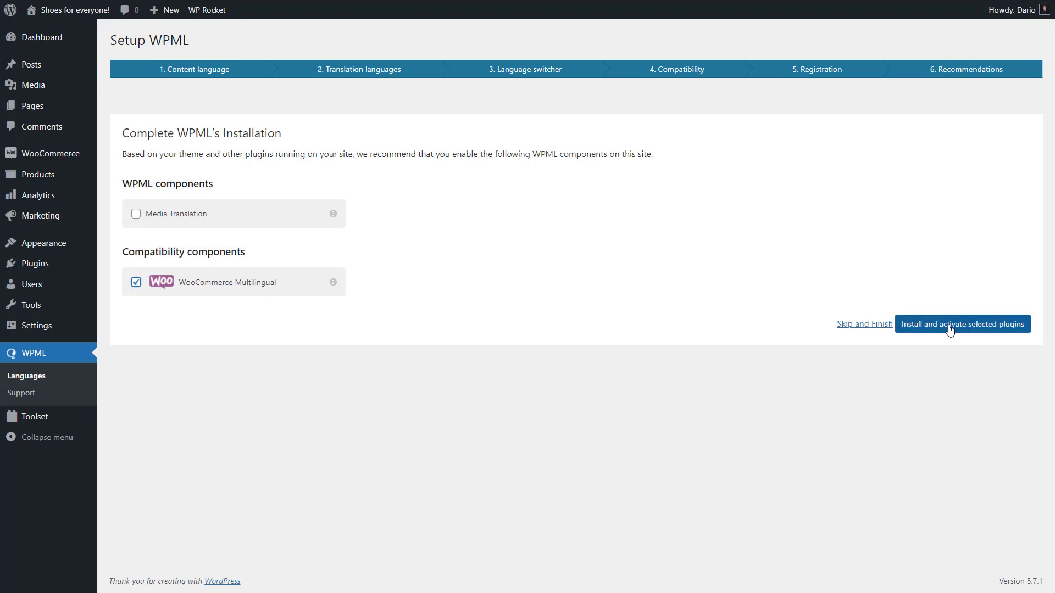
click(962, 323)
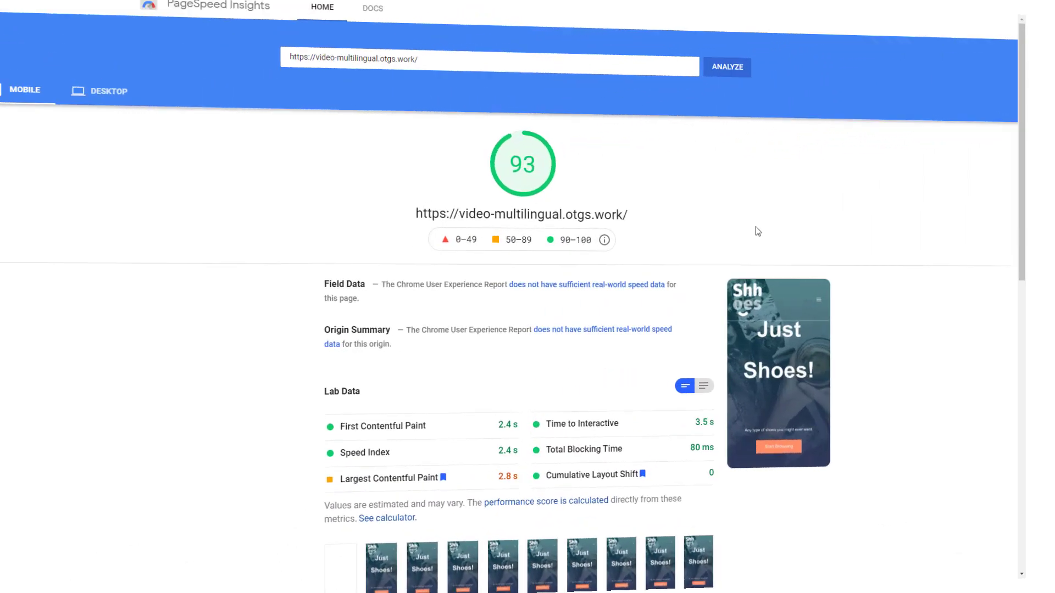
Review the Mobile results giving the store homepage a score of 93.
click(727, 67)
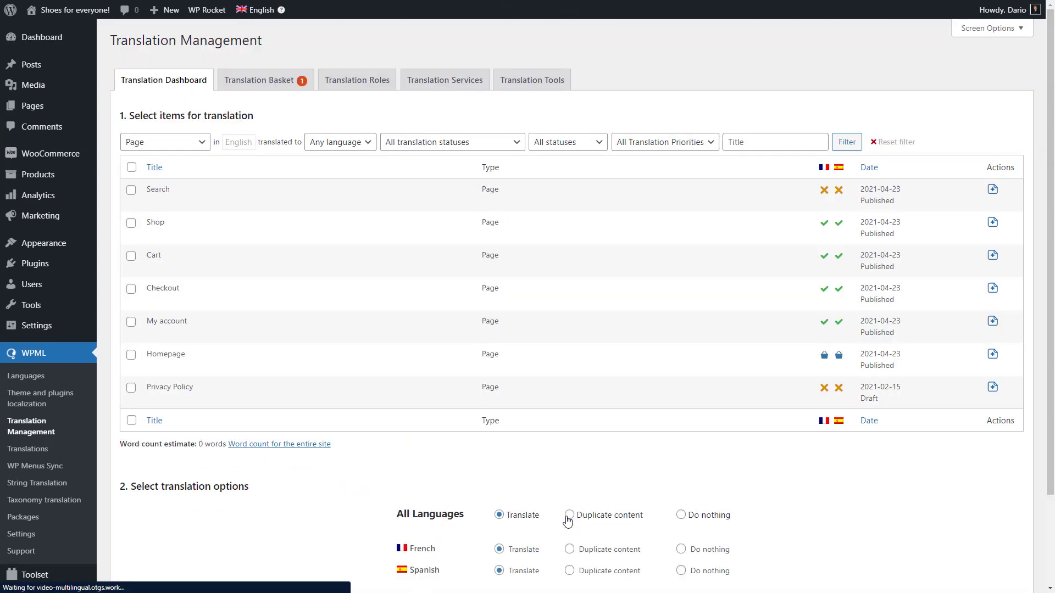
Send the Homepage from the Translation Basket and translate both queued jobs automatically.
click(259, 79)
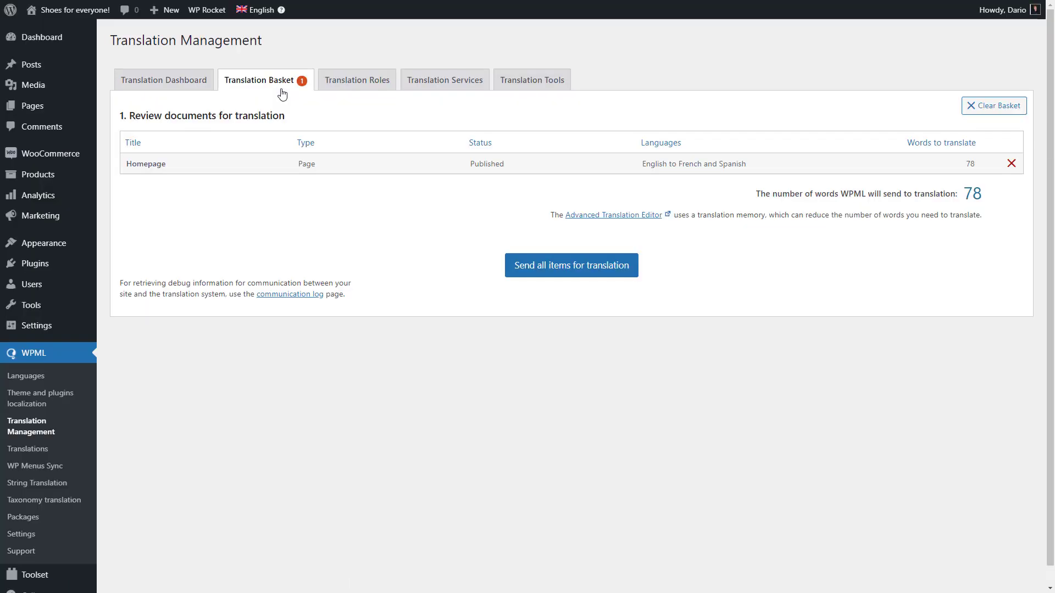
click(570, 264)
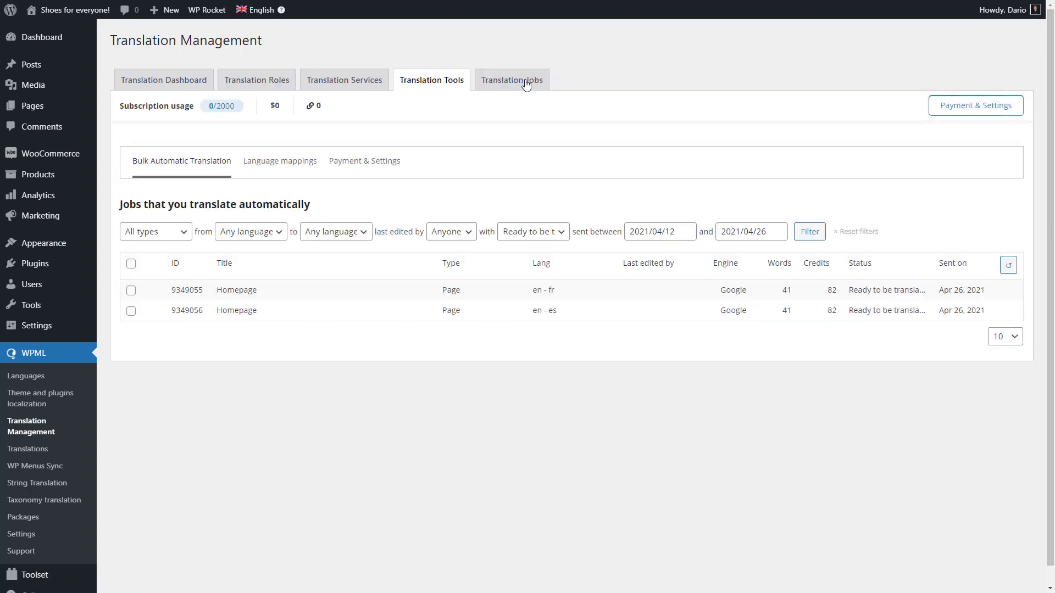
click(131, 263)
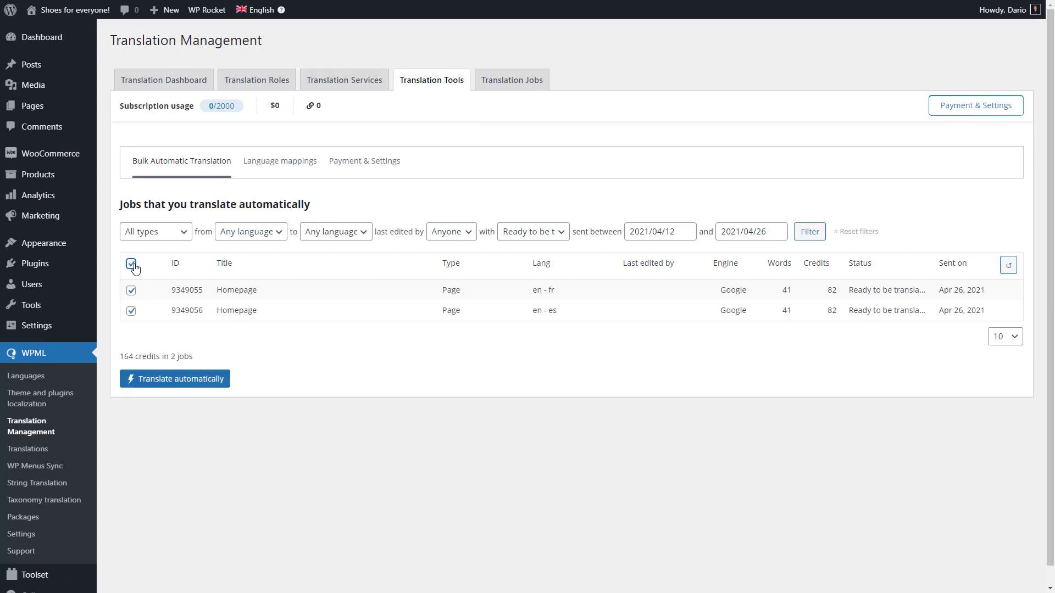
click(175, 378)
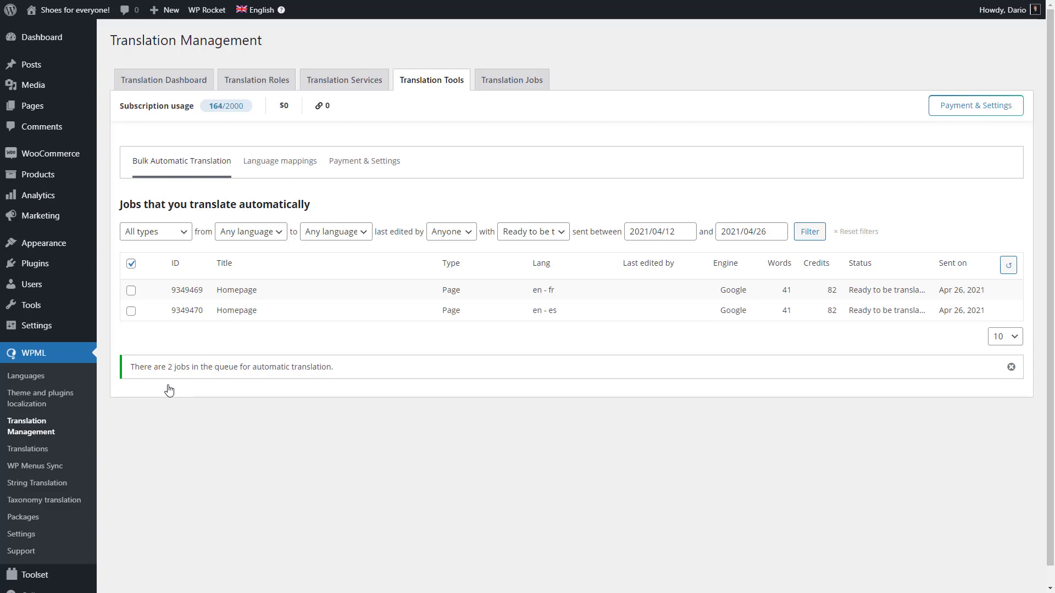
Filter the Translation Dashboard to Products and send them all for translation.
click(163, 79)
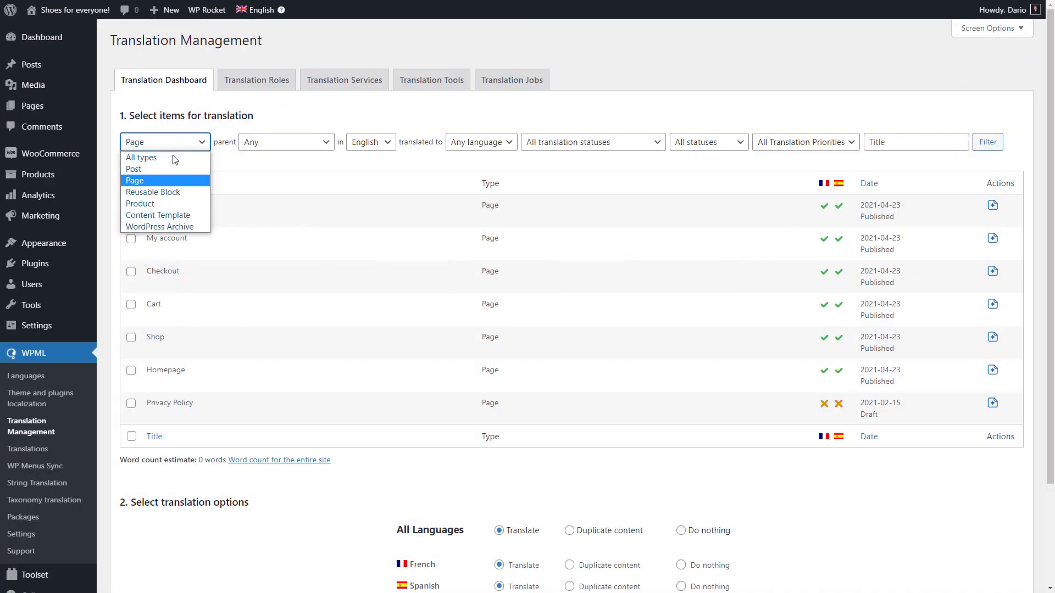
click(140, 204)
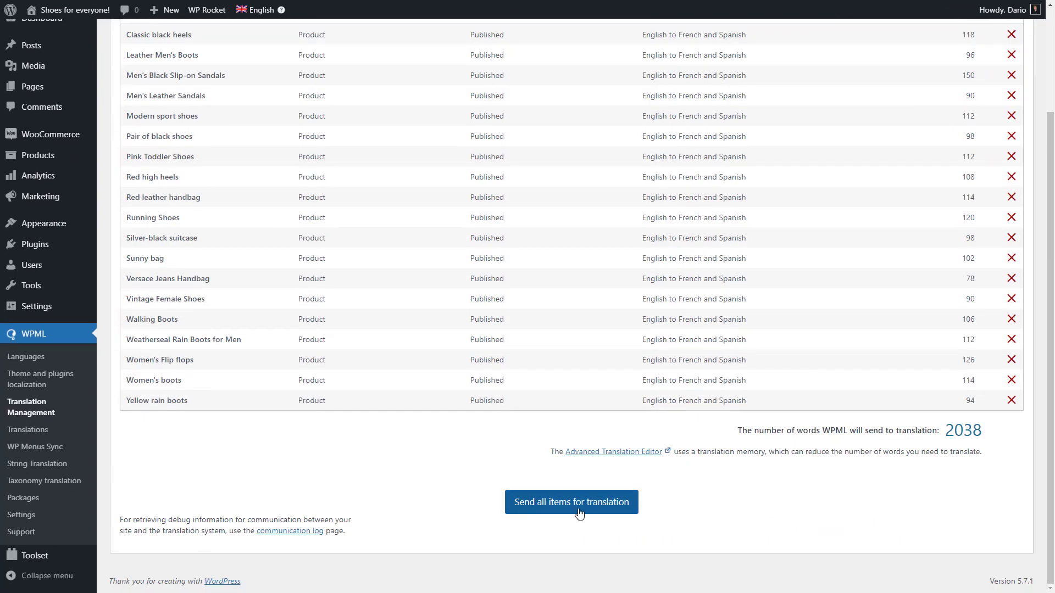
click(570, 502)
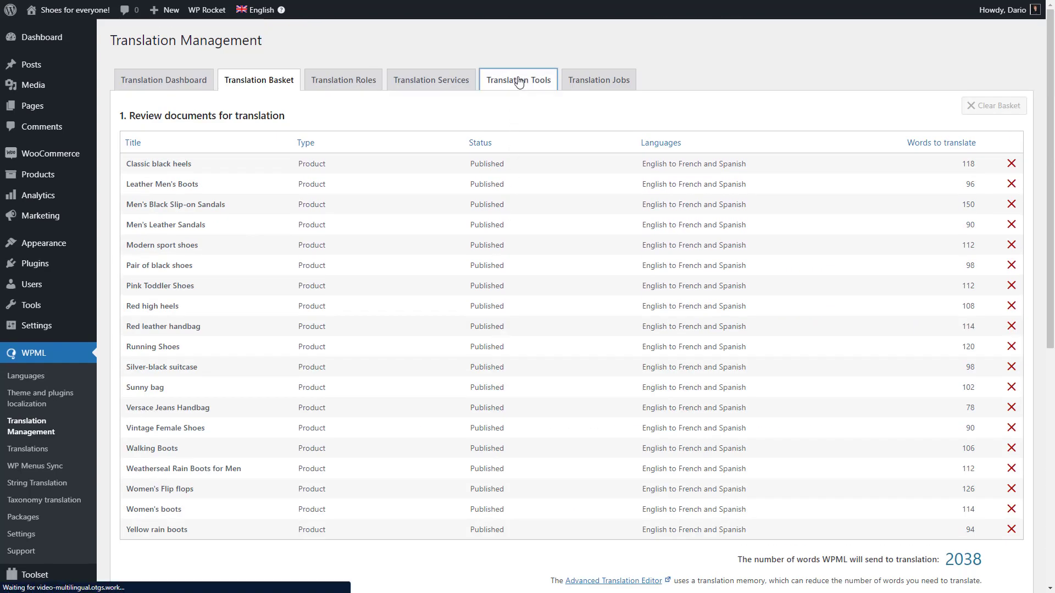
Refresh the product translation jobs list in Translation Tools.
click(518, 79)
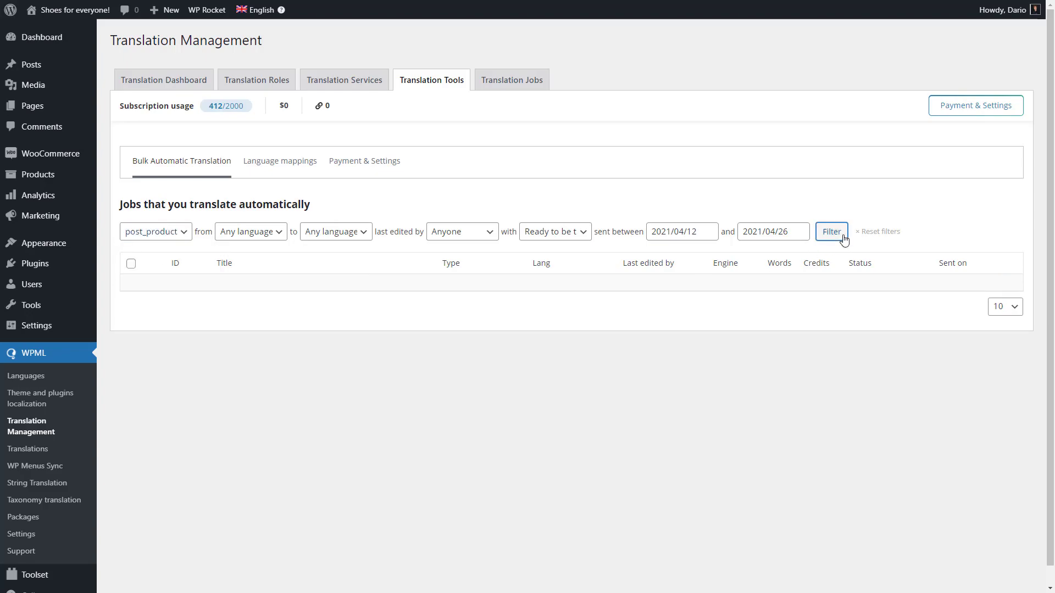
click(831, 232)
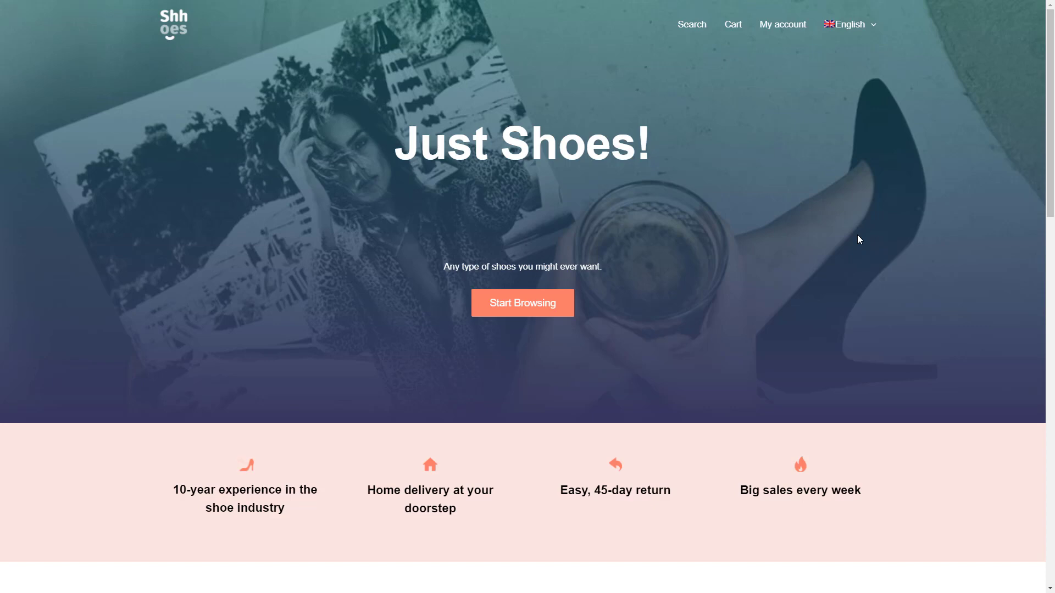
Switch the storefront to Français and scroll through the translated homepage.
click(850, 24)
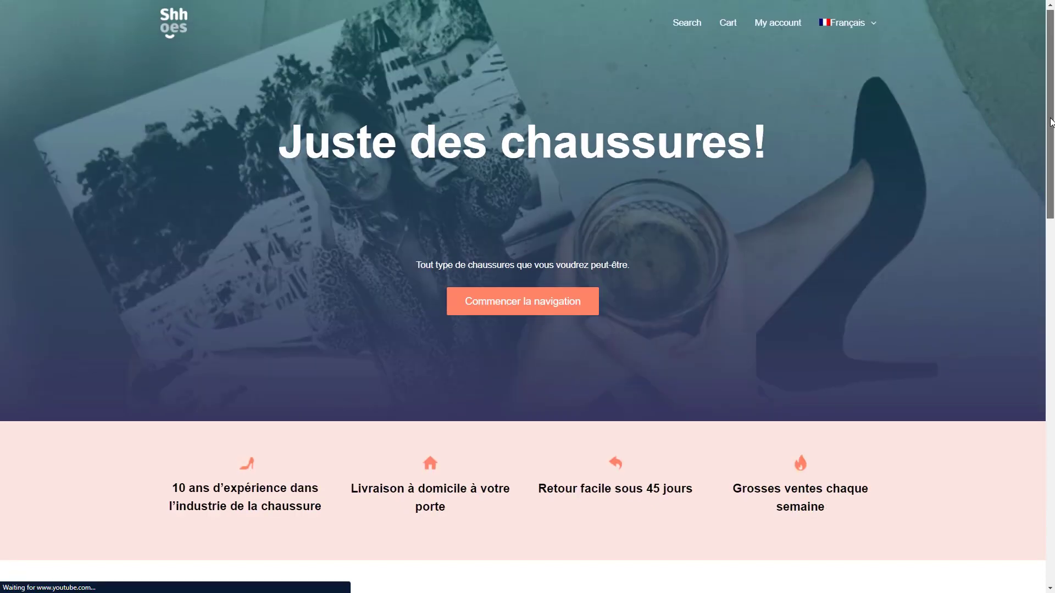
scroll(down, 3)
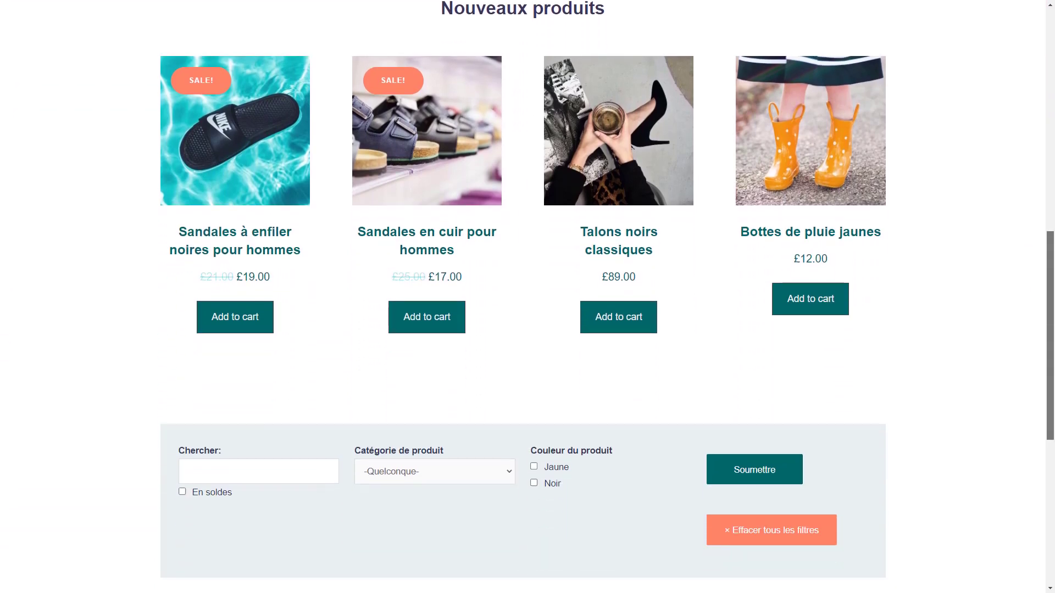
scroll(down, 3)
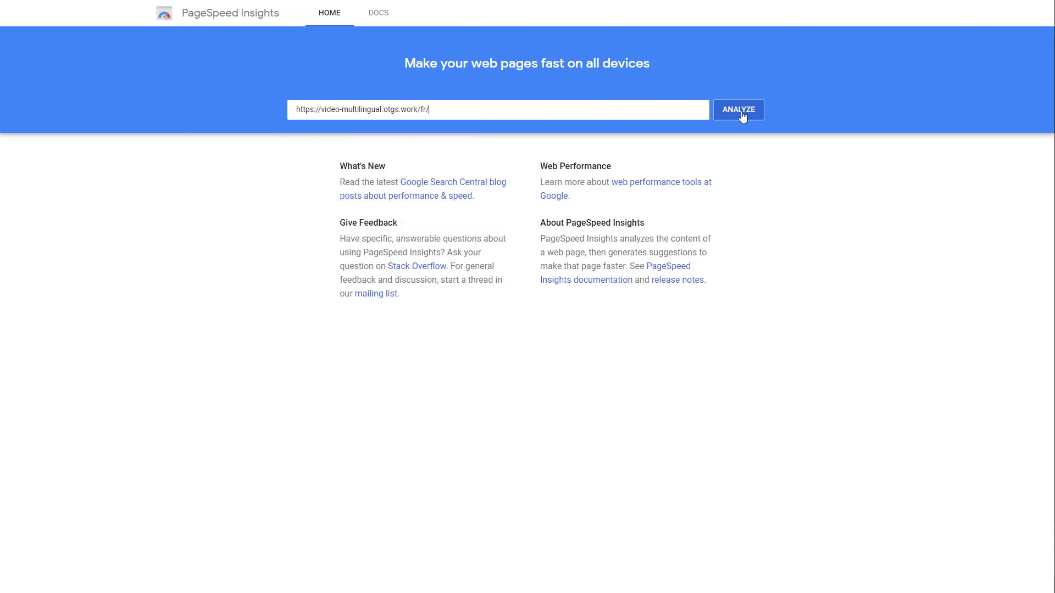
Analyze the /fr/ homepage URL, scoring 92 on mobile.
click(738, 110)
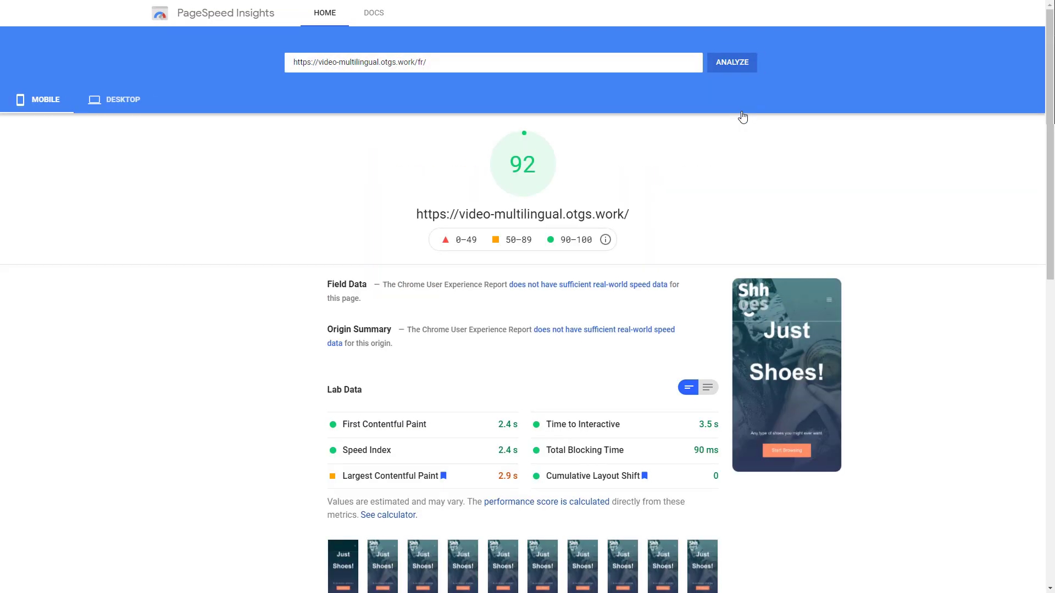